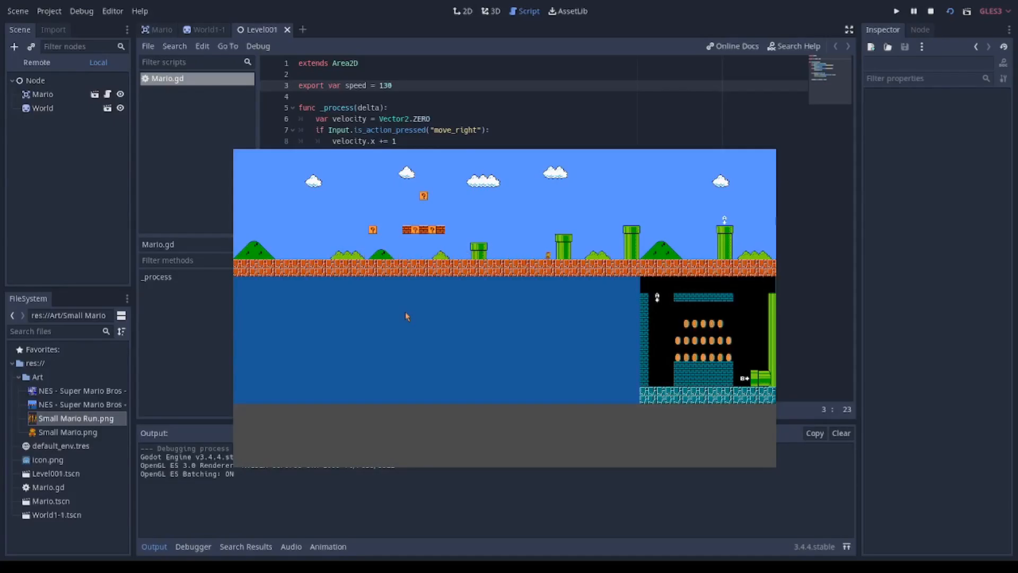
# Step: Stop the running game before setting up the new Sprite scene
pyautogui.click(895, 11)
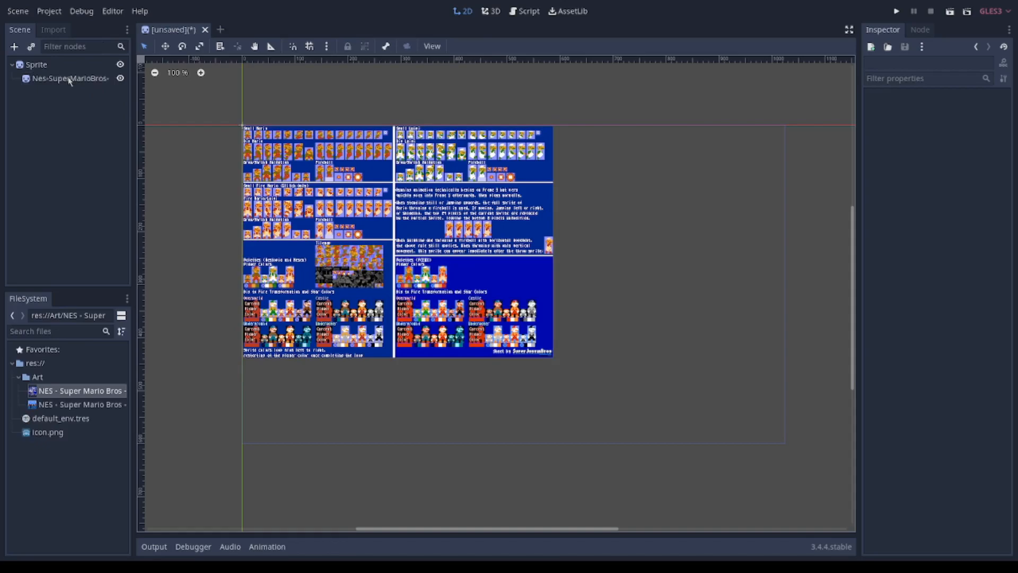
# Step: Start a new empty scene for the Mario node via the Scene menu
pyautogui.click(18, 10)
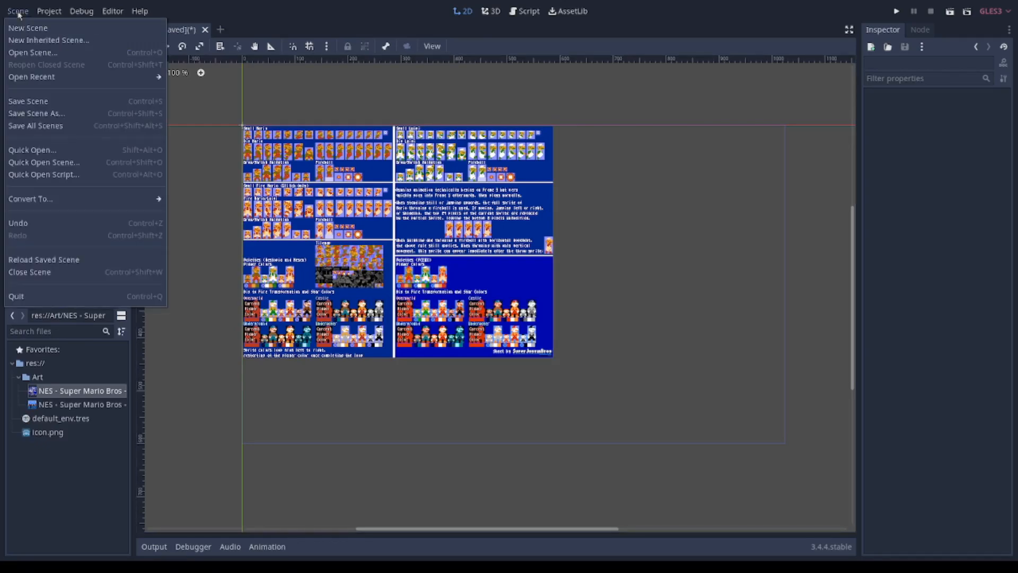
pyautogui.moveTo(28, 28)
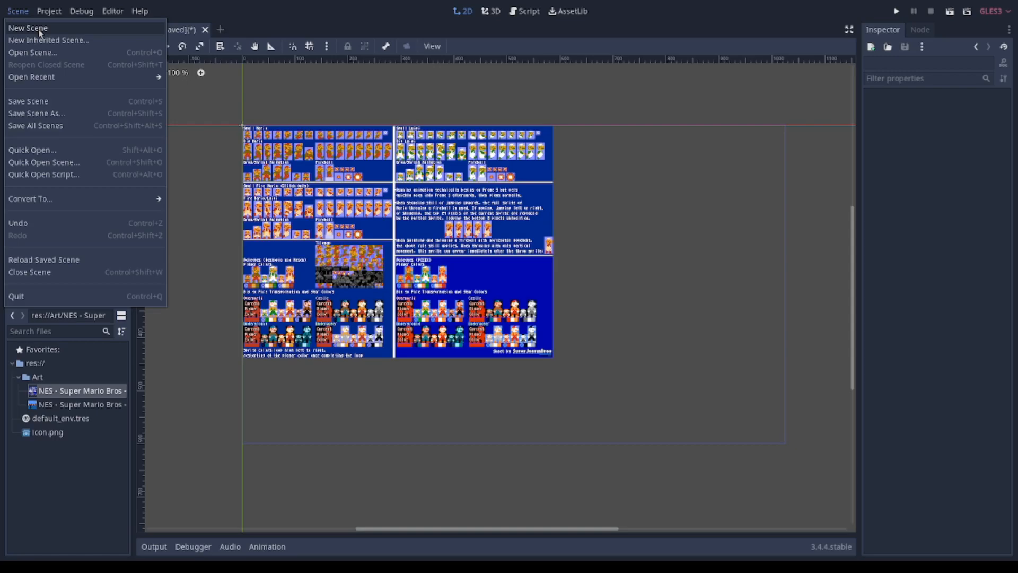
pyautogui.click(27, 28)
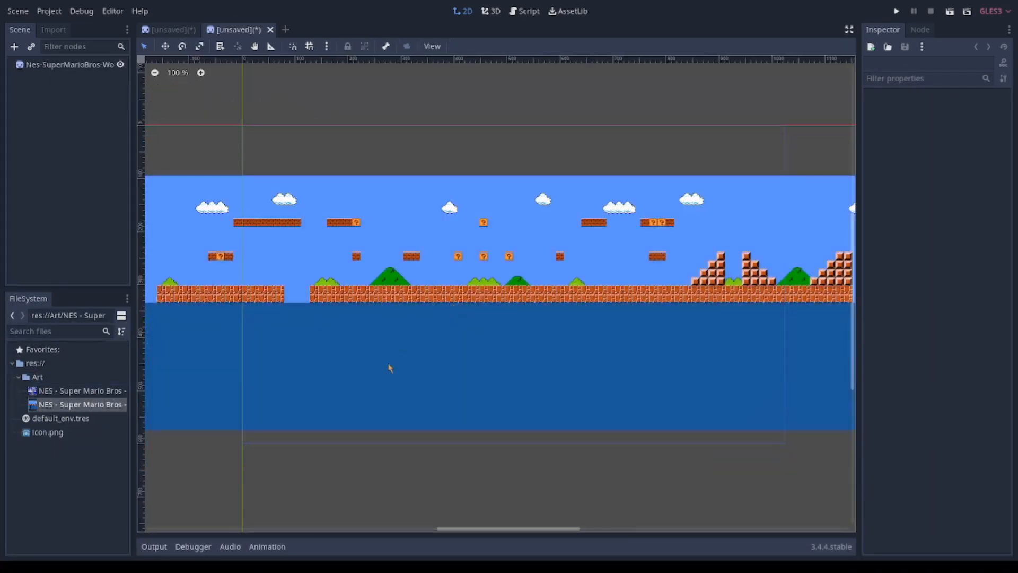
pyautogui.scroll(-3)
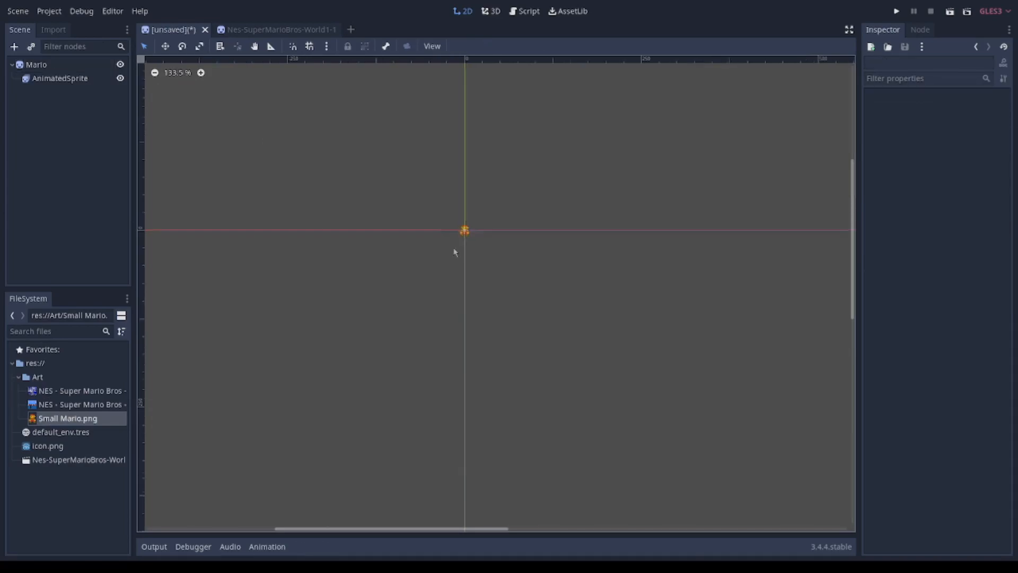
# Step: Save the Mario scene to disk as Mario.tscn
pyautogui.scroll(3)
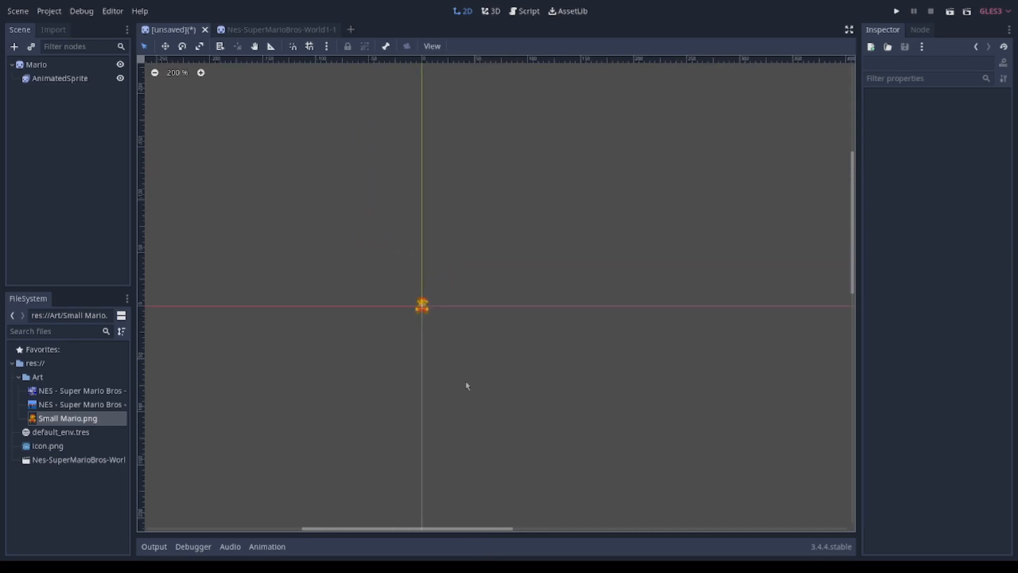
pyautogui.scroll(3)
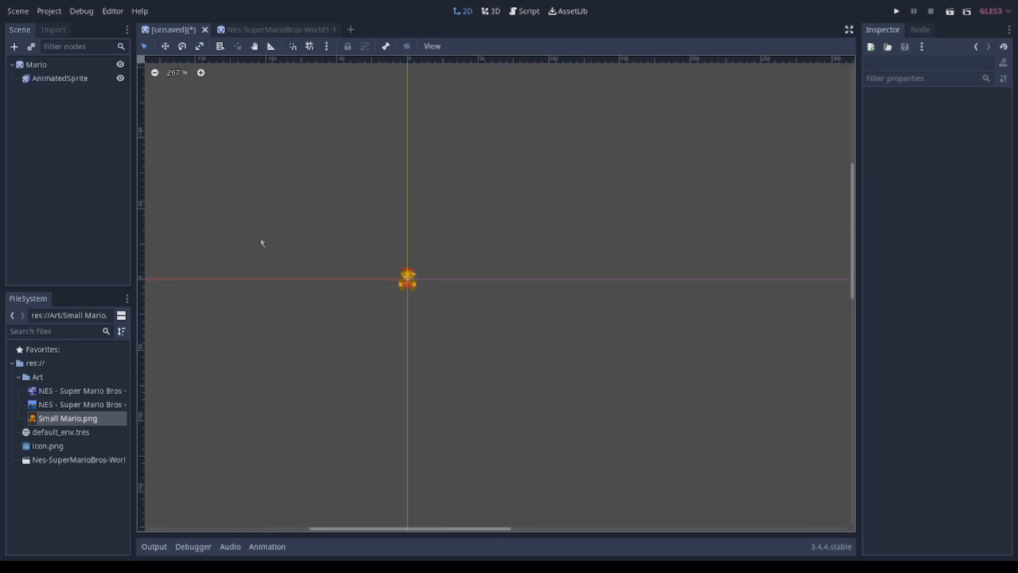
pyautogui.click(18, 11)
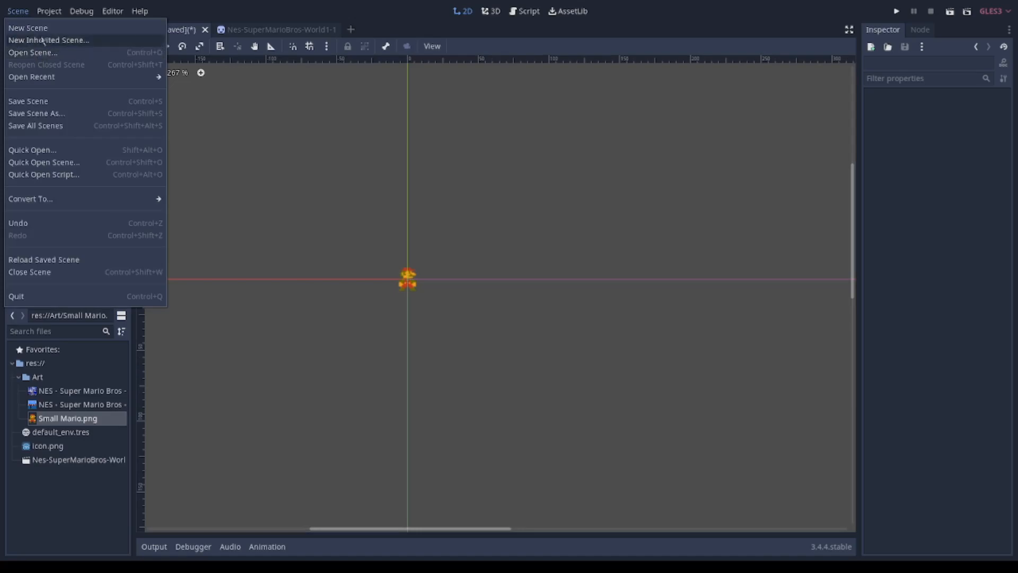
pyautogui.click(37, 113)
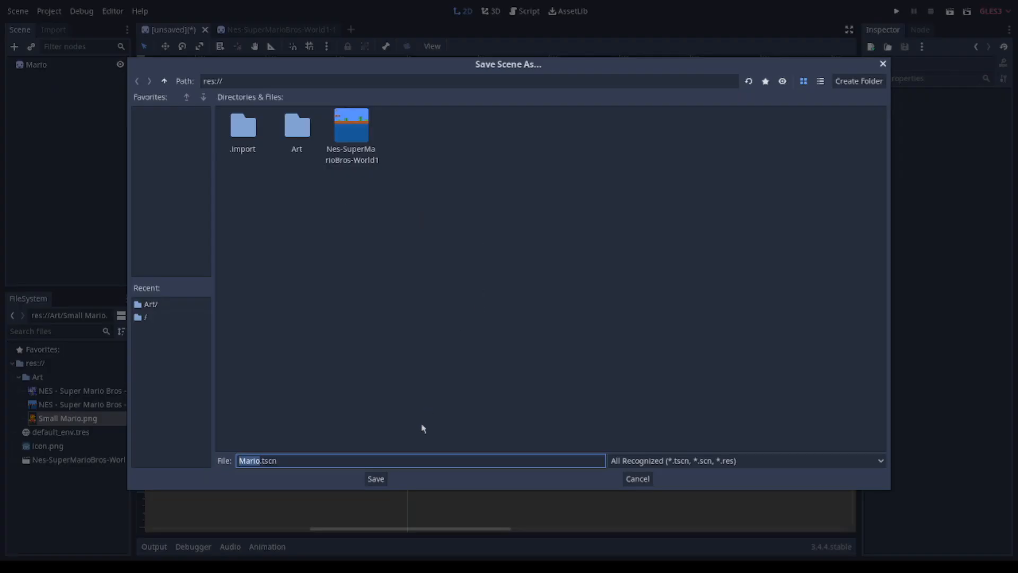
pyautogui.click(376, 479)
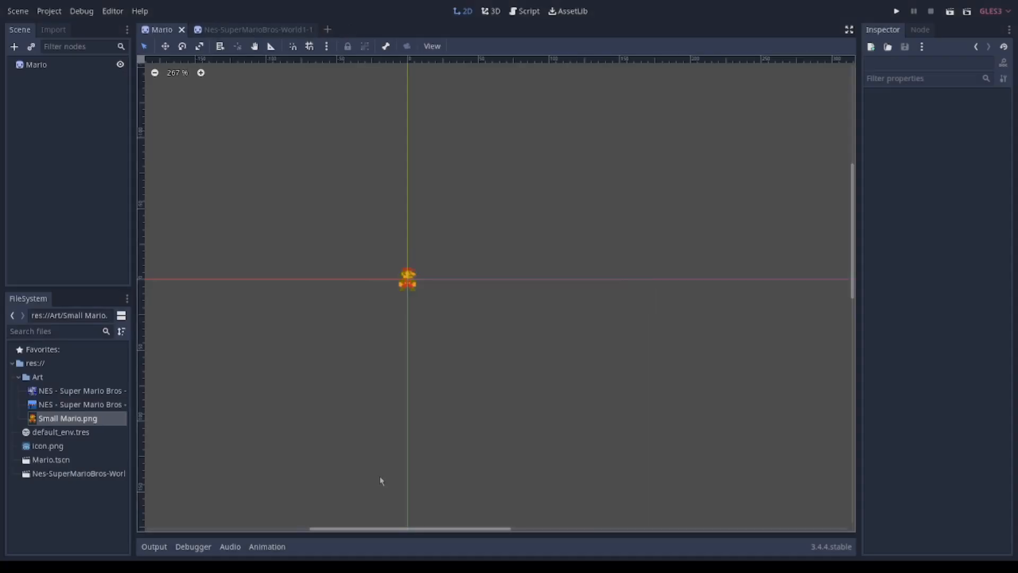
pyautogui.moveTo(331, 413)
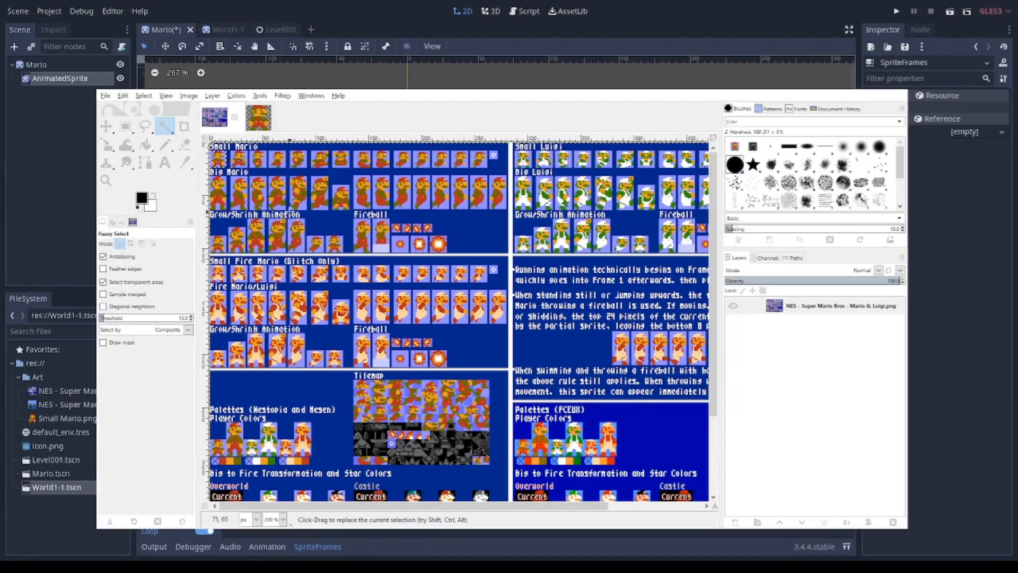
pyautogui.moveTo(271, 164)
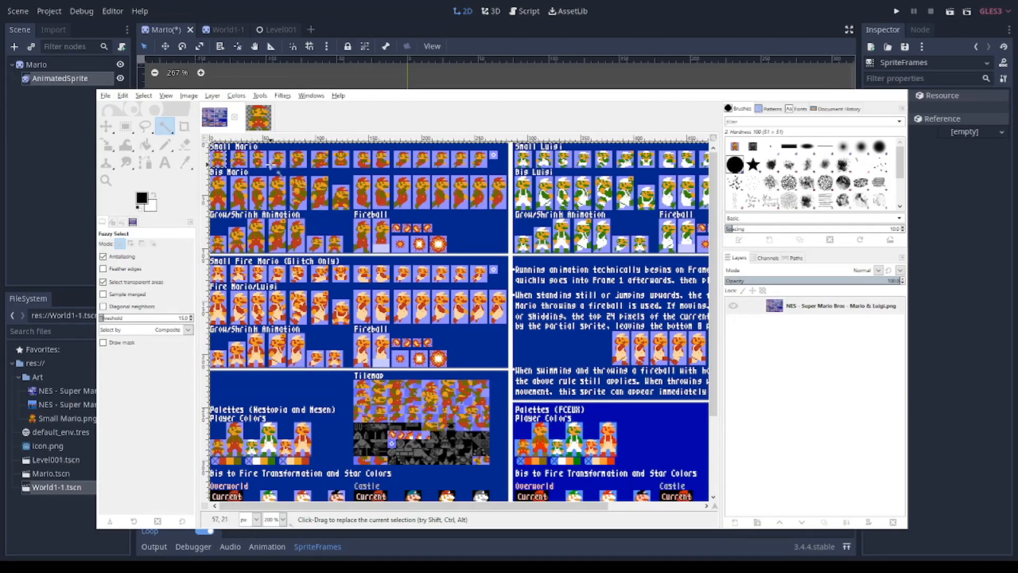
pyautogui.moveTo(364, 484)
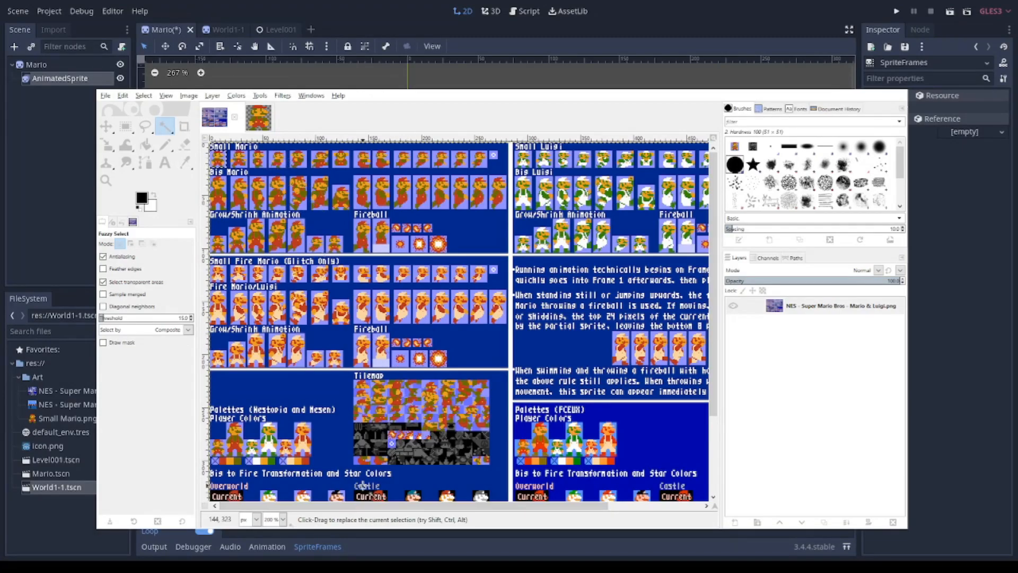
# Step: Switch to the Rectangle Select tool to grab the three small Mario run frames
pyautogui.click(125, 126)
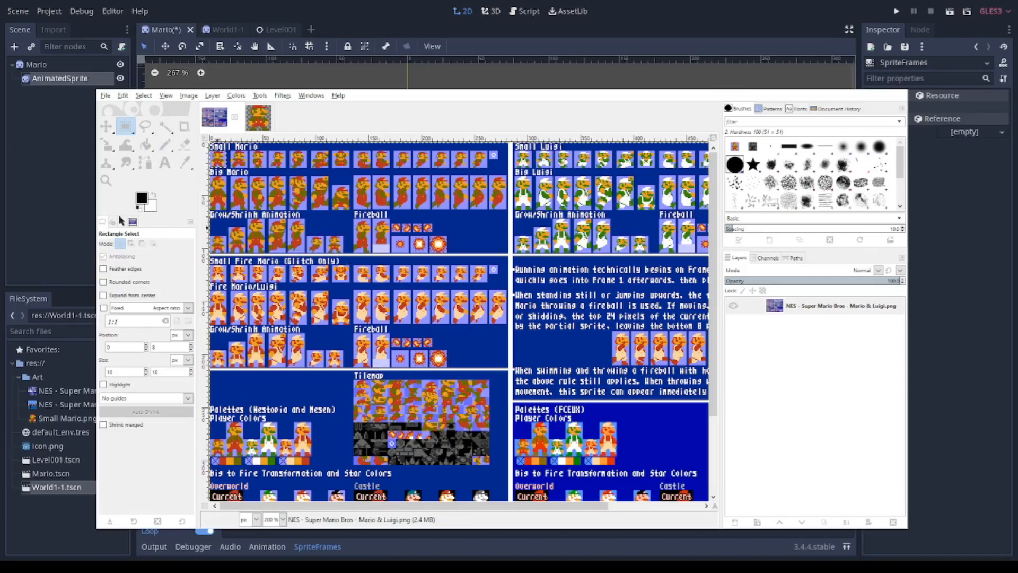
pyautogui.moveTo(461, 510)
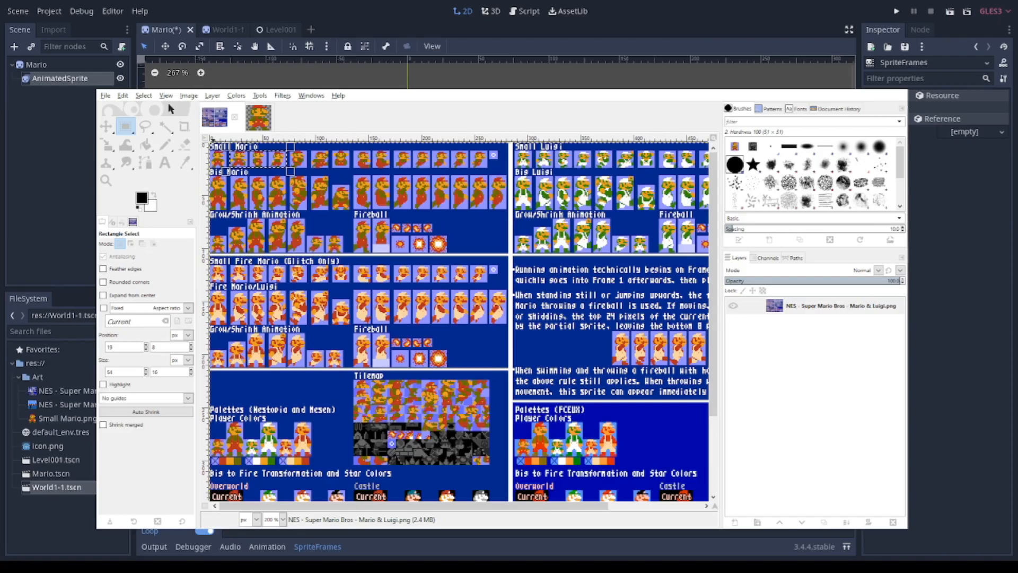
pyautogui.moveTo(143, 96)
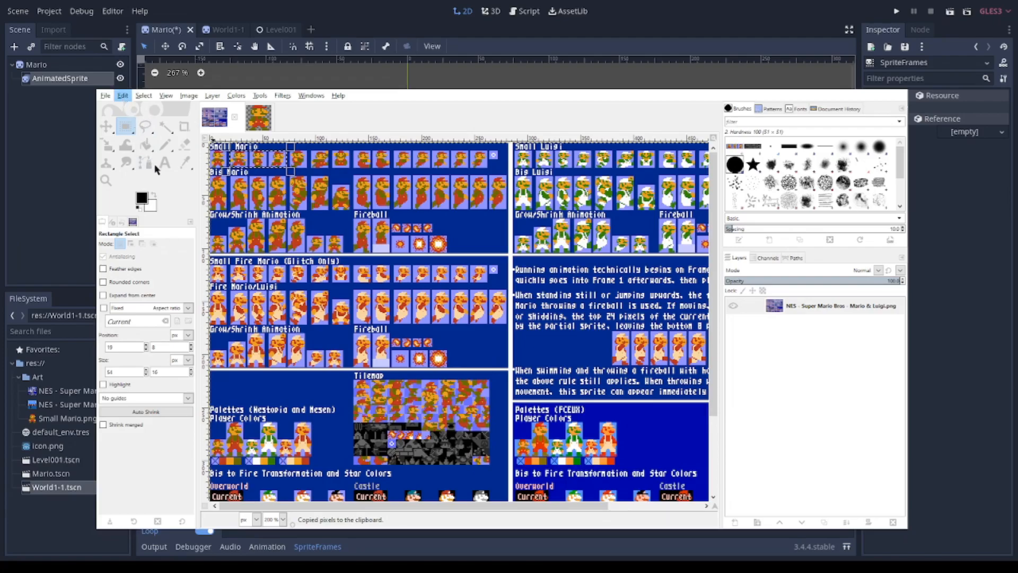
pyautogui.moveTo(172, 208)
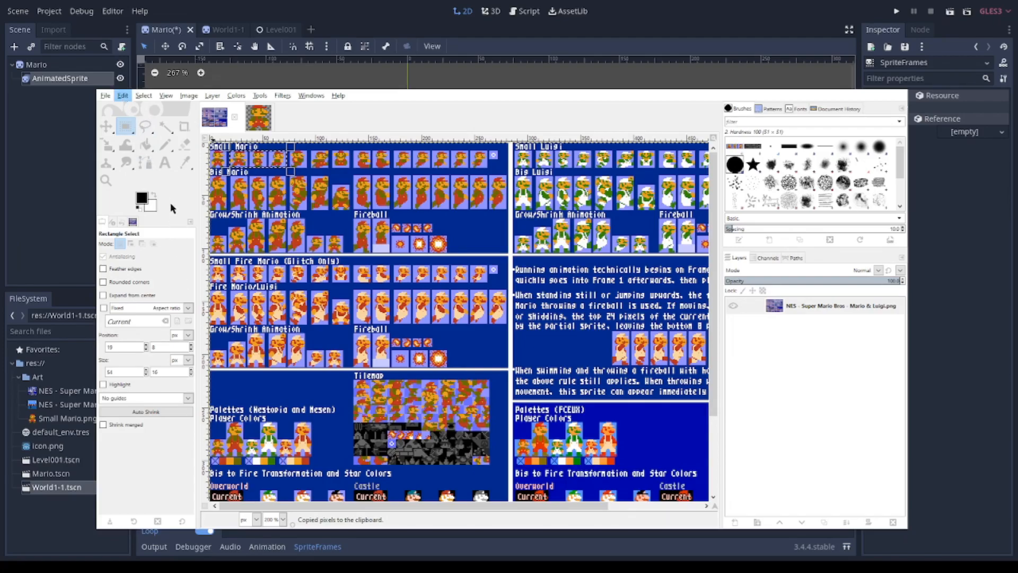
pyautogui.moveTo(181, 239)
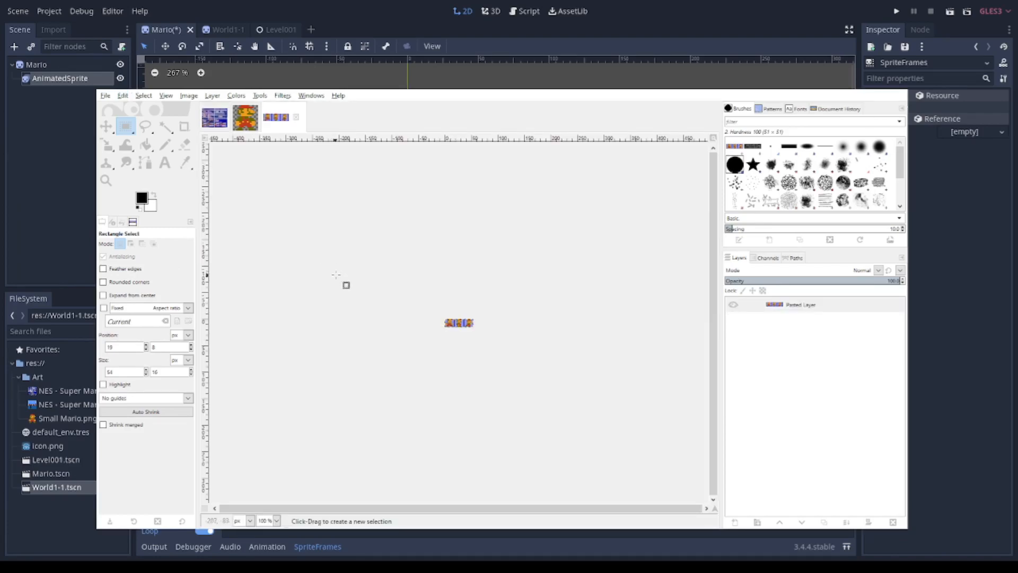
pyautogui.moveTo(448, 325)
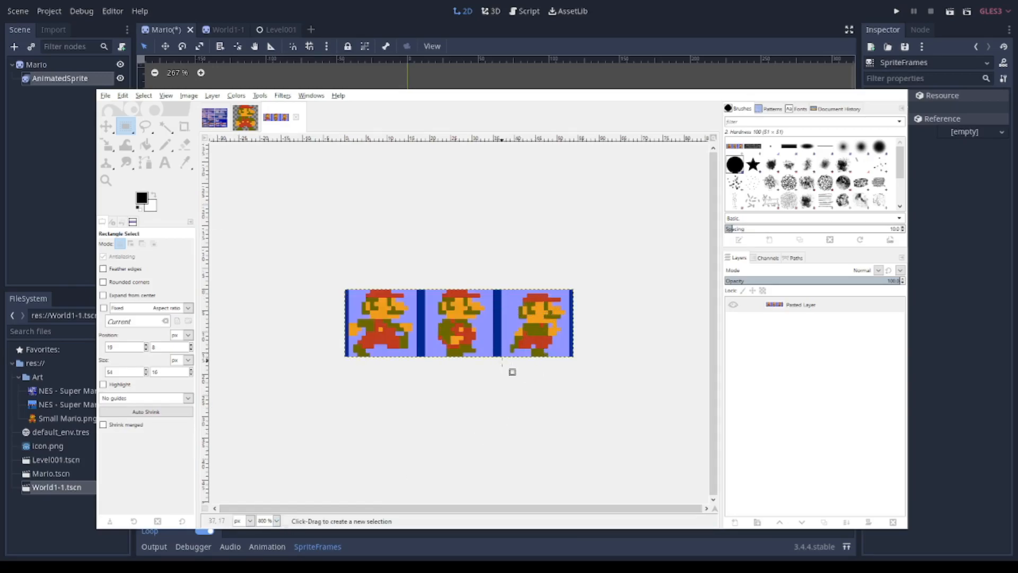
pyautogui.moveTo(587, 368)
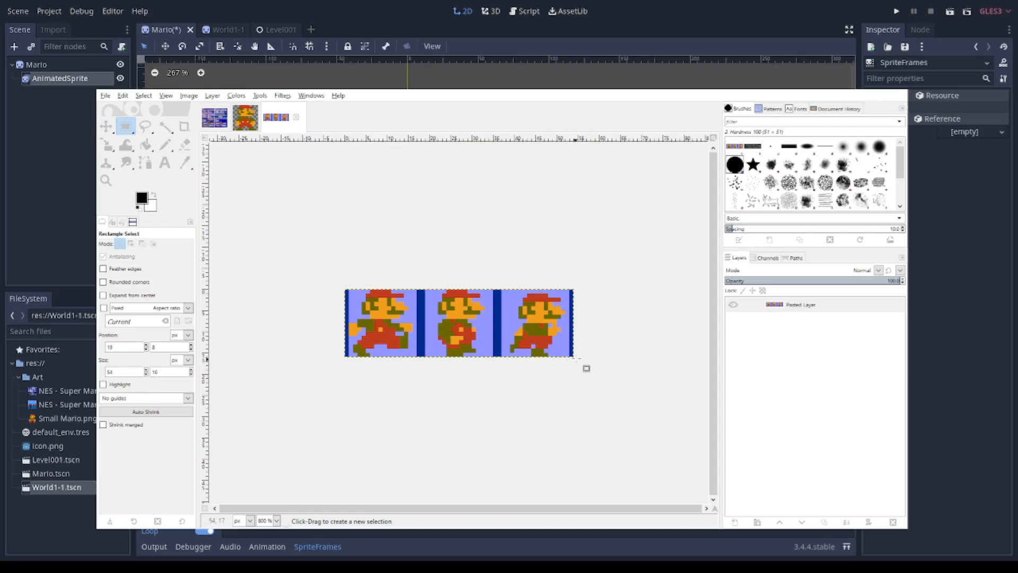
pyautogui.moveTo(447, 450)
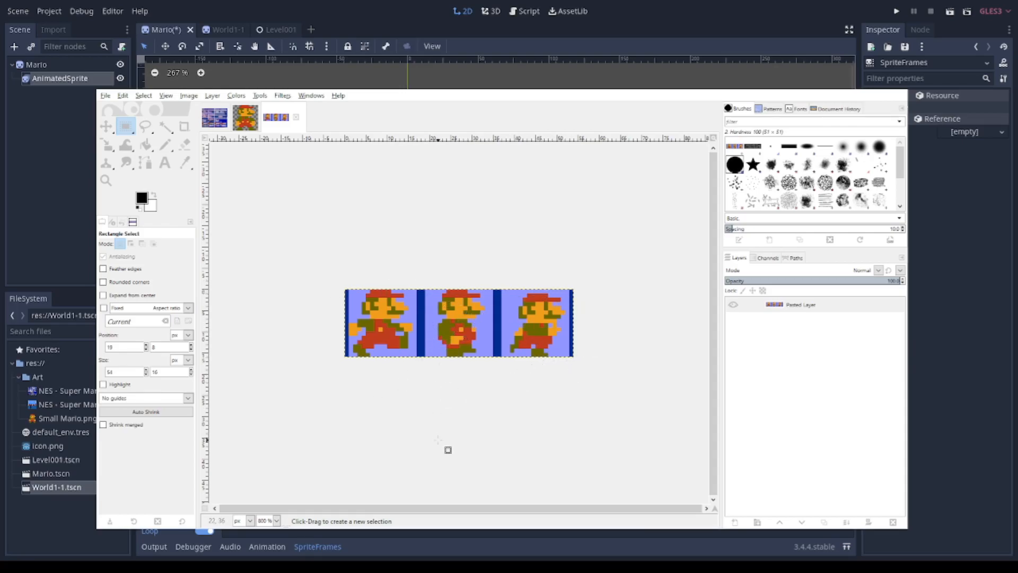
pyautogui.moveTo(440, 431)
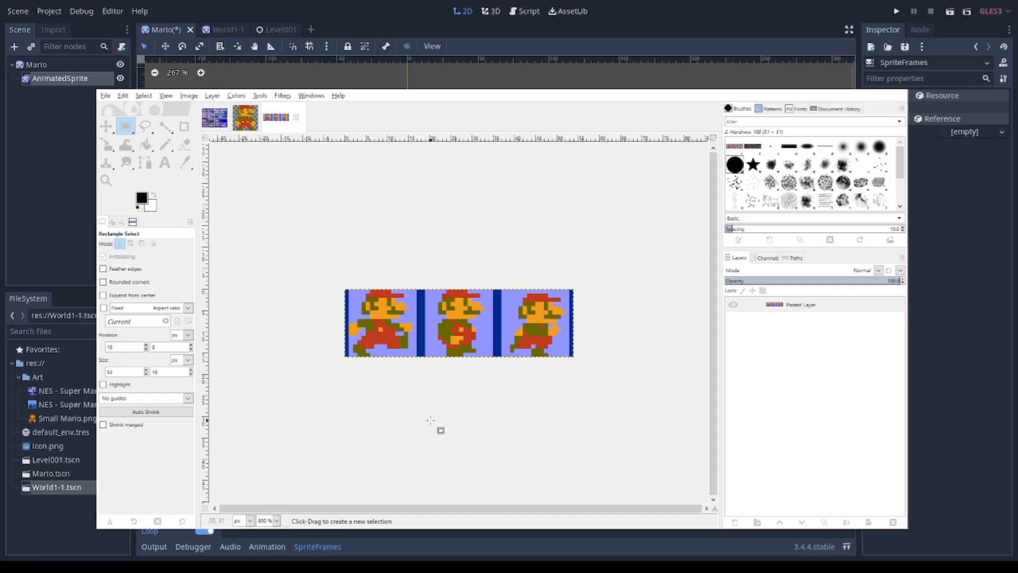
# Step: Fuzzy-select the blue background patches of the three-frame Mario strip for removal
pyautogui.click(164, 126)
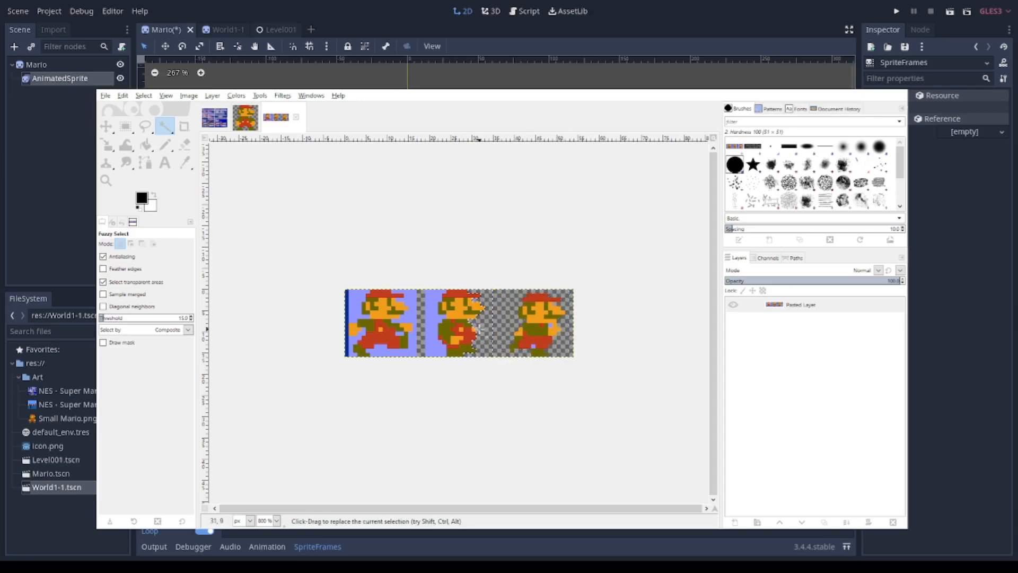
pyautogui.click(381, 322)
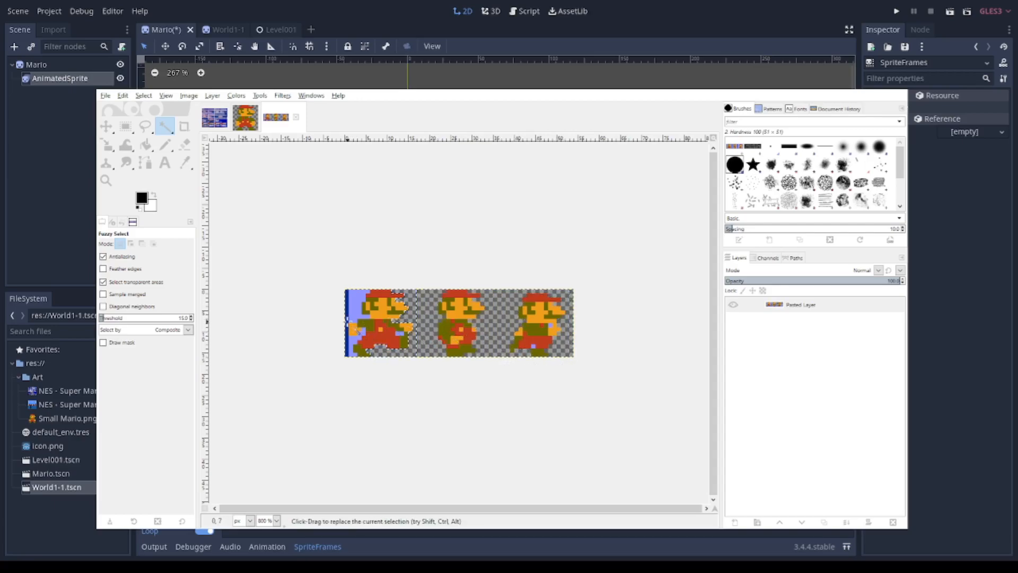
pyautogui.click(380, 321)
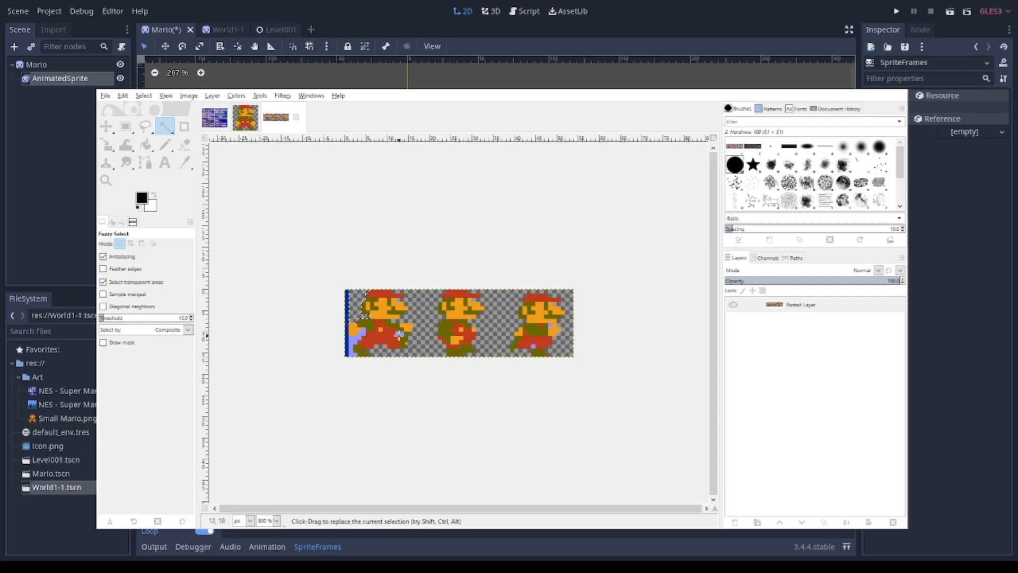
pyautogui.moveTo(536, 370)
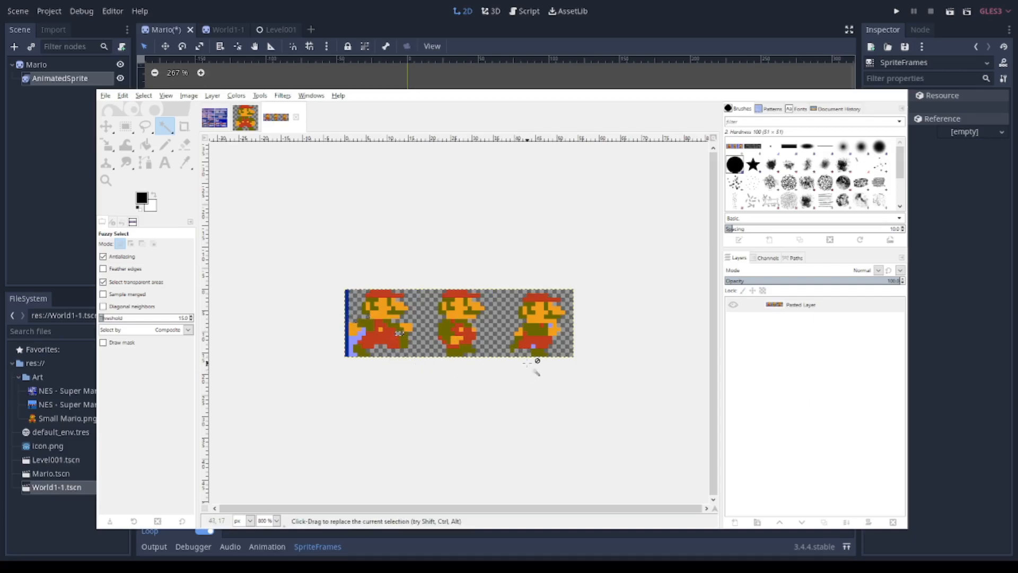
pyautogui.moveTo(532, 344)
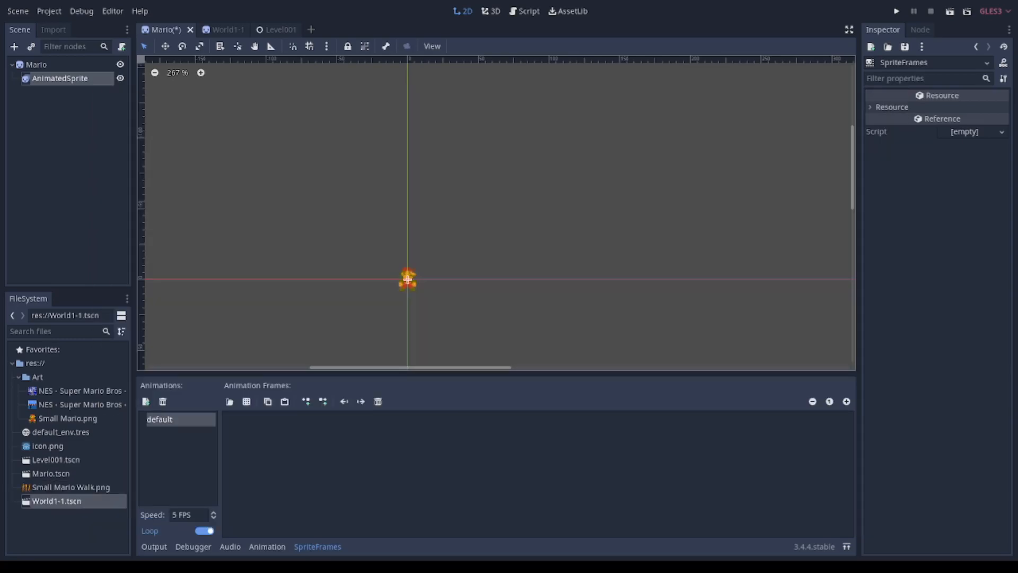
# Step: Move Small Mario Walk.png into the project's Art folder from the AnimatedSprite's frame picker
pyautogui.click(68, 418)
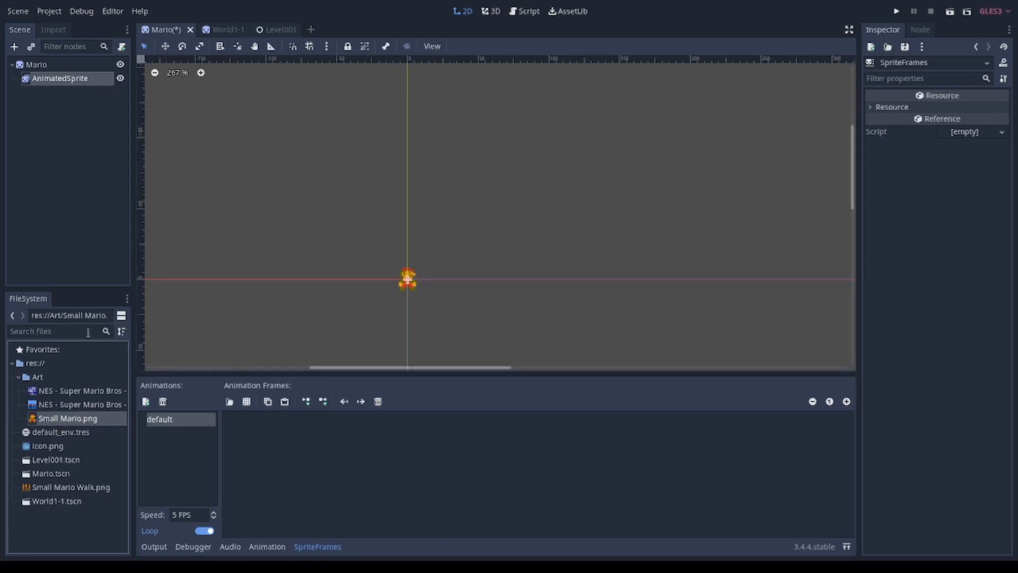
pyautogui.click(59, 77)
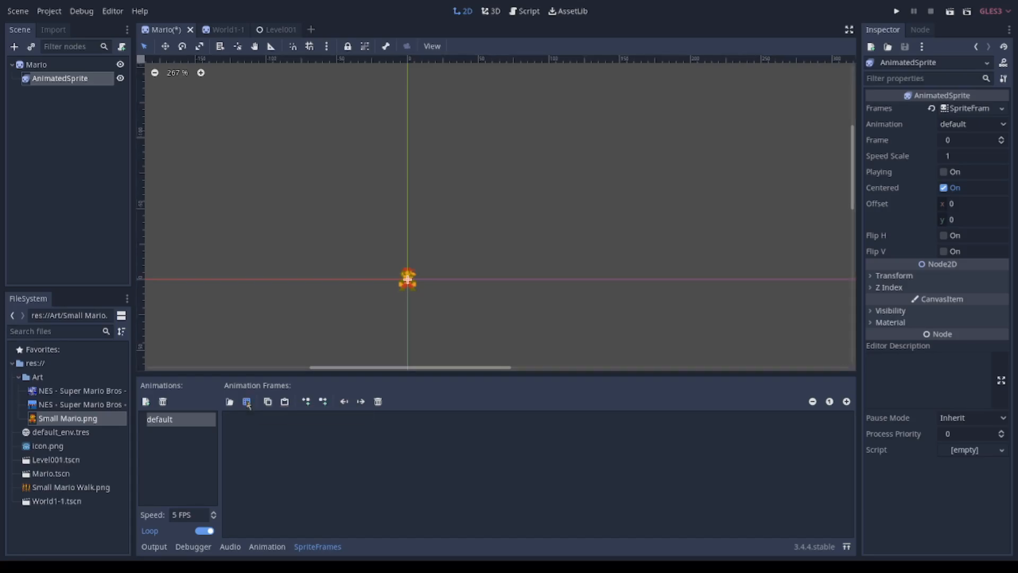
pyautogui.click(229, 401)
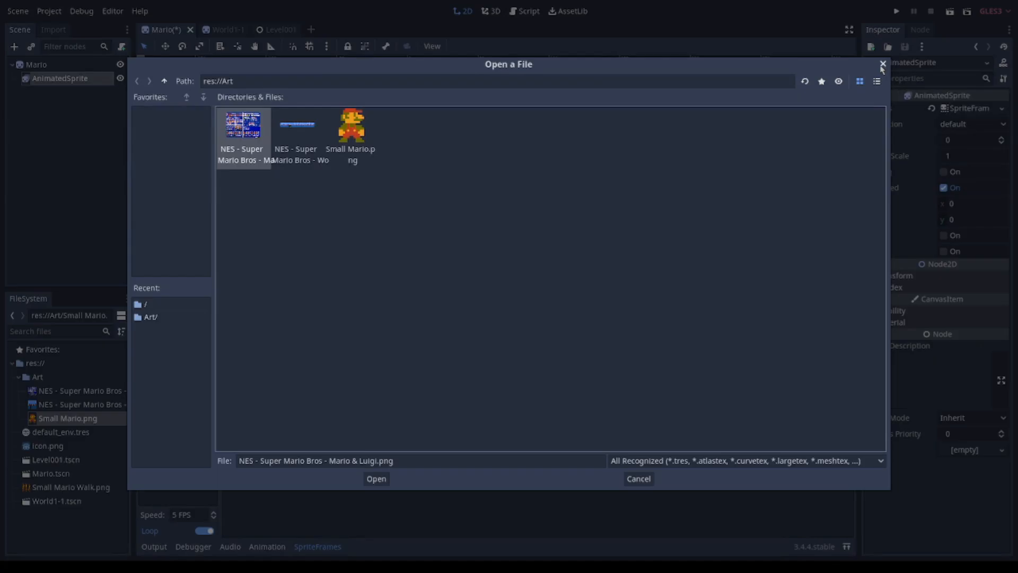
pyautogui.click(881, 64)
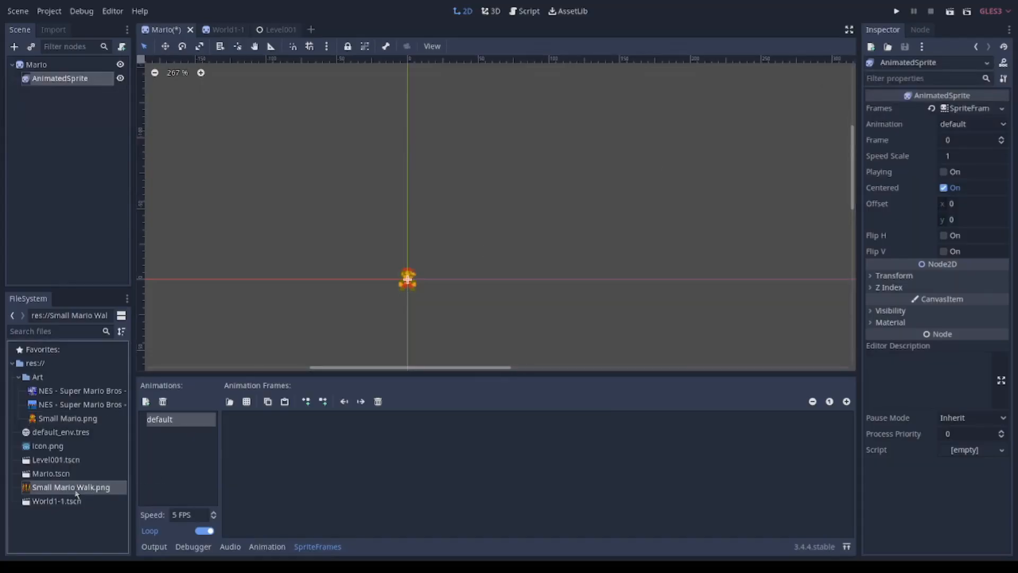
pyautogui.click(37, 377)
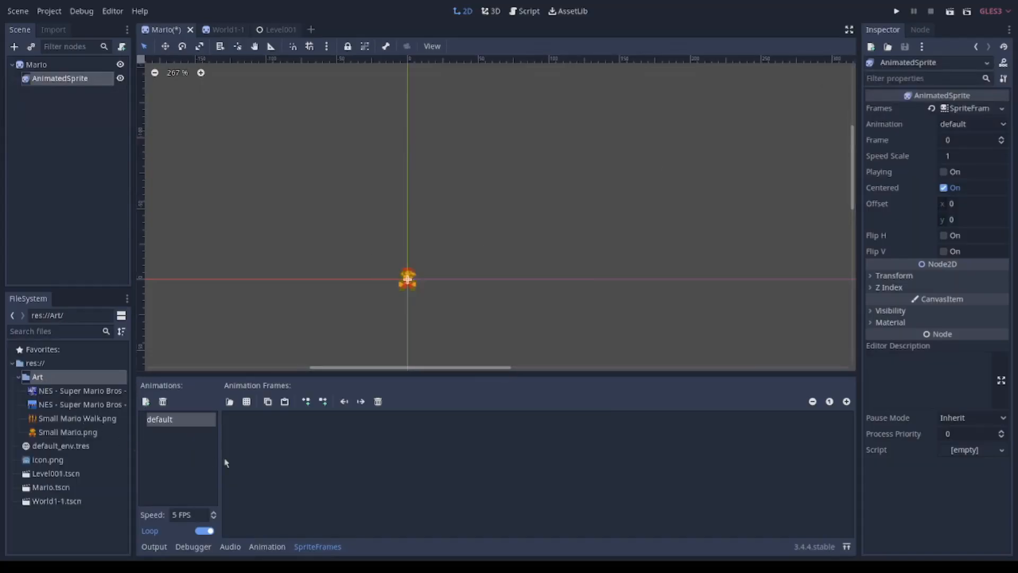
# Step: Load Small Mario Walk.png into the sprite-sheet frame picker and set its grid rows
pyautogui.click(229, 401)
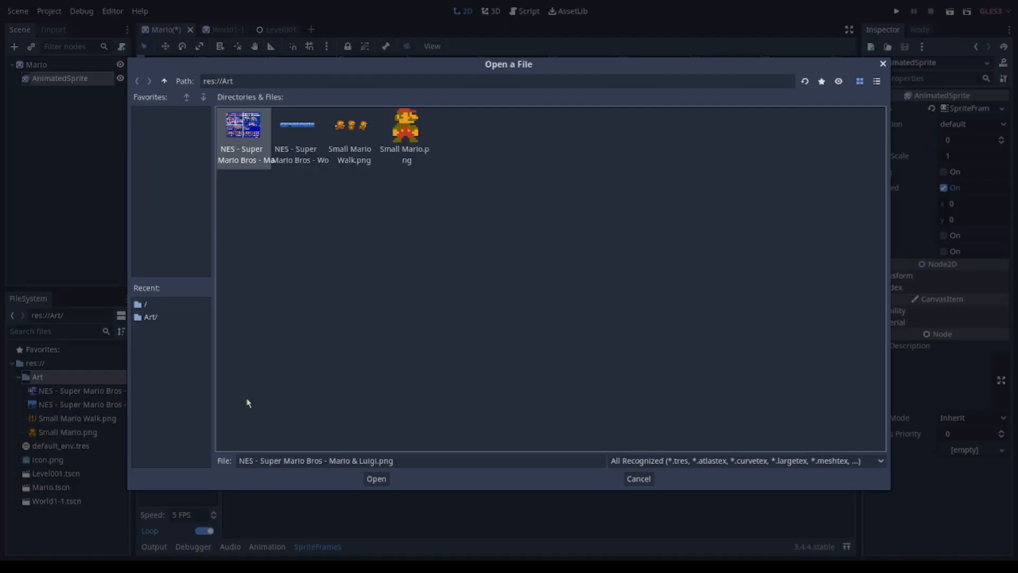
pyautogui.click(354, 125)
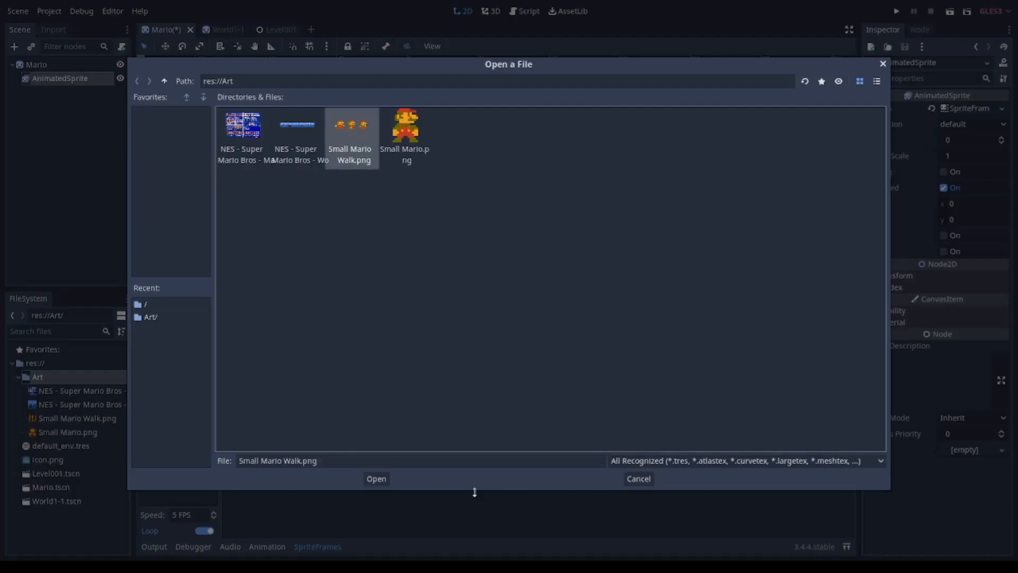
pyautogui.click(375, 479)
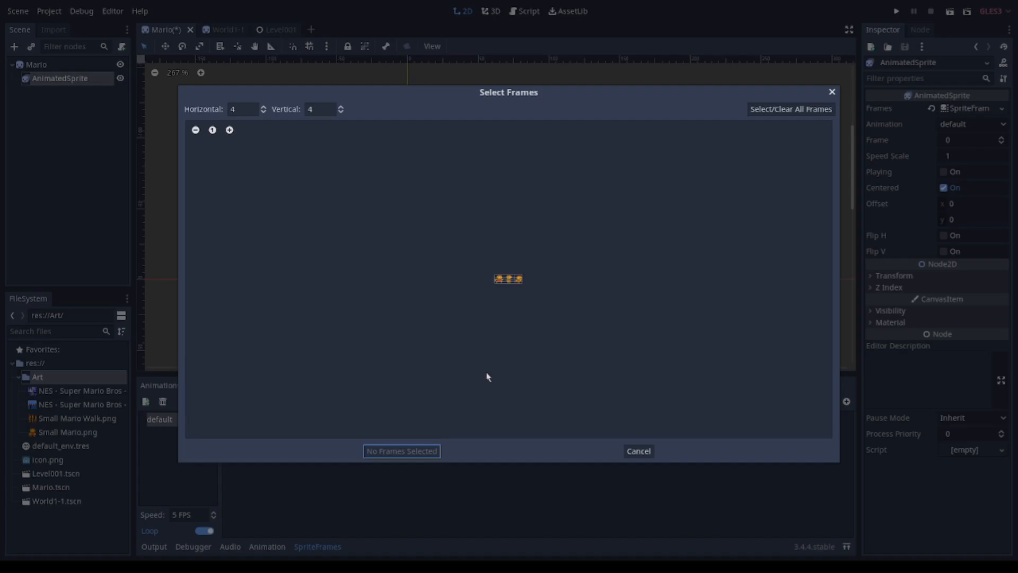
pyautogui.moveTo(243, 108)
pyautogui.write('1')
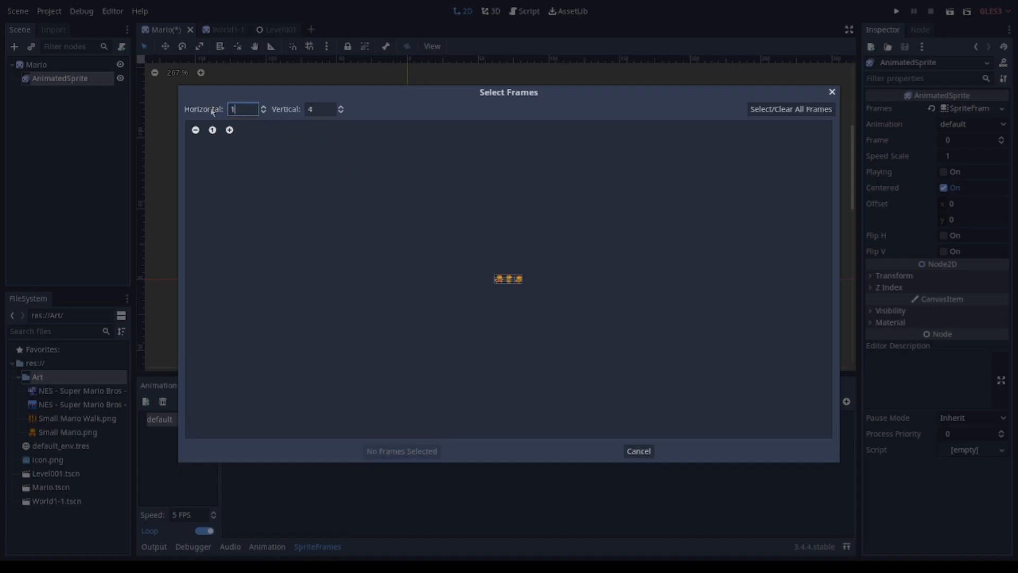
pyautogui.click(320, 109)
pyautogui.write('3')
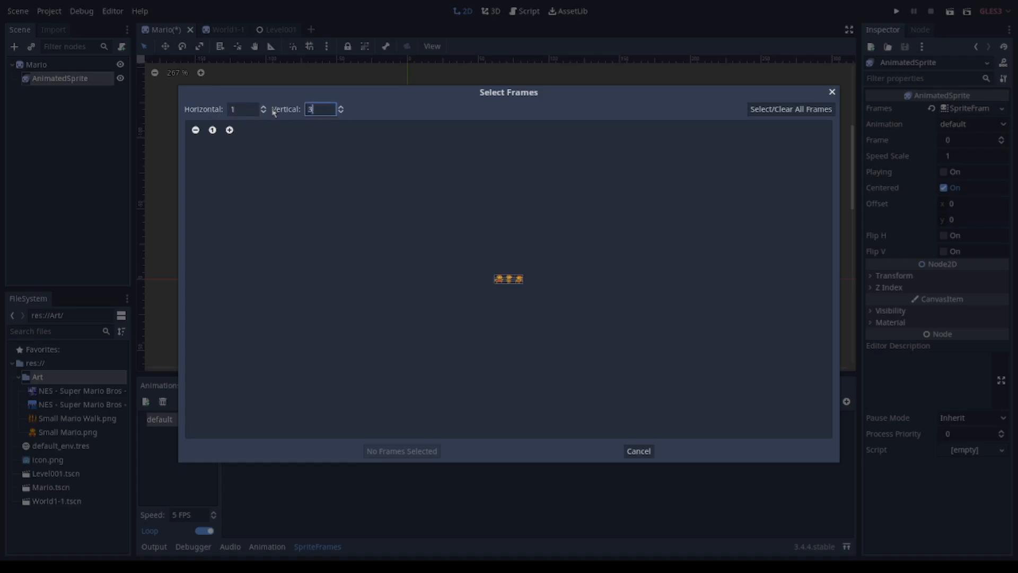
pyautogui.moveTo(600, 282)
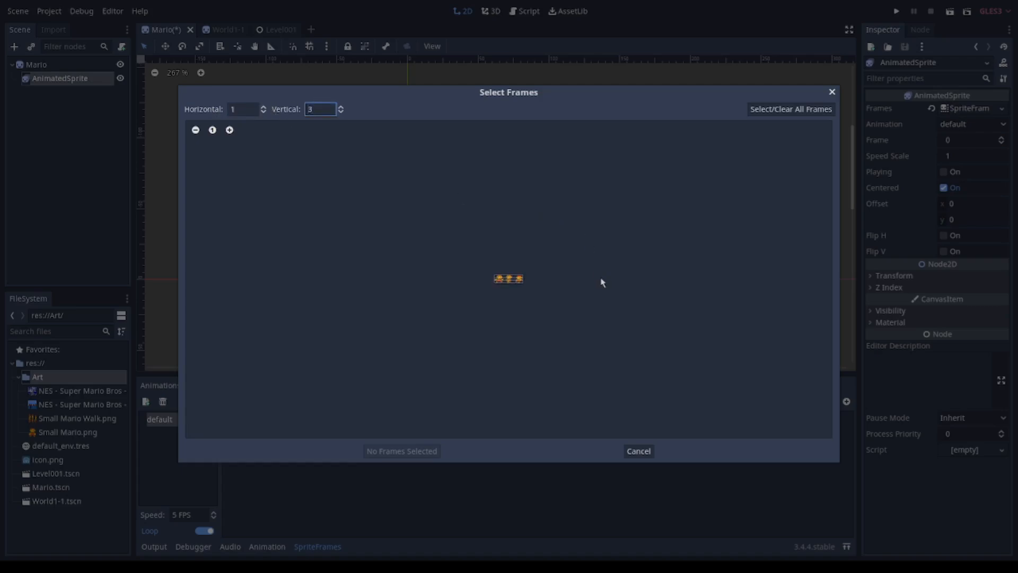
pyautogui.moveTo(384, 195)
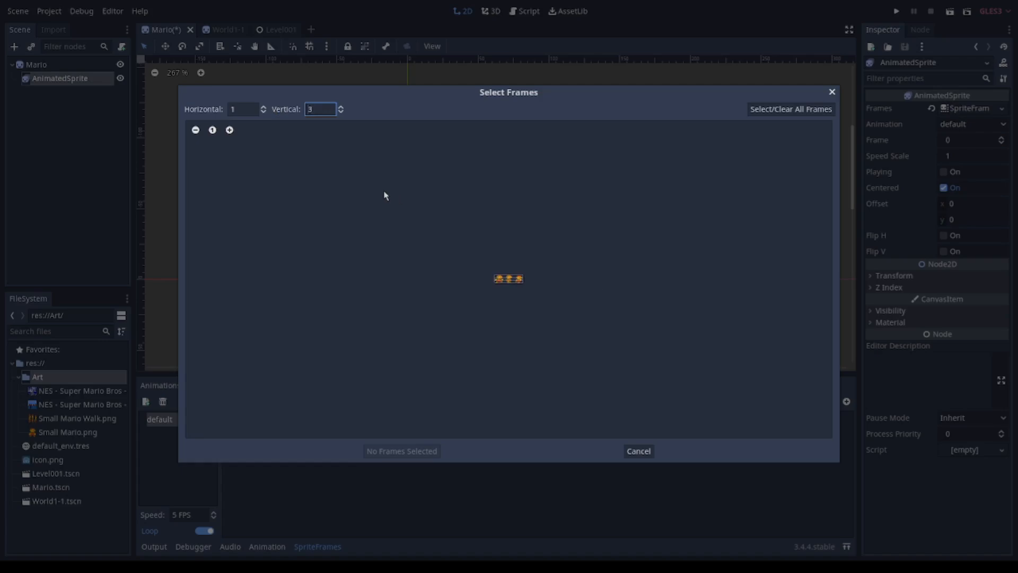
pyautogui.moveTo(517, 288)
pyautogui.write('1')
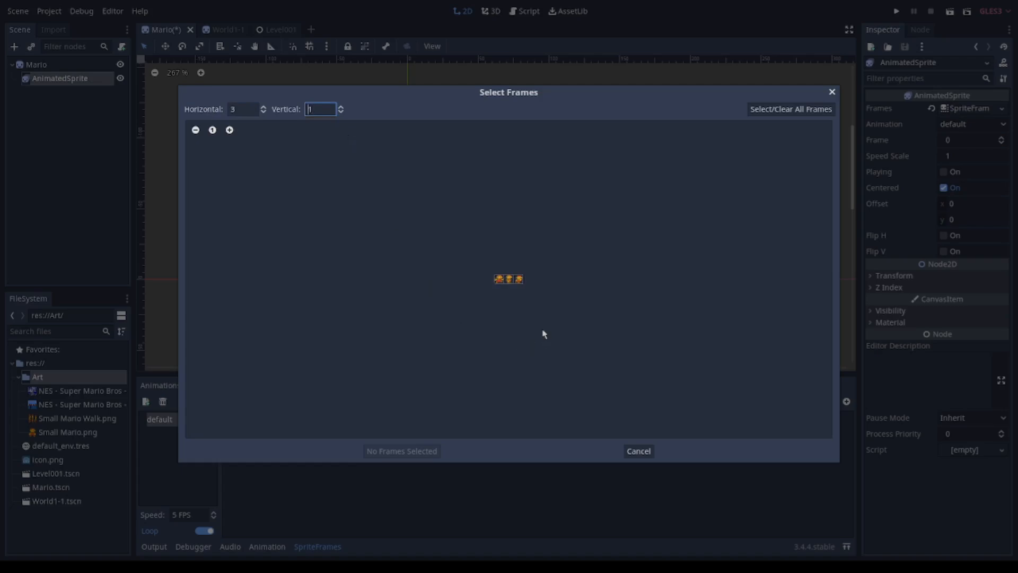
pyautogui.moveTo(484, 331)
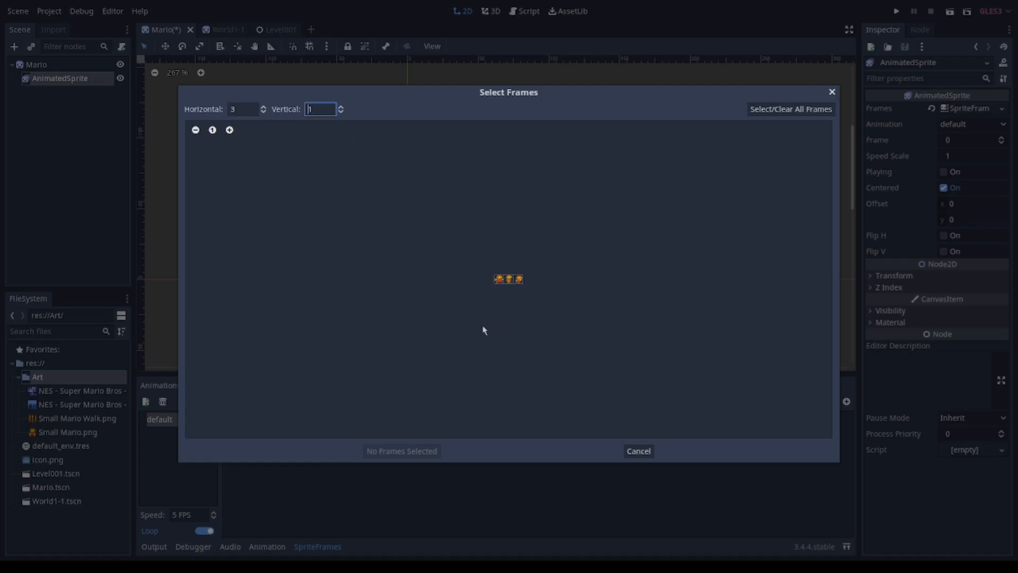
pyautogui.moveTo(791, 108)
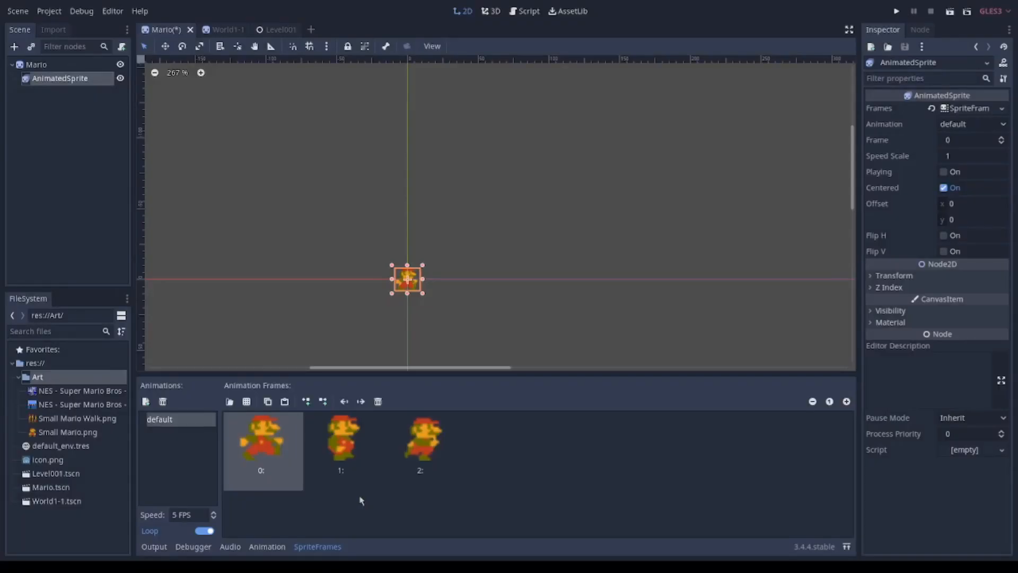
pyautogui.moveTo(300, 407)
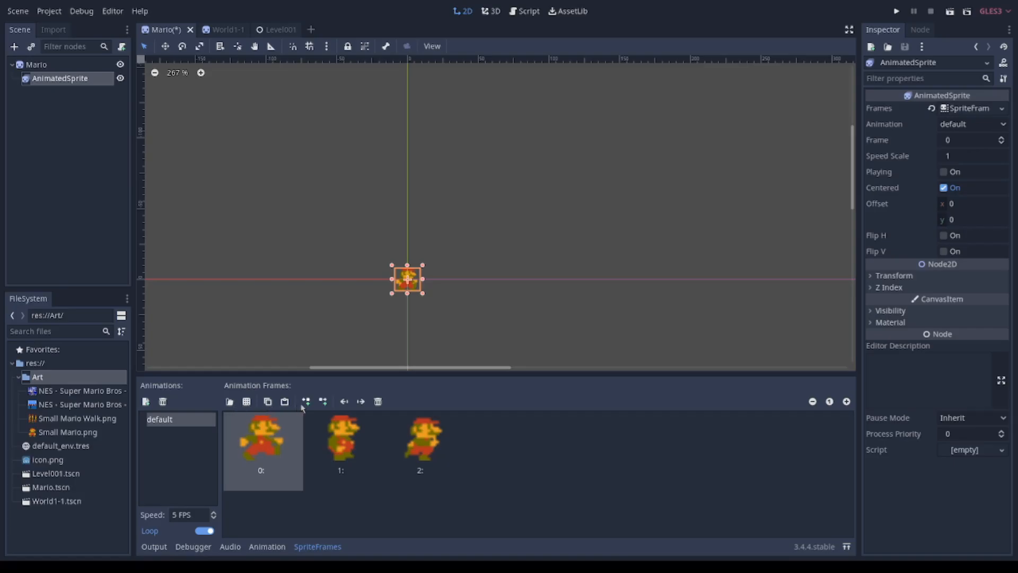
# Step: Close the Mario scene tab, leaving a new empty scene open
pyautogui.click(190, 29)
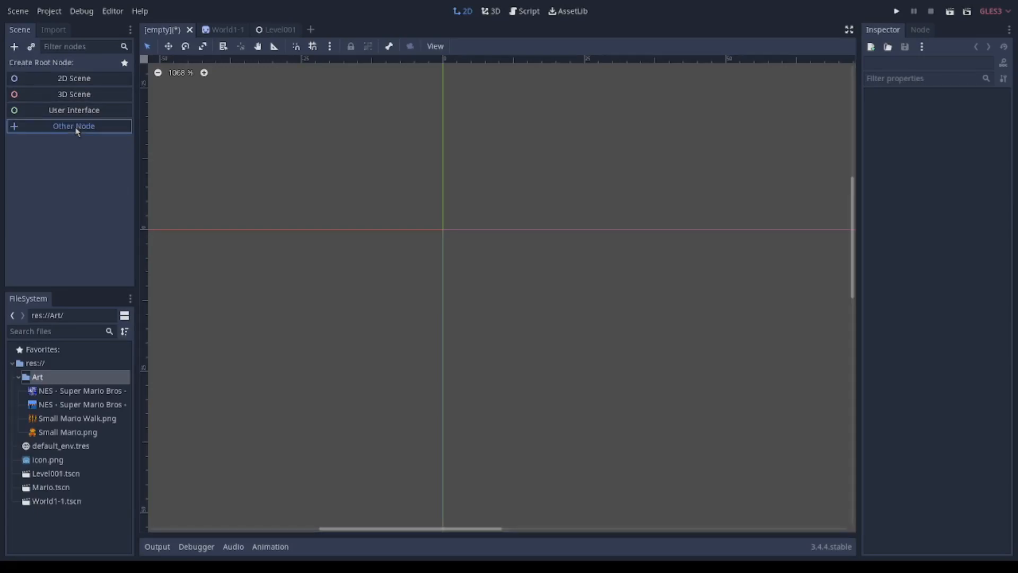
# Step: Create an Area2D root node and rename it Mario
pyautogui.click(73, 125)
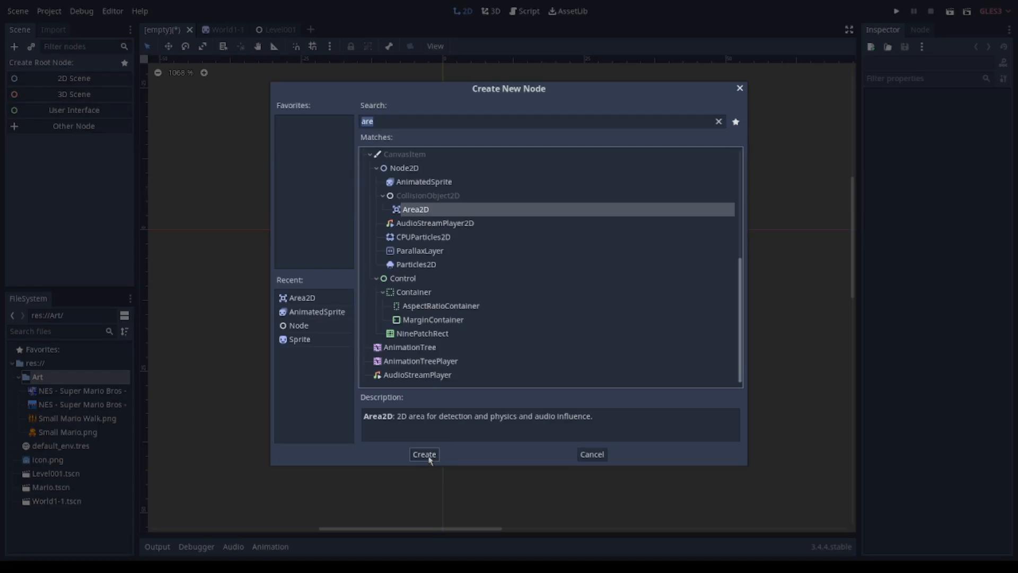
pyautogui.click(423, 454)
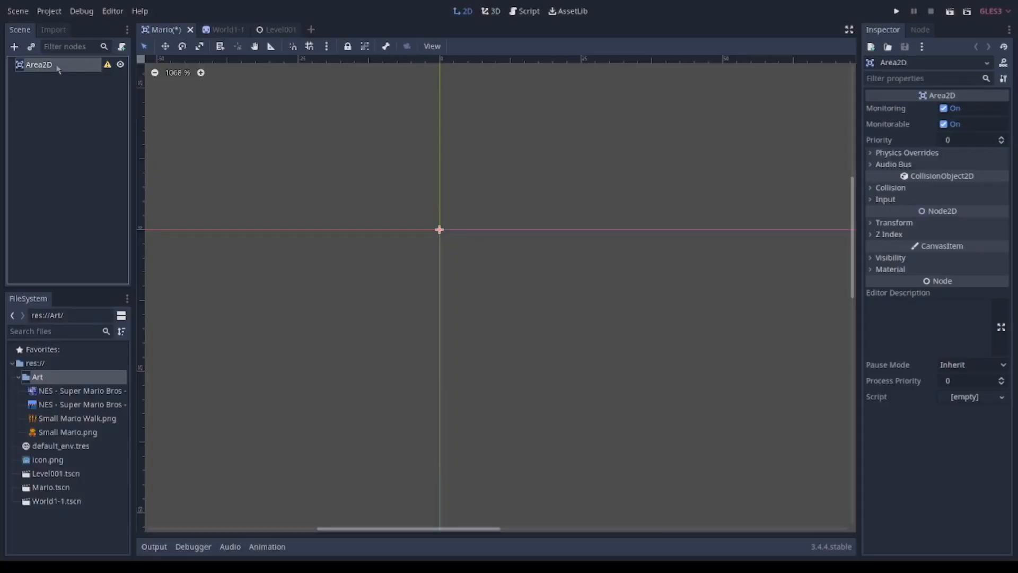
pyautogui.doubleClick(38, 64)
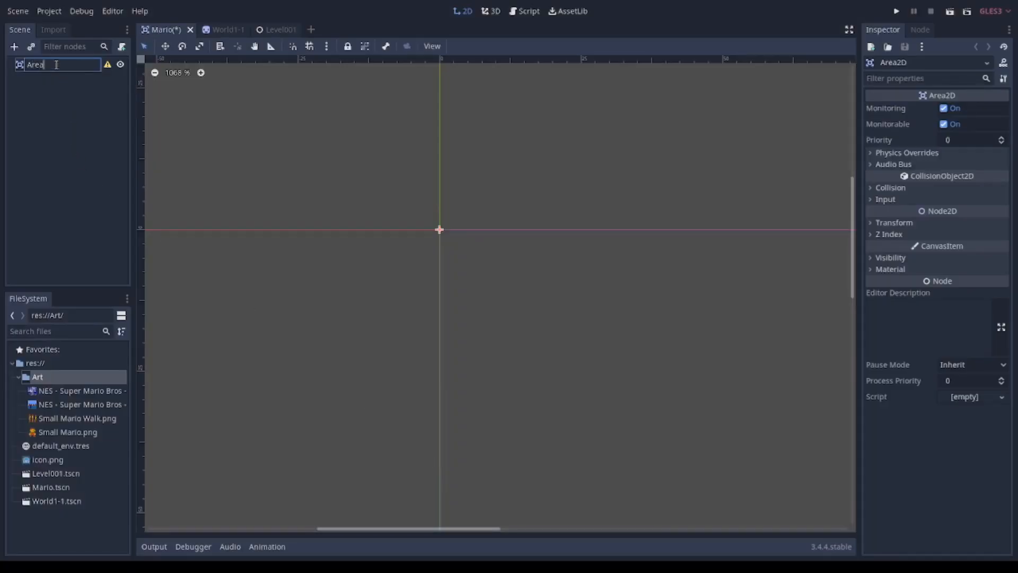
pyautogui.press('Return')
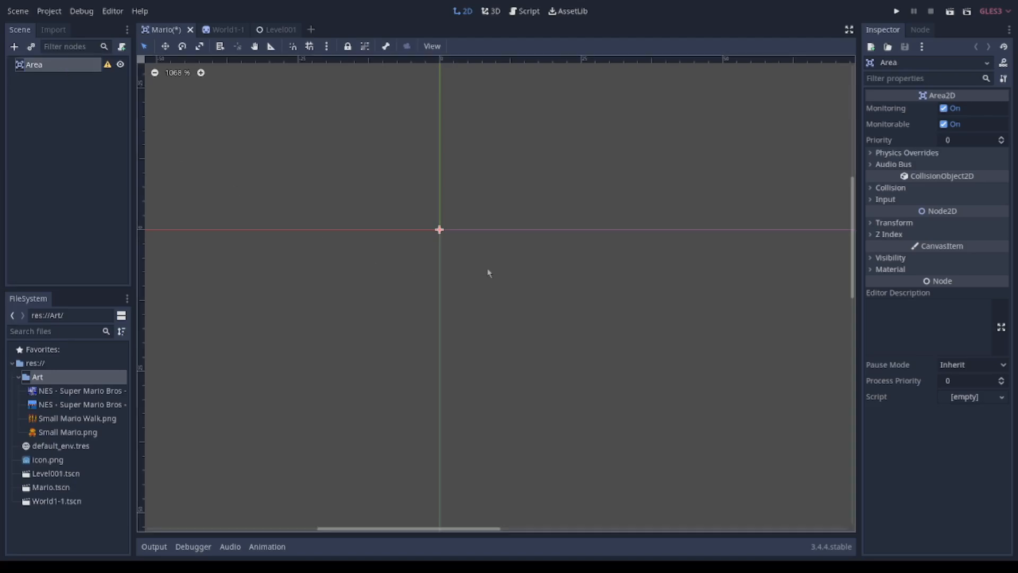
pyautogui.doubleClick(34, 65)
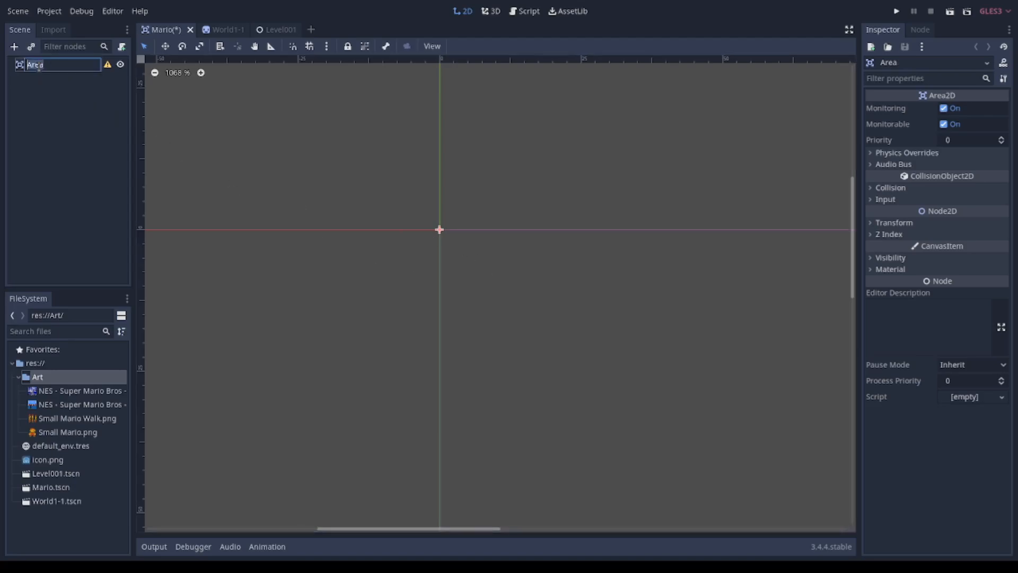
pyautogui.write('Mario')
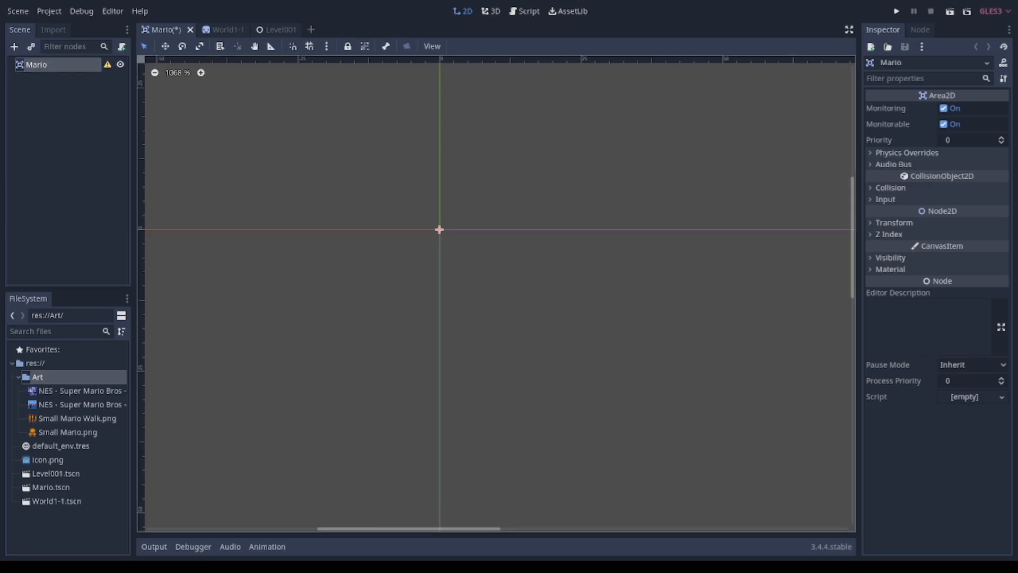
# Step: Add a child node under Mario and search for AnimatedSprite
pyautogui.rightClick(35, 64)
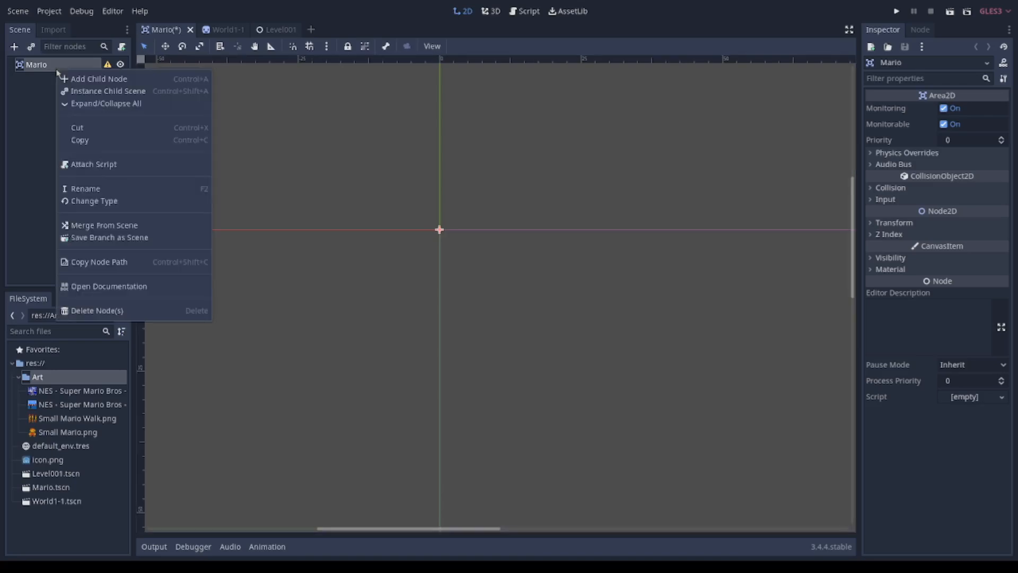
pyautogui.moveTo(109, 213)
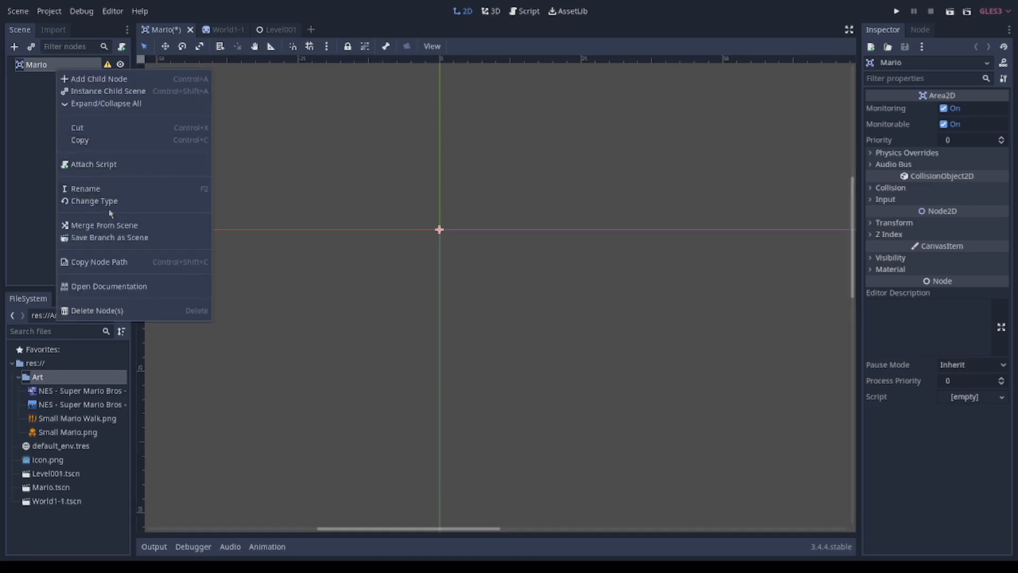
pyautogui.moveTo(114, 293)
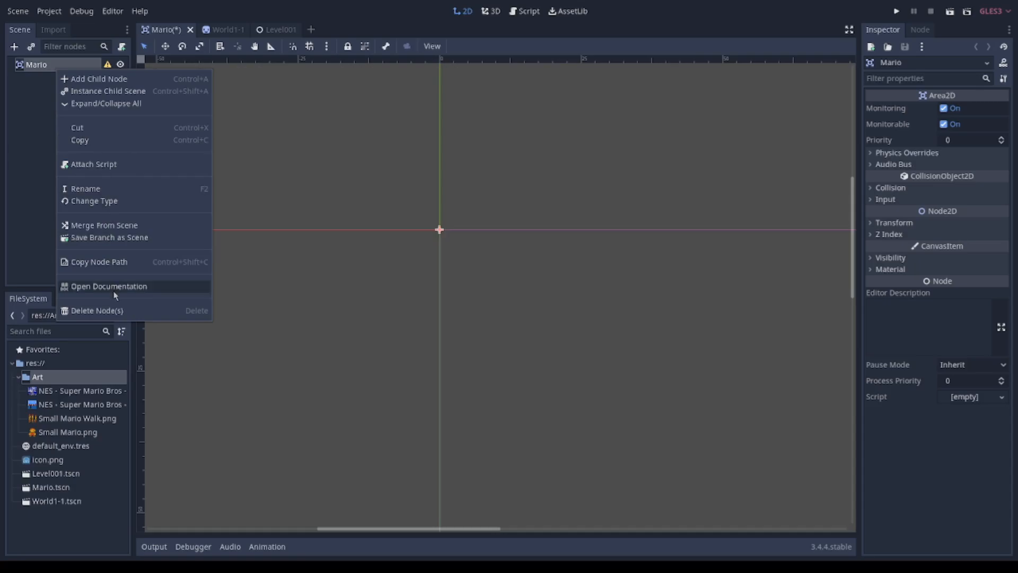
pyautogui.click(97, 79)
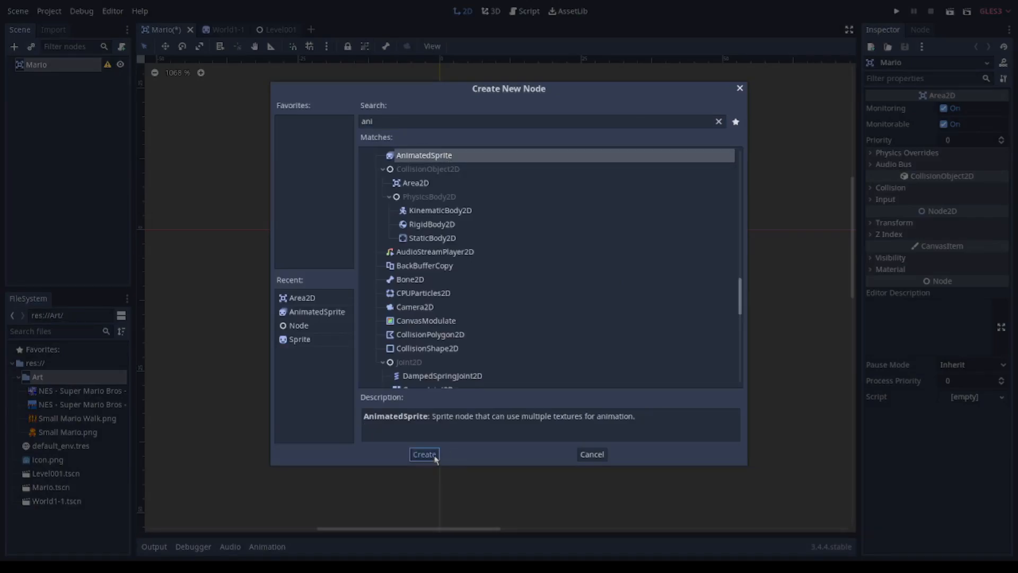
# Step: Create the AnimatedSprite child with a SpriteFrames resource and rename its default animation to run
pyautogui.click(424, 454)
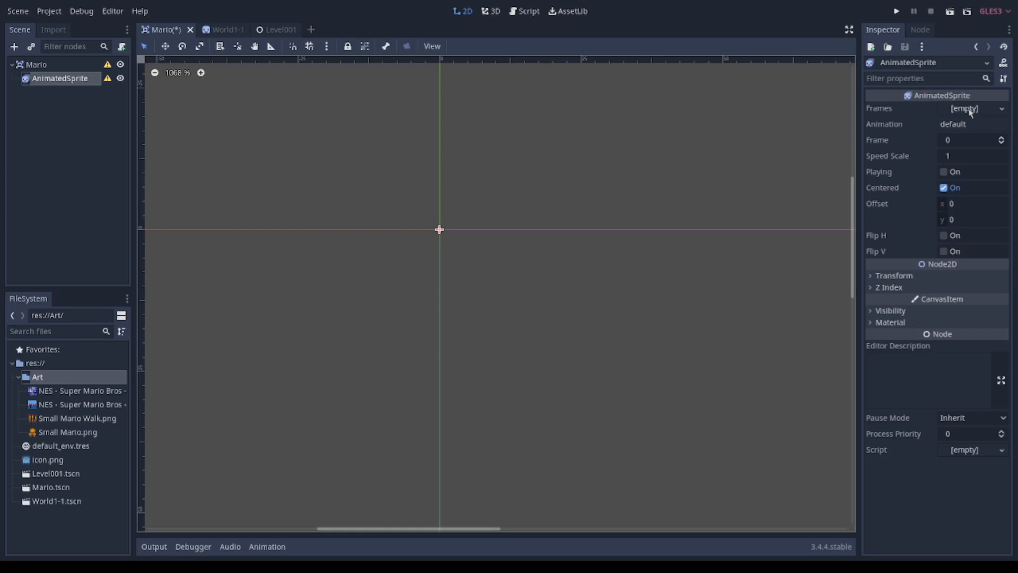
pyautogui.click(974, 108)
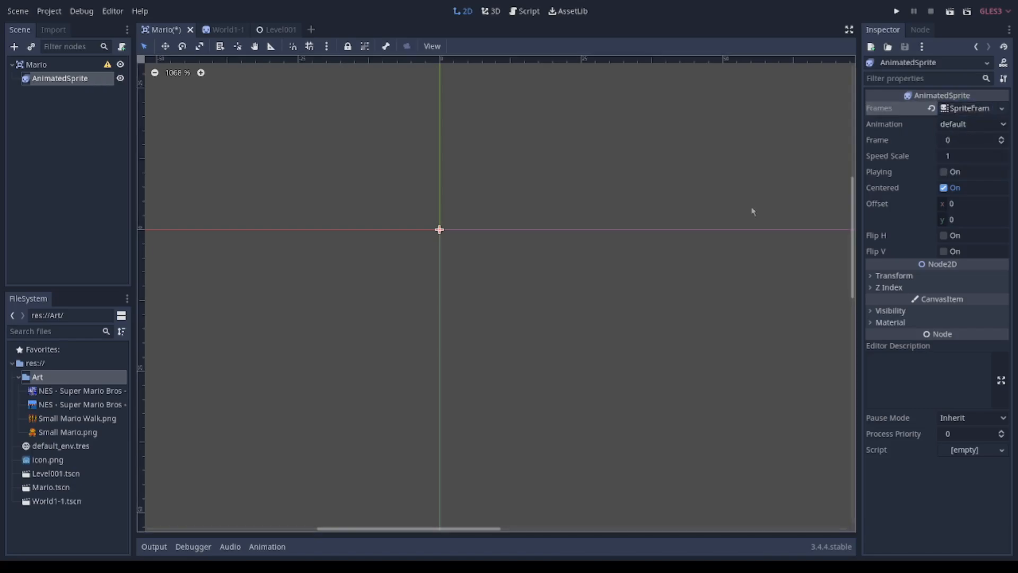
pyautogui.click(967, 109)
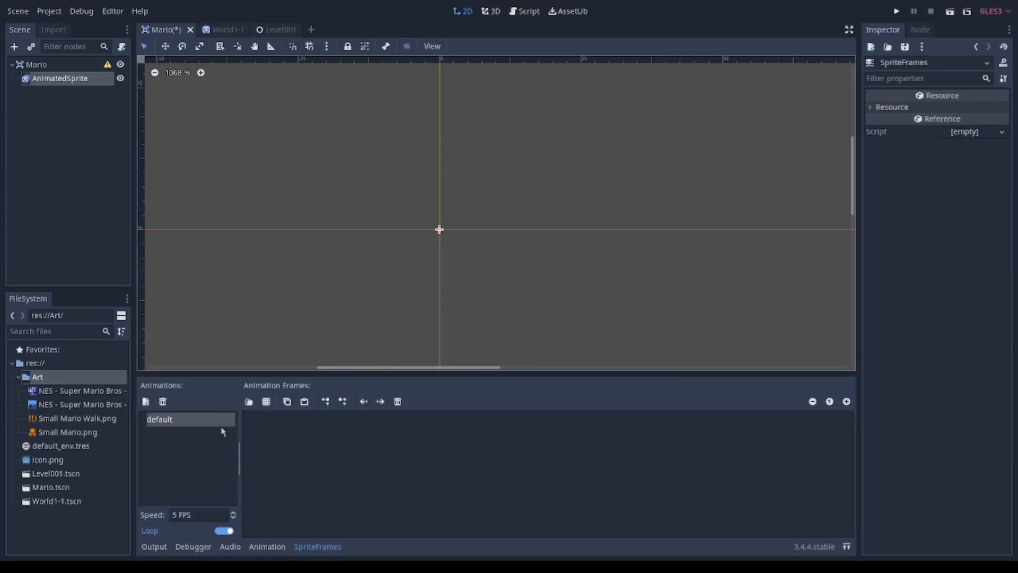
pyautogui.doubleClick(159, 419)
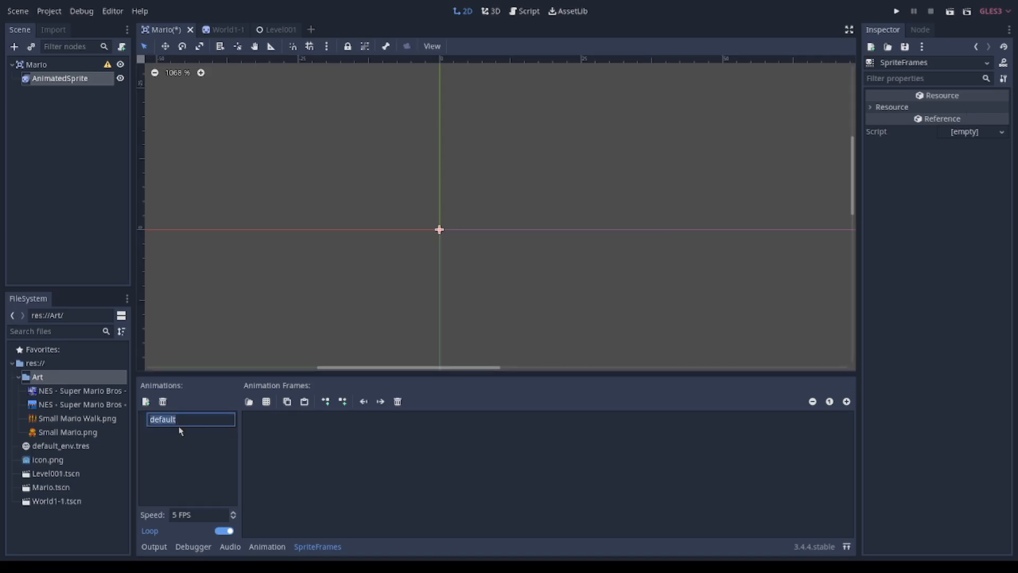
pyautogui.write('run')
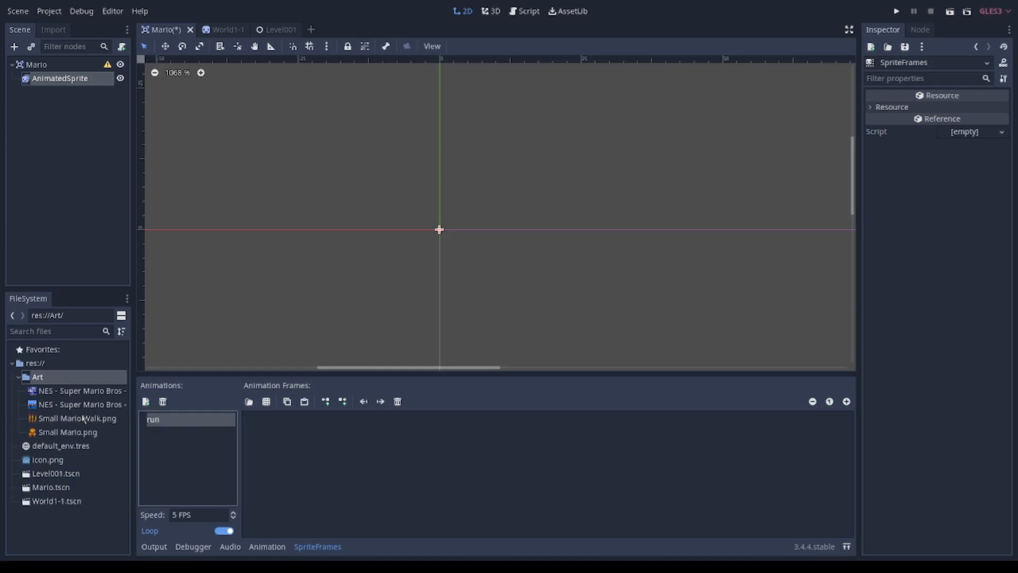
# Step: Rename Small Mario Walk.png to Small Mario Run.png in the FileSystem dock
pyautogui.rightClick(76, 418)
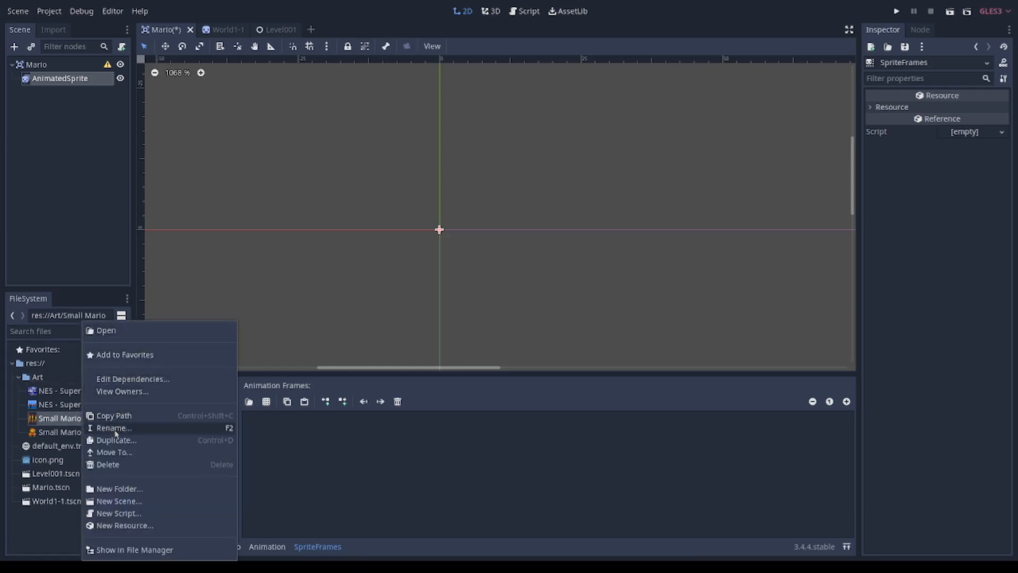
pyautogui.click(114, 428)
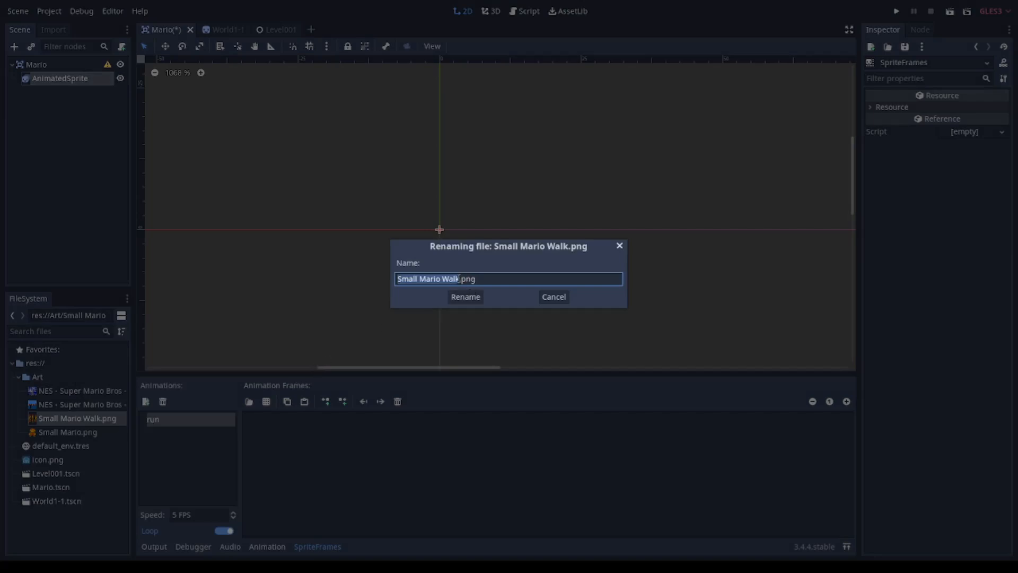
pyautogui.press('BackSpace')
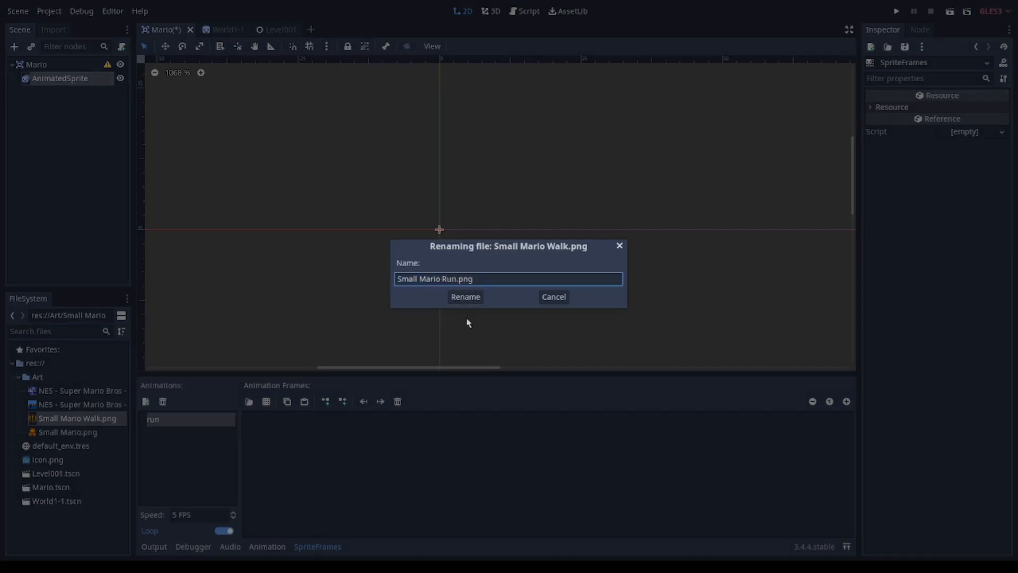
pyautogui.click(464, 297)
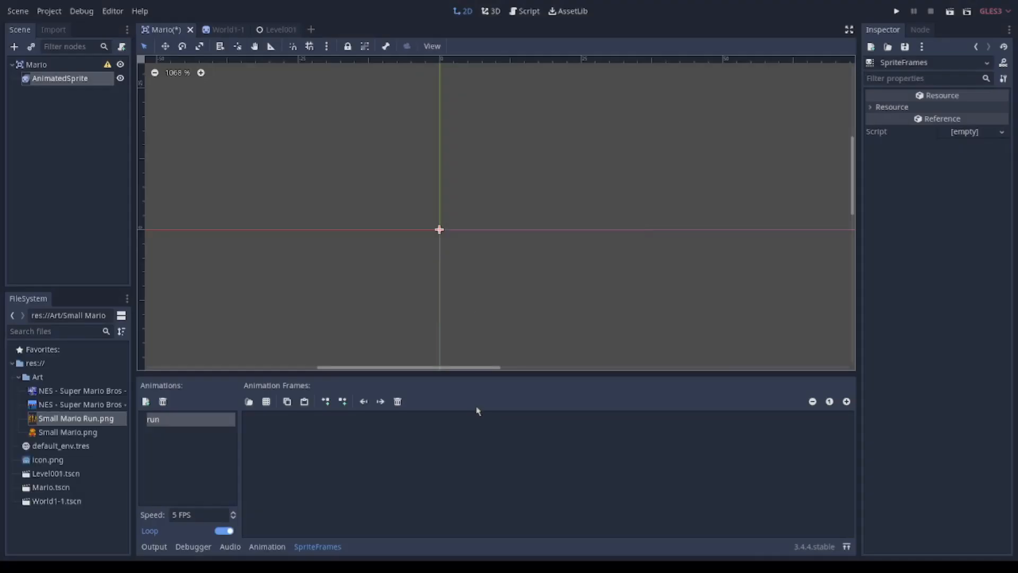
pyautogui.moveTo(445, 349)
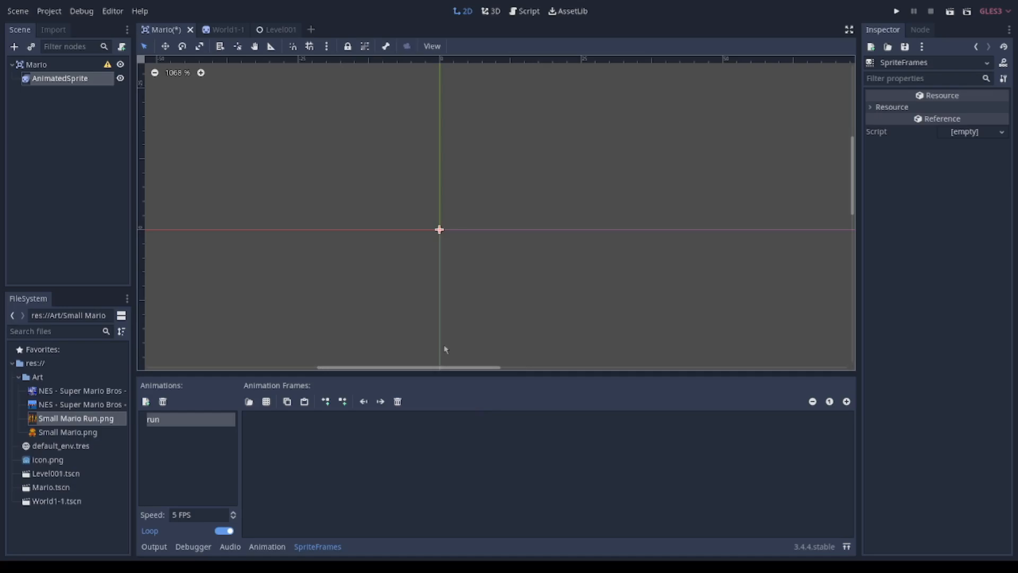
pyautogui.moveTo(307, 444)
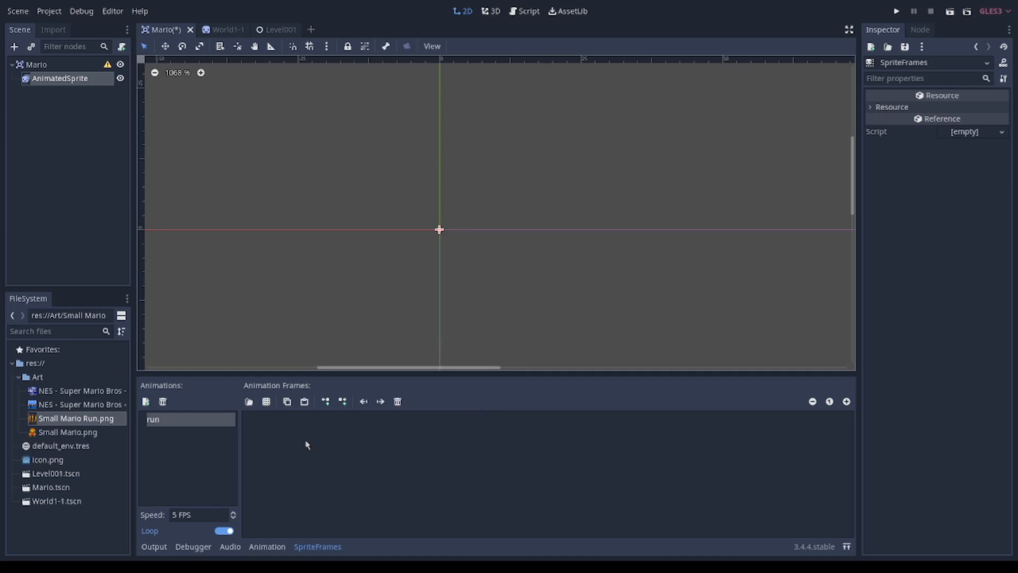
pyautogui.moveTo(265, 401)
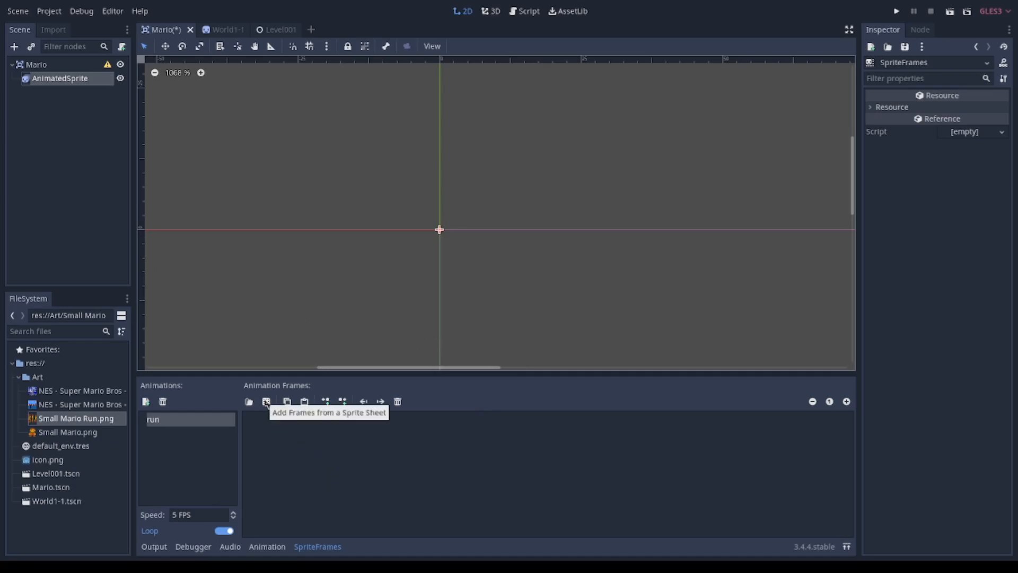
# Step: Add the three running frames from Small Mario Run.png to run, then set it playing at speed scale 1.5
pyautogui.click(265, 401)
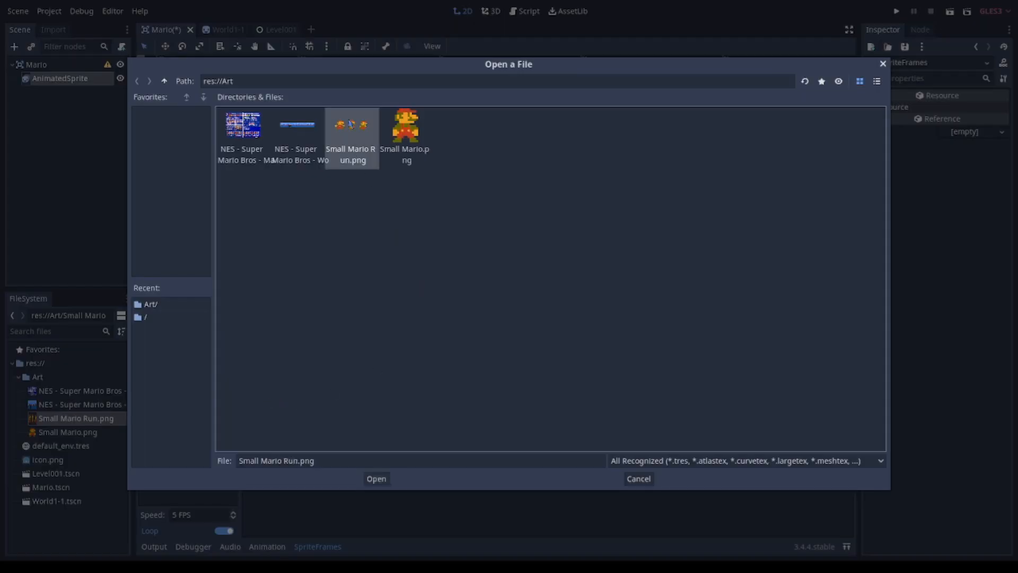
pyautogui.click(376, 478)
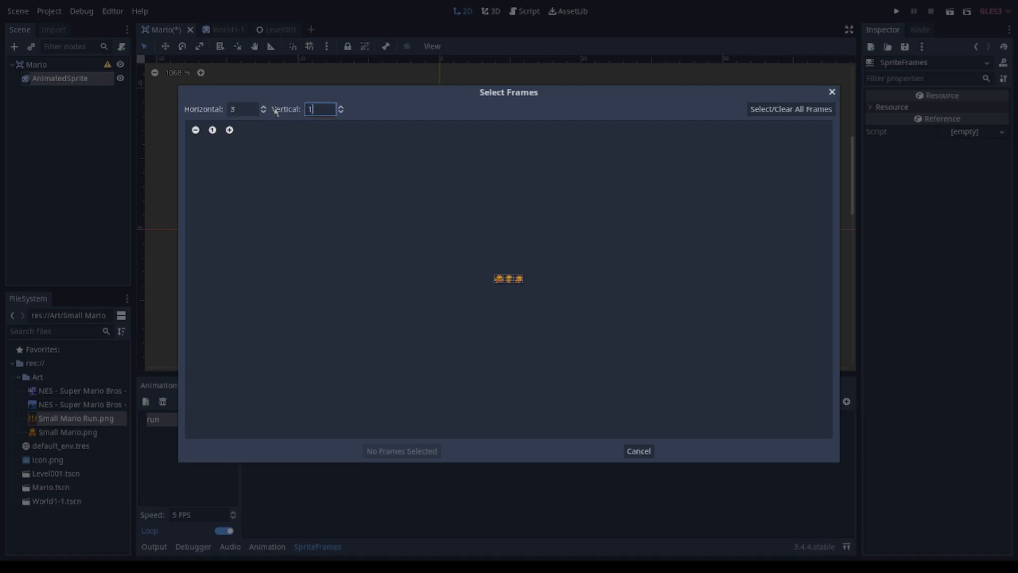
pyautogui.click(500, 279)
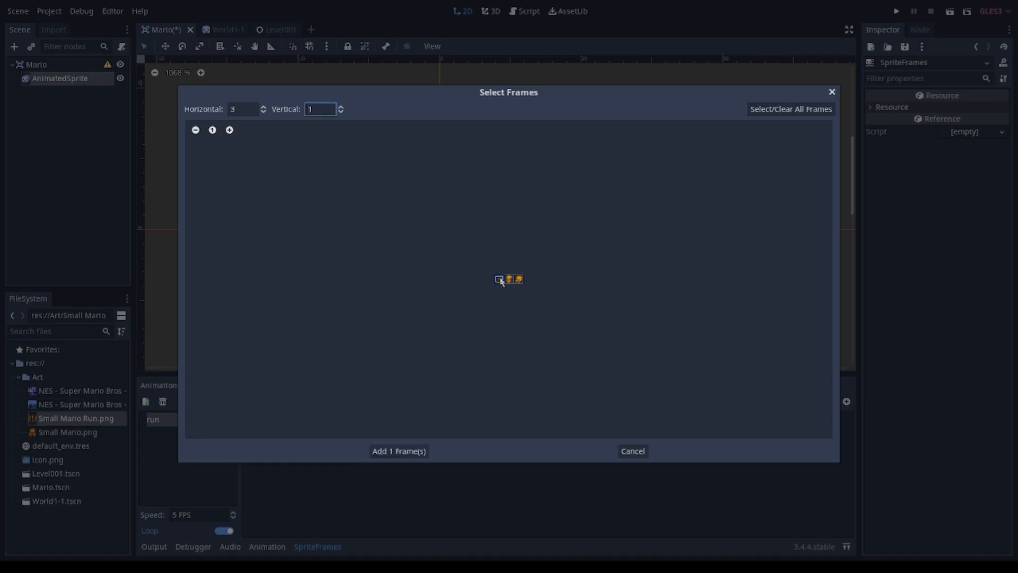
pyautogui.click(399, 450)
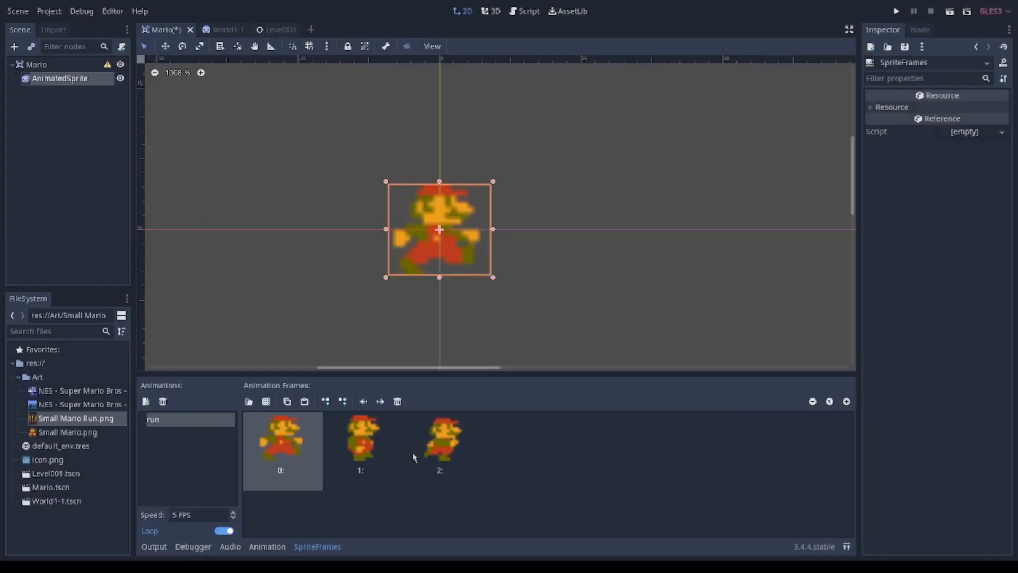
pyautogui.moveTo(657, 155)
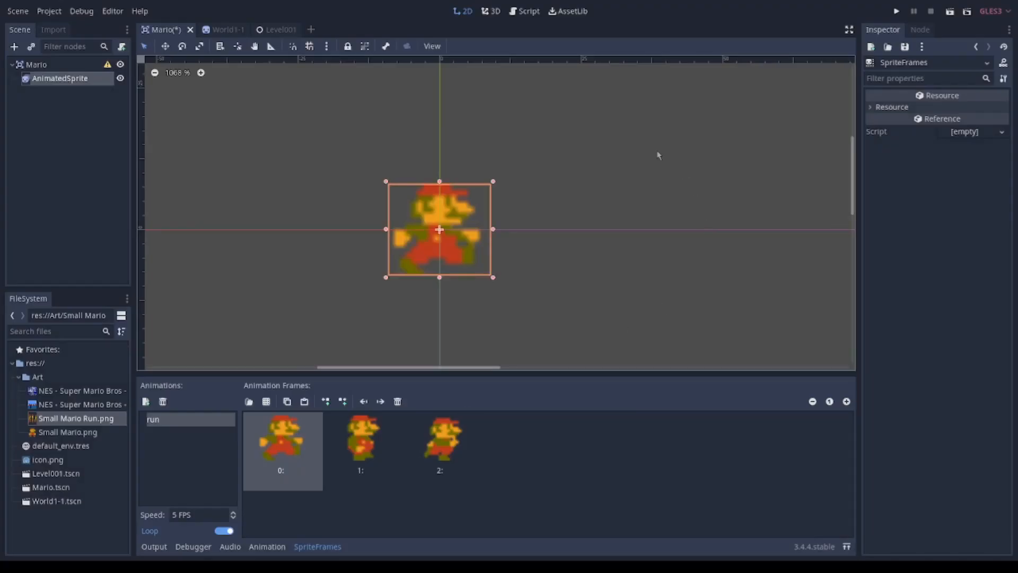
pyautogui.click(60, 77)
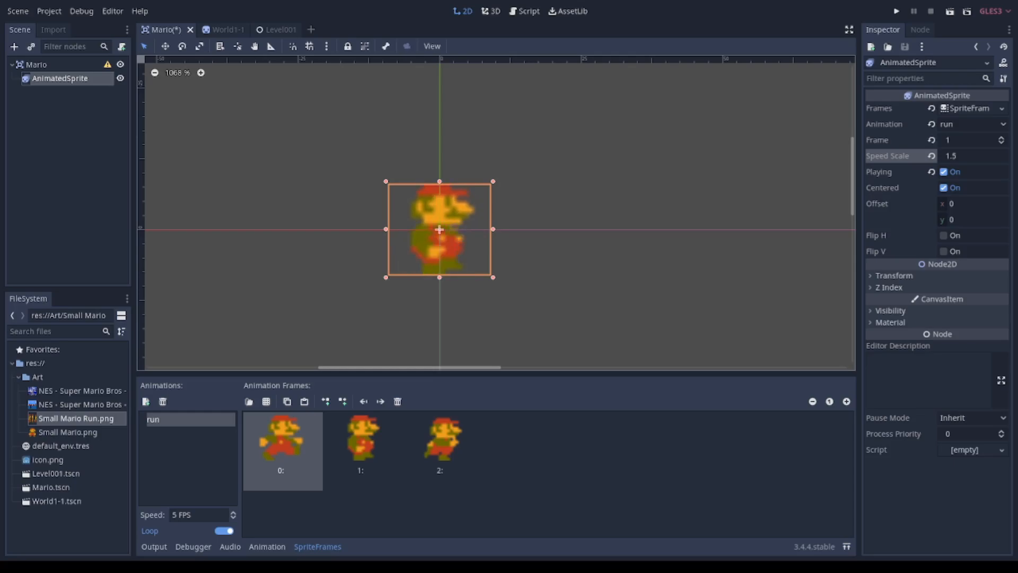
# Step: Create a CollisionShape2D child under the Mario node via Add Child Node
pyautogui.rightClick(36, 65)
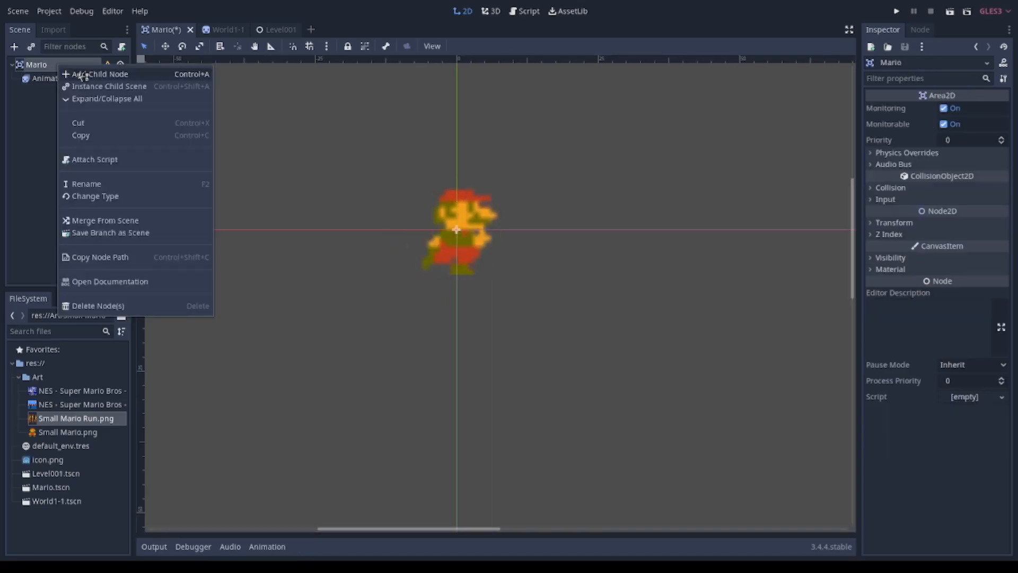
pyautogui.click(100, 73)
pyautogui.write('coli')
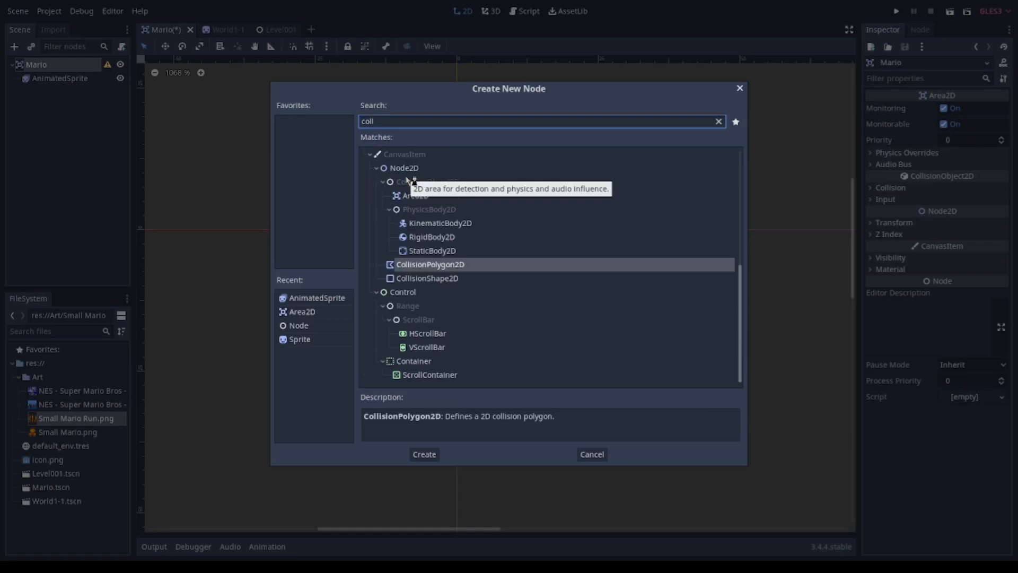
pyautogui.click(427, 278)
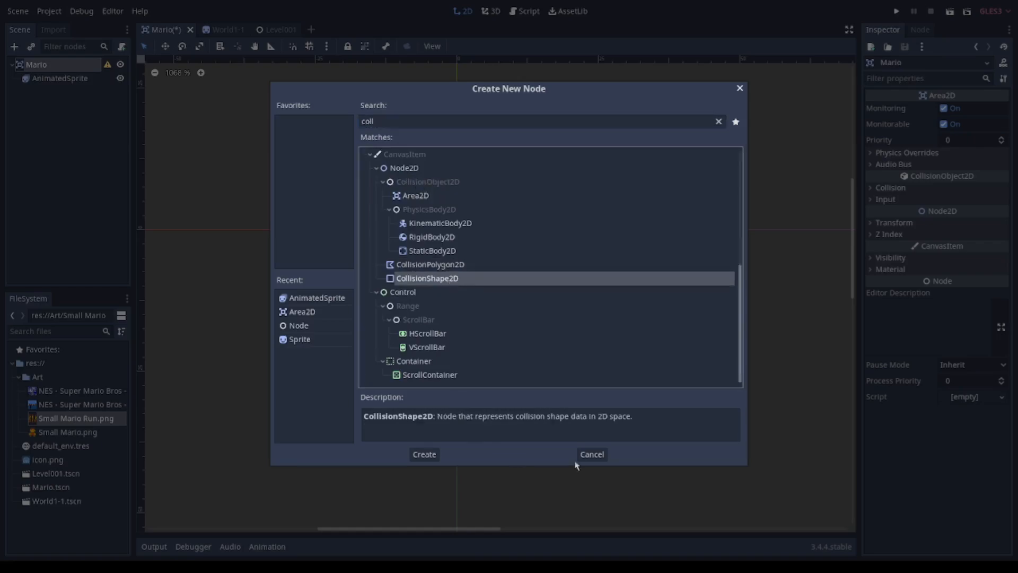
pyautogui.moveTo(424, 454)
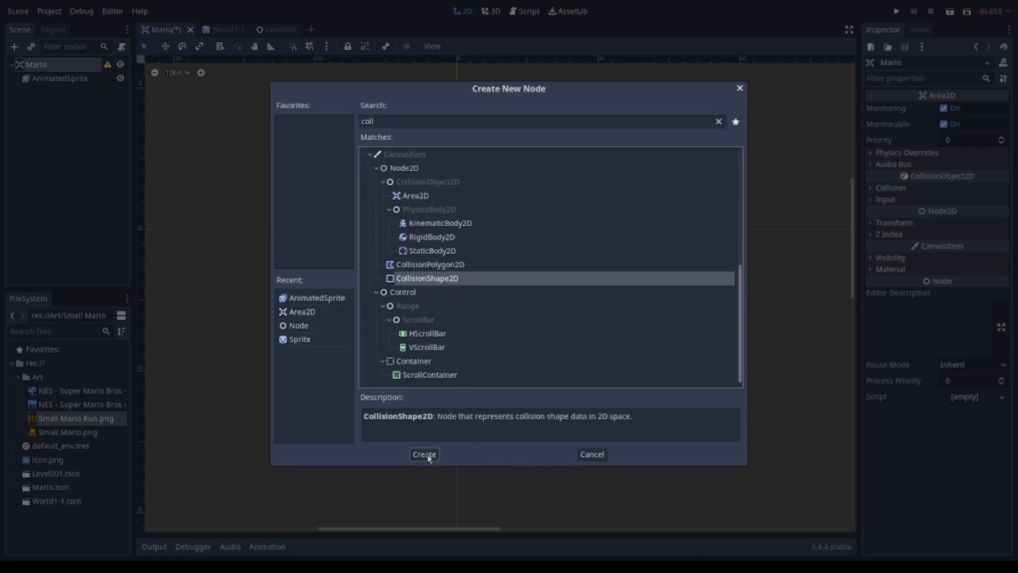
pyautogui.click(424, 454)
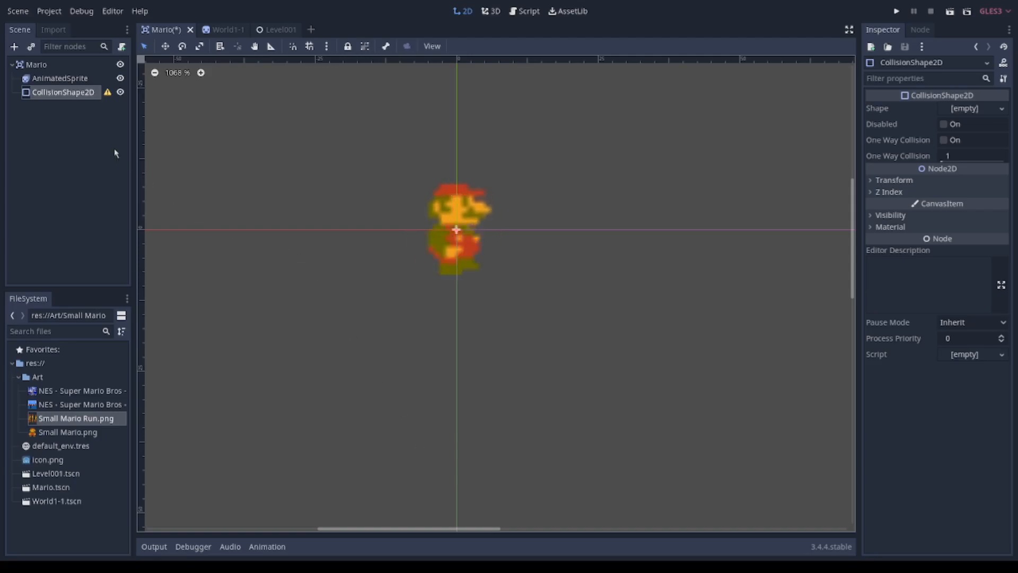
pyautogui.moveTo(108, 91)
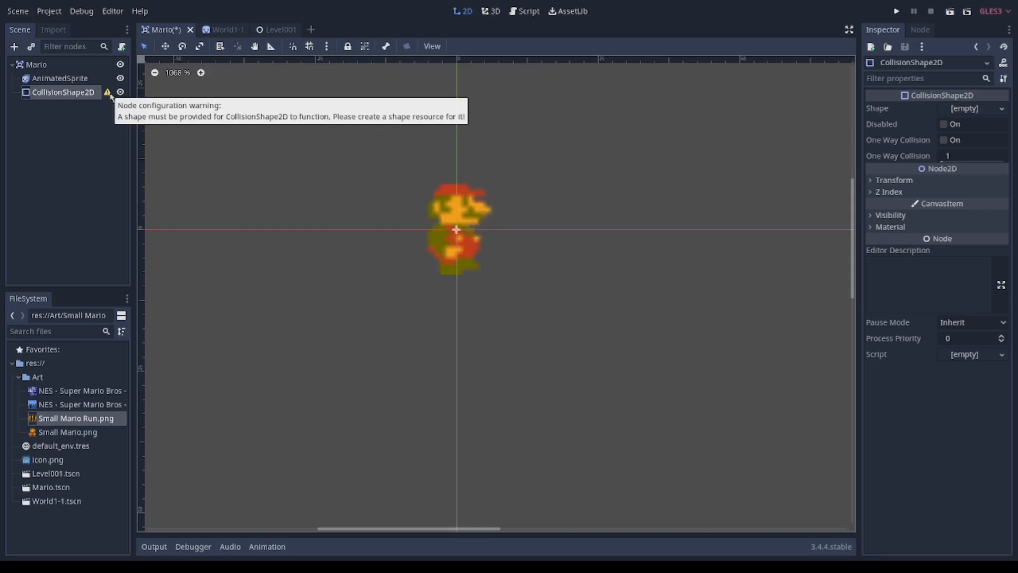
pyautogui.moveTo(120, 105)
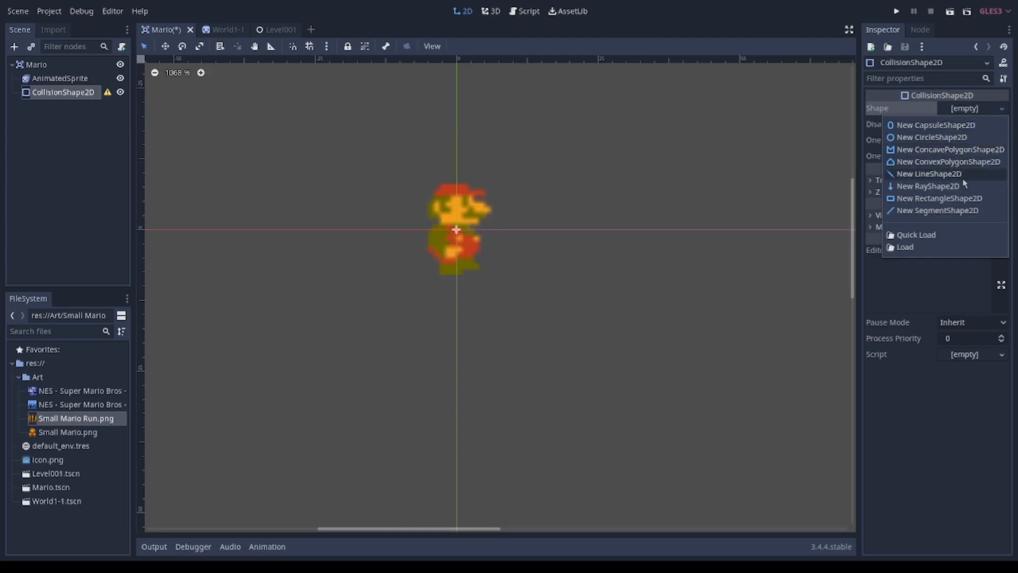
# Step: Assign a new RectangleShape2D to Mario's CollisionShape2D
pyautogui.click(938, 199)
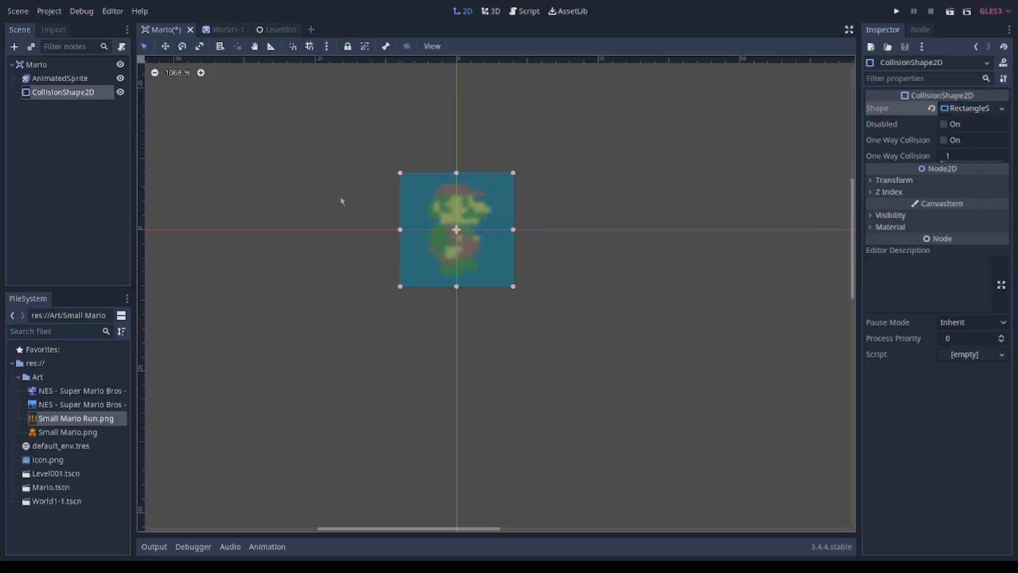
pyautogui.moveTo(63, 92)
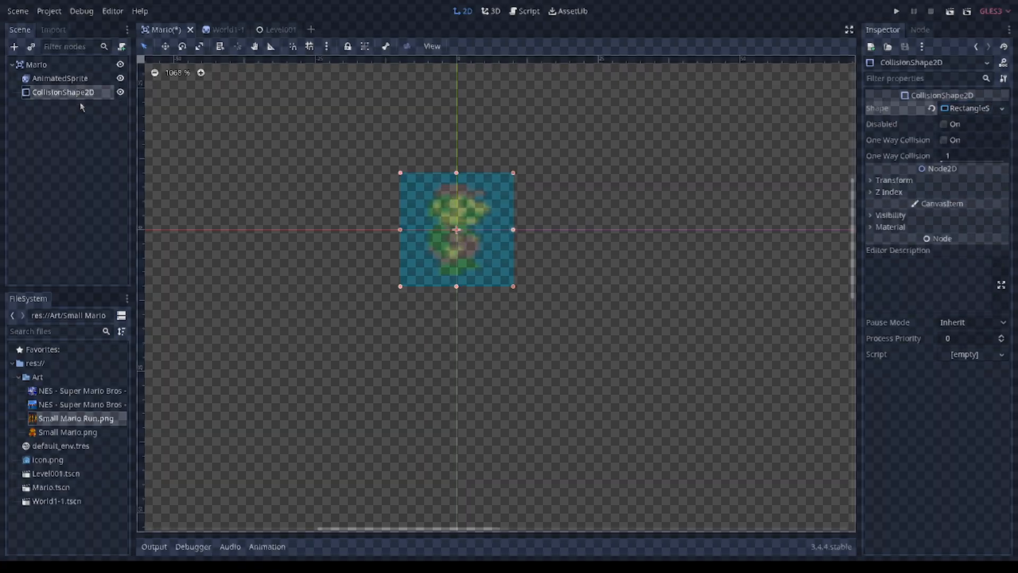
# Step: Create a new empty scene with a plain Node as its root
pyautogui.click(208, 30)
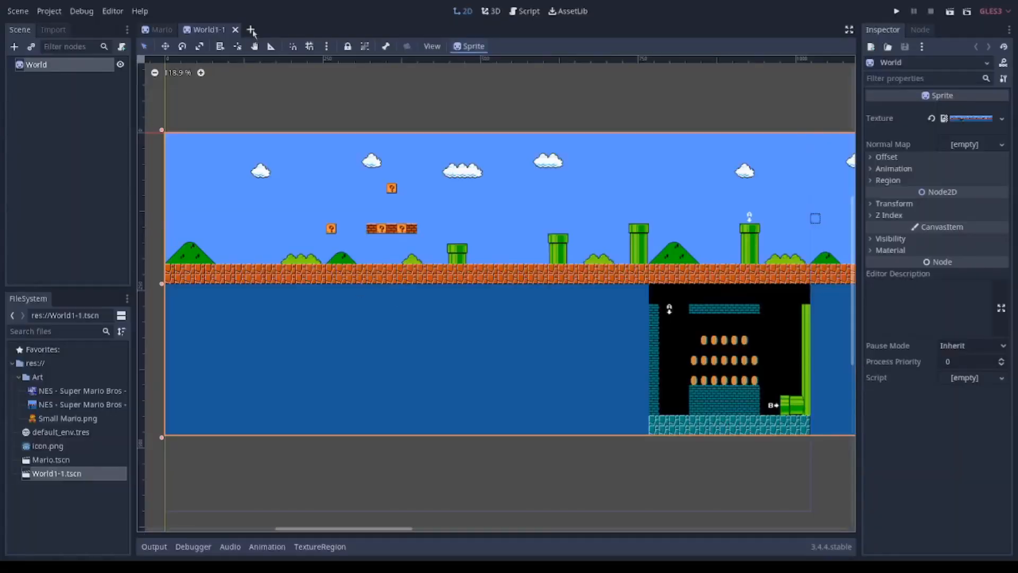
pyautogui.click(251, 30)
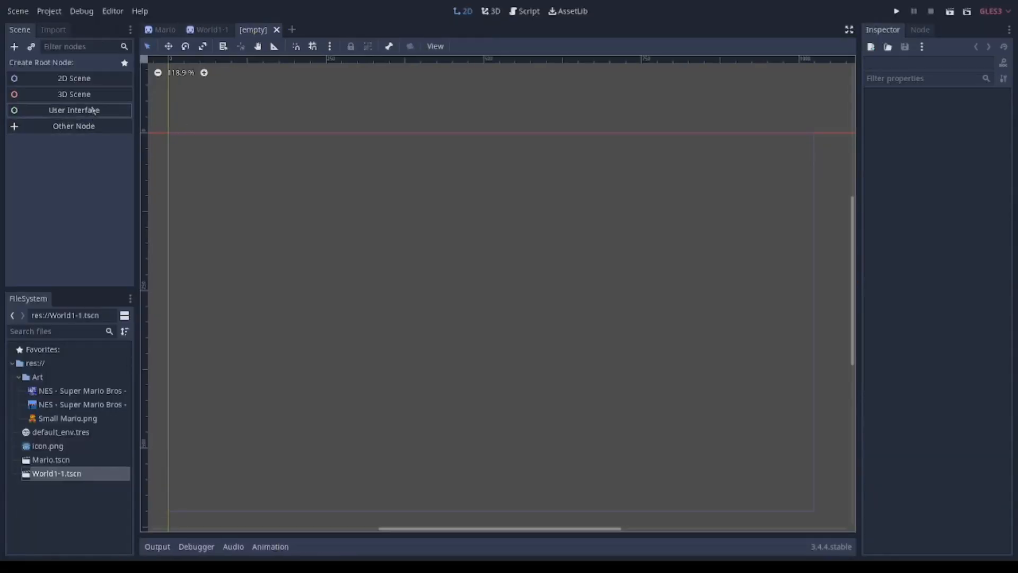
pyautogui.moveTo(73, 78)
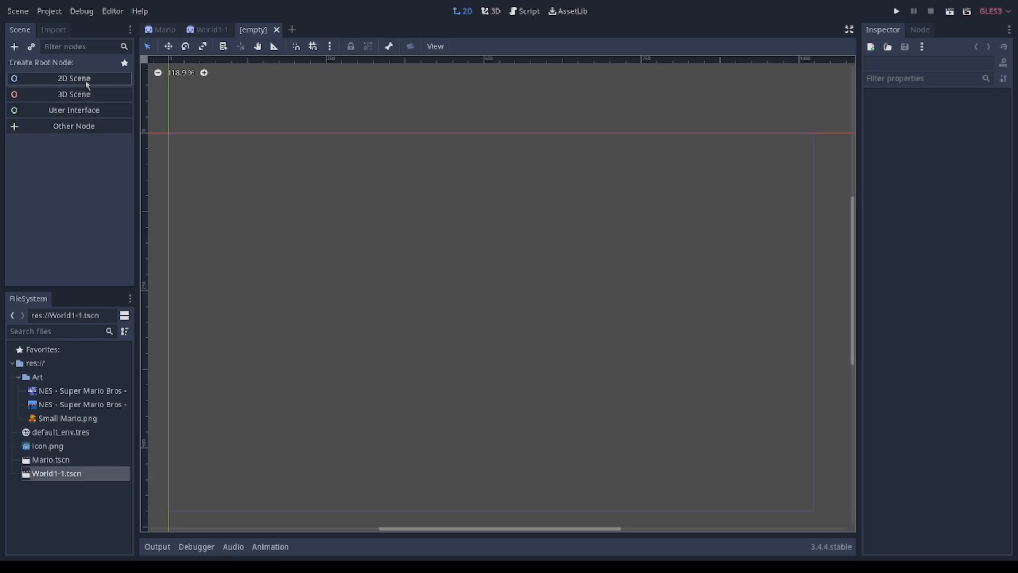
pyautogui.moveTo(73, 125)
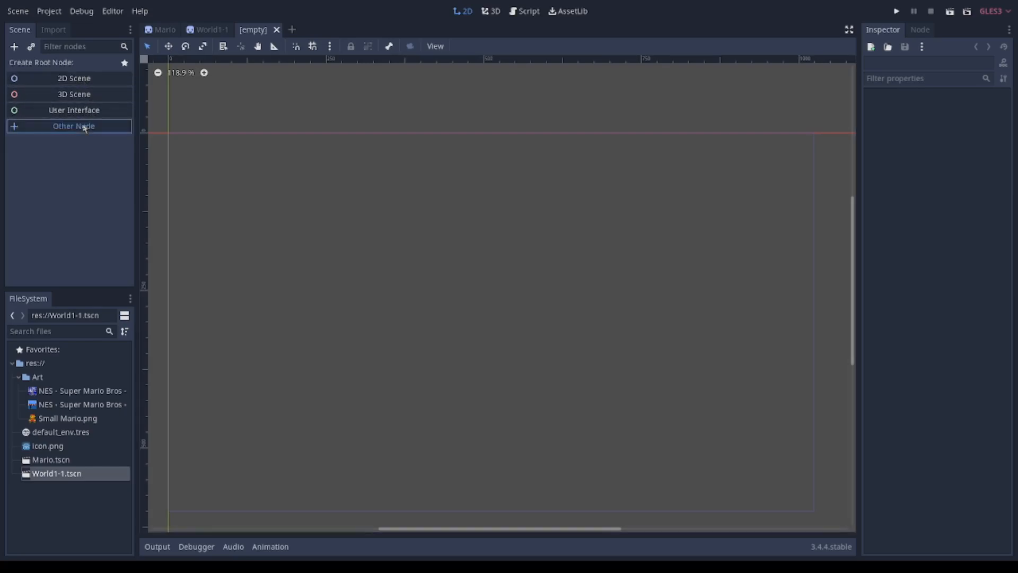
pyautogui.click(73, 125)
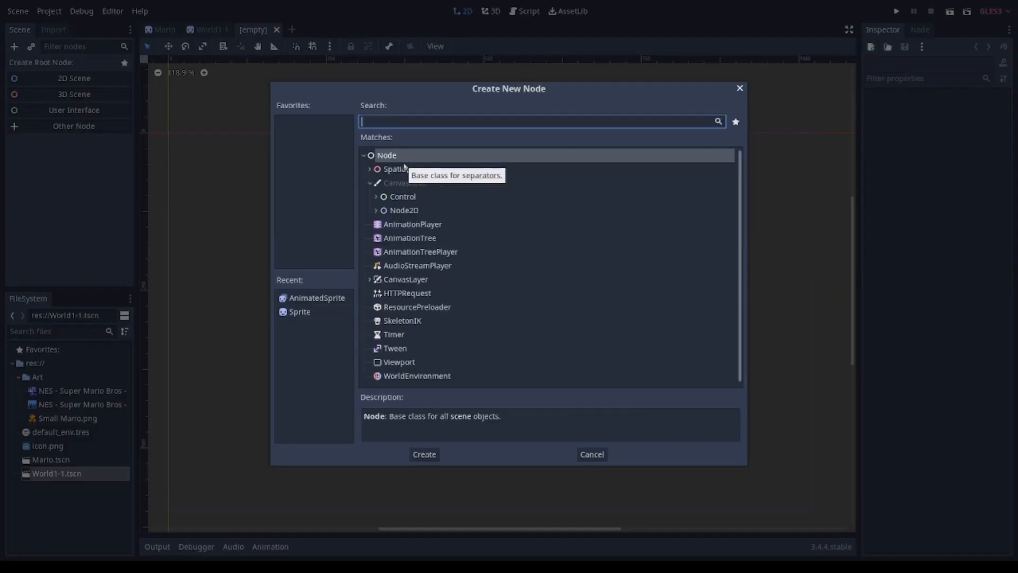
pyautogui.moveTo(386, 155)
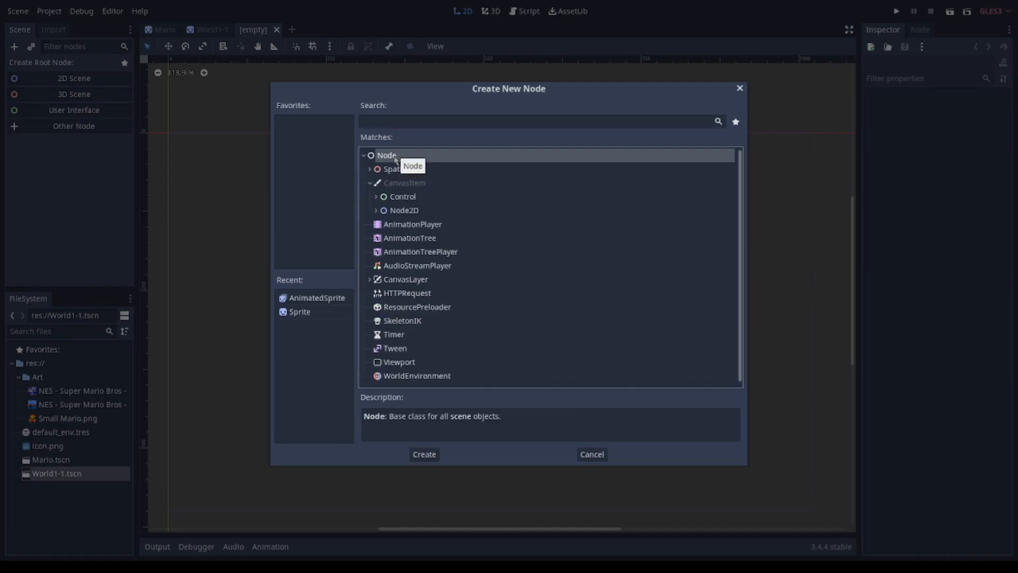
pyautogui.click(424, 454)
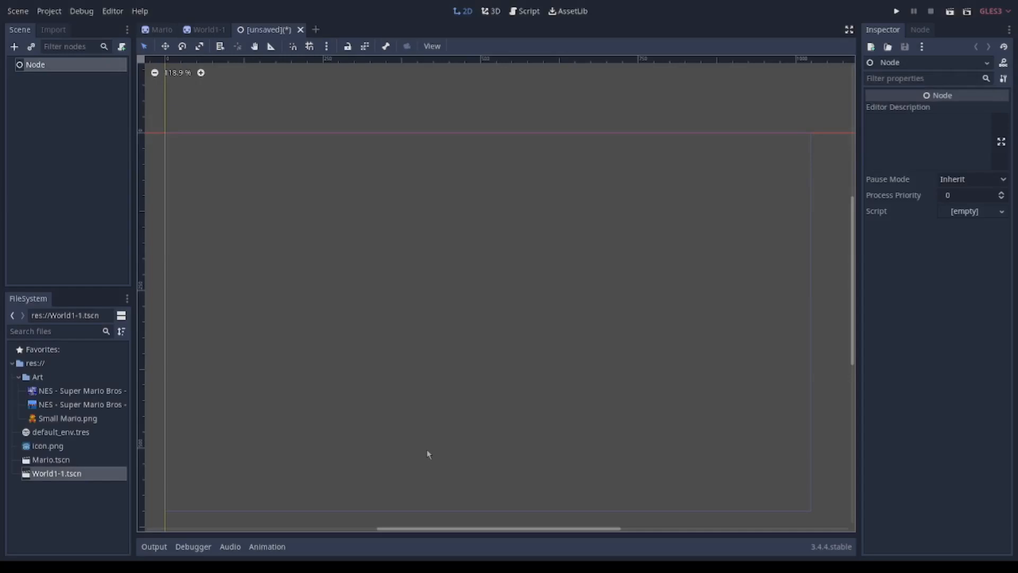
pyautogui.moveTo(119, 80)
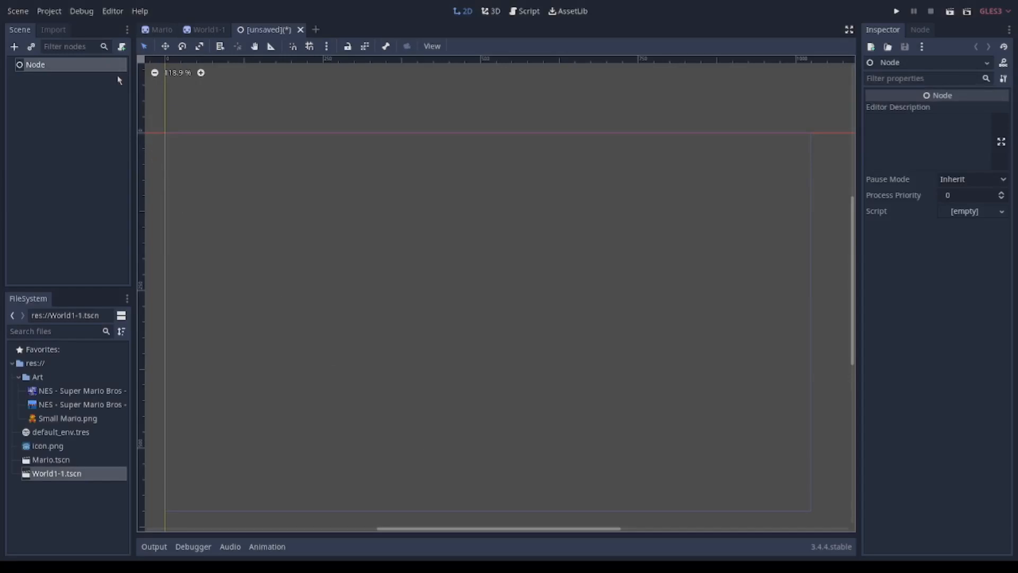
# Step: Instance World1-1.tscn and Mario.tscn as children of the root Node
pyautogui.click(30, 46)
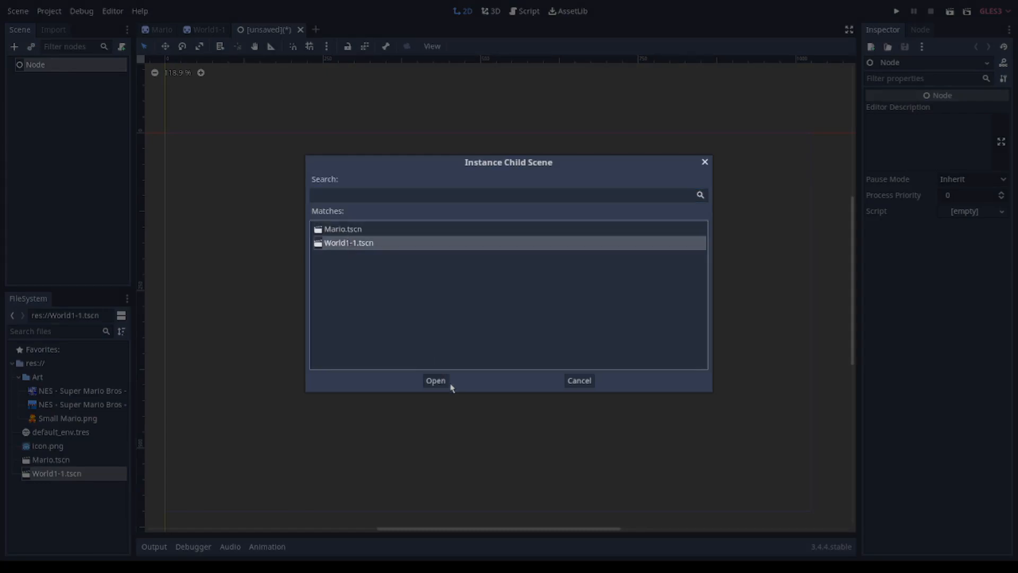
pyautogui.click(435, 381)
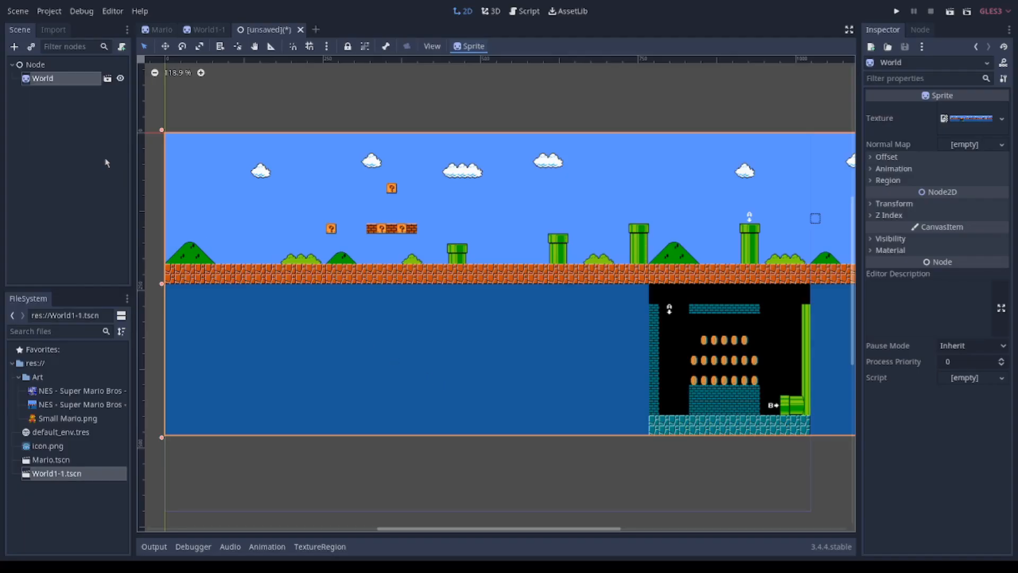
pyautogui.click(13, 45)
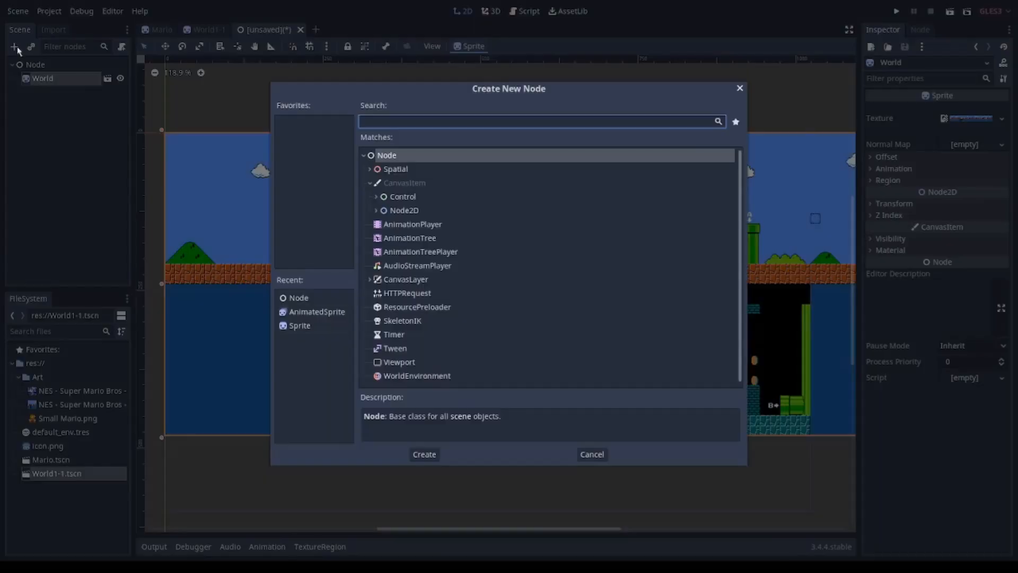
pyautogui.moveTo(591, 454)
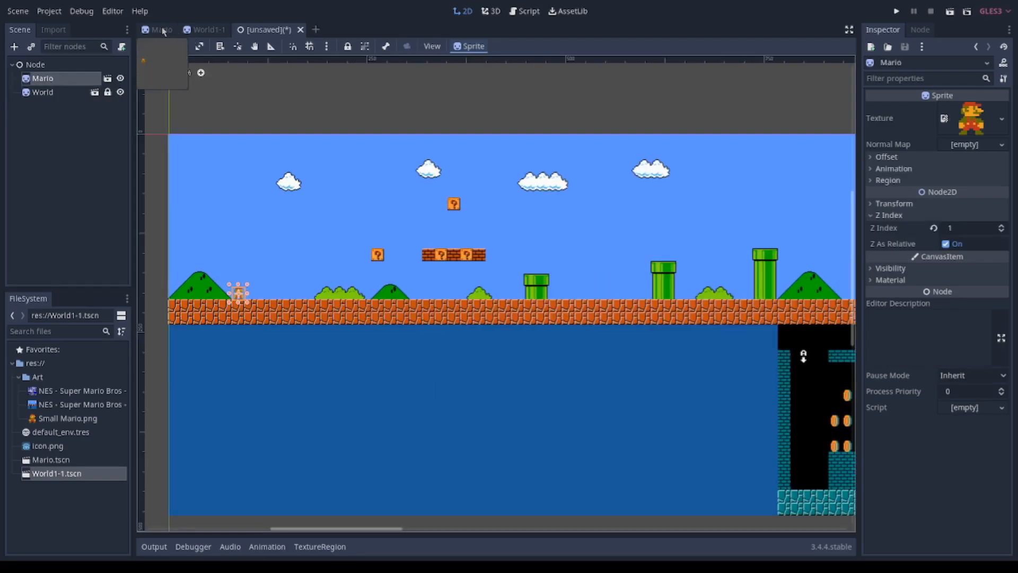
pyautogui.click(206, 30)
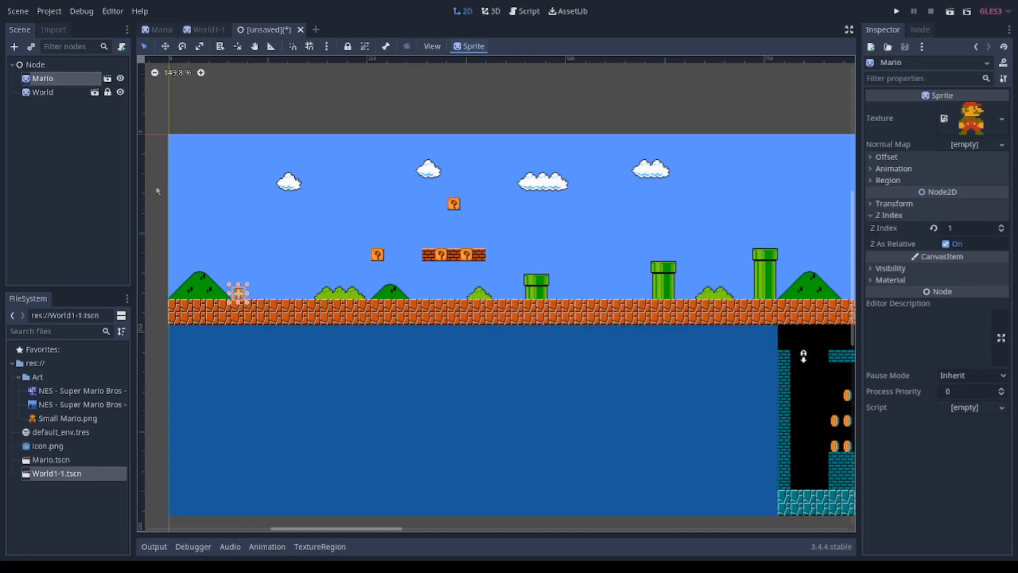
pyautogui.moveTo(134, 80)
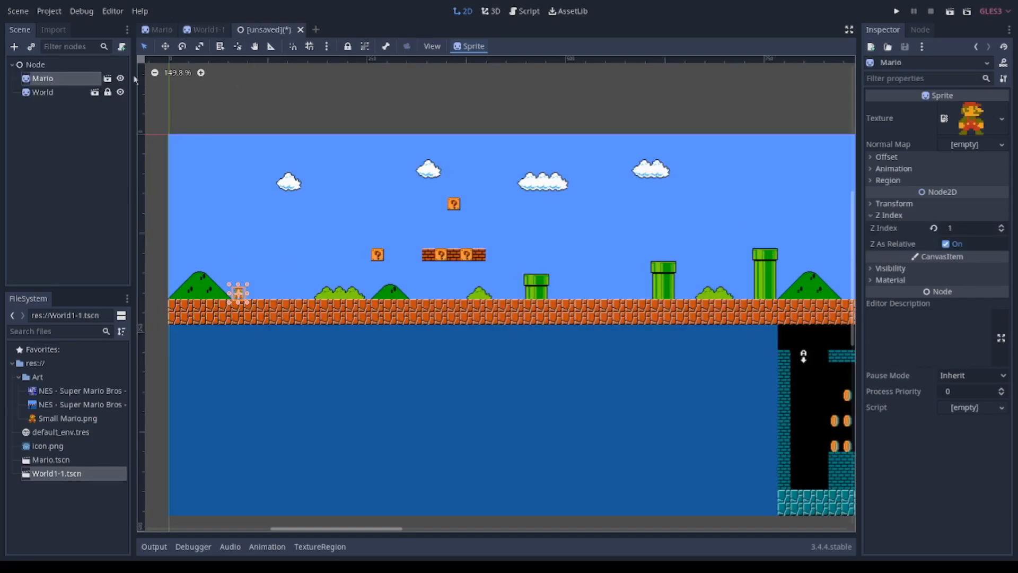
pyautogui.click(18, 11)
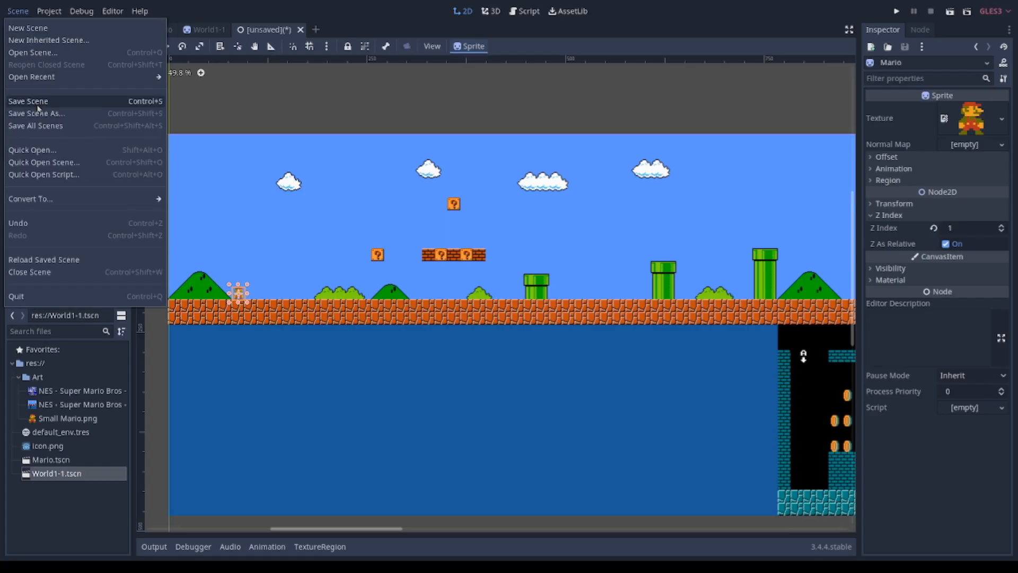
# Step: Save the scene as Level001.tscn in res:// via Save Scene As
pyautogui.click(36, 113)
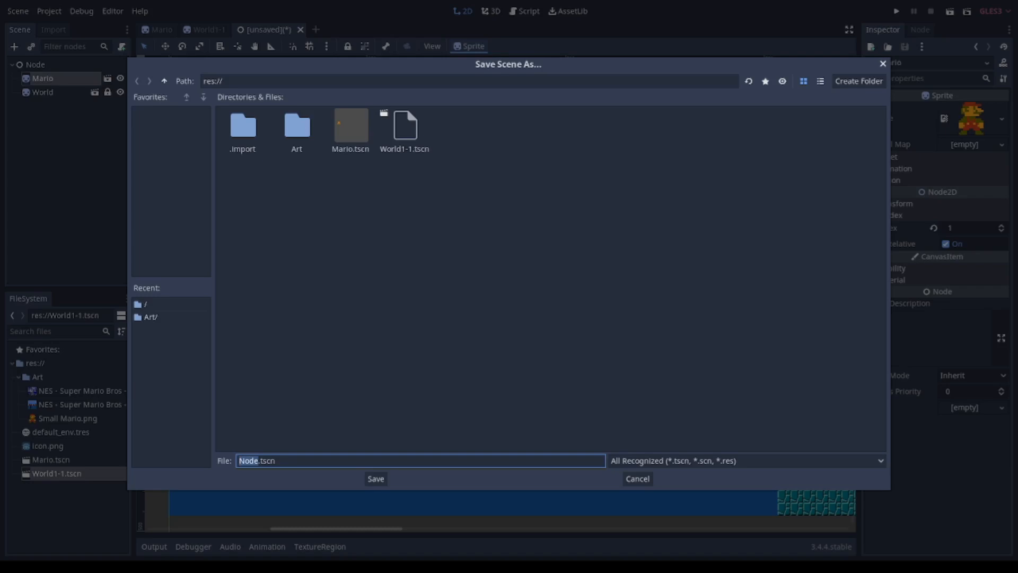
pyautogui.moveTo(344, 309)
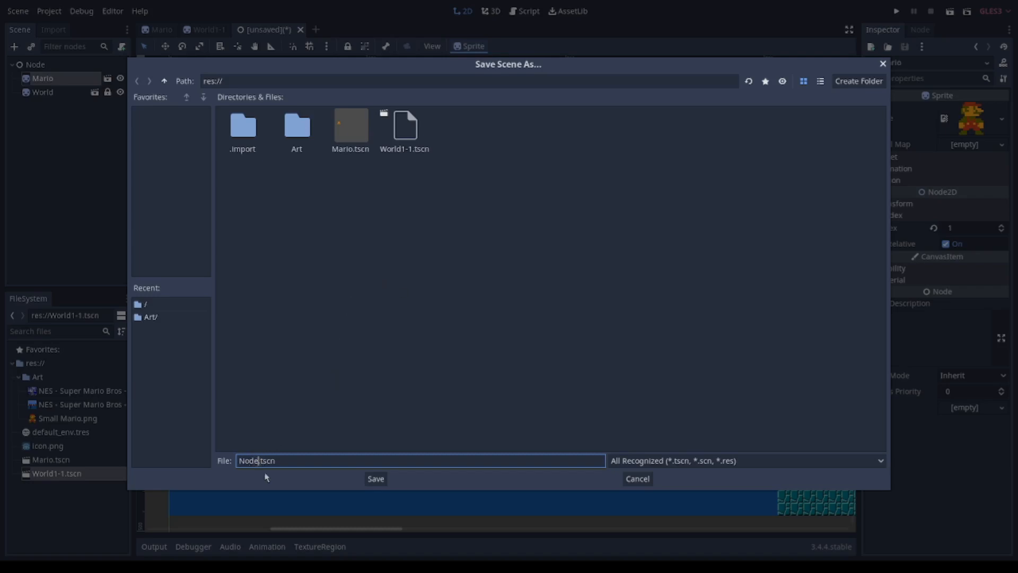
pyautogui.write('L')
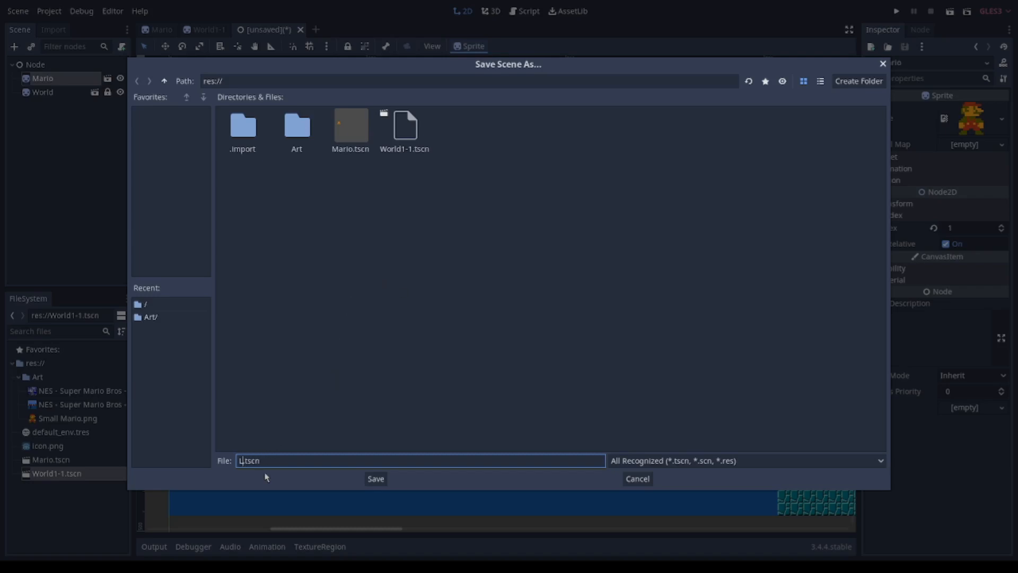
pyautogui.write('Level')
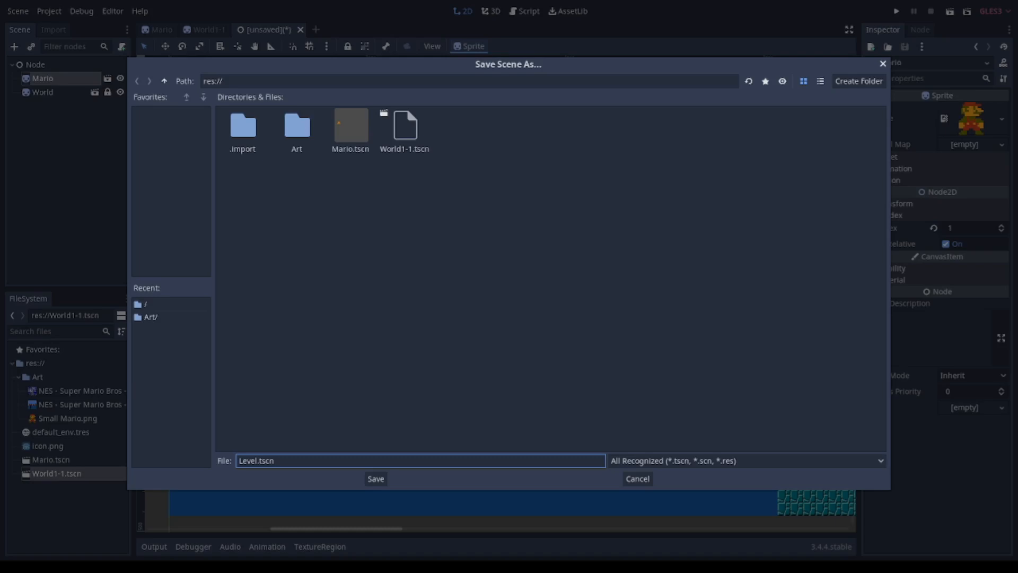
pyautogui.write('0')
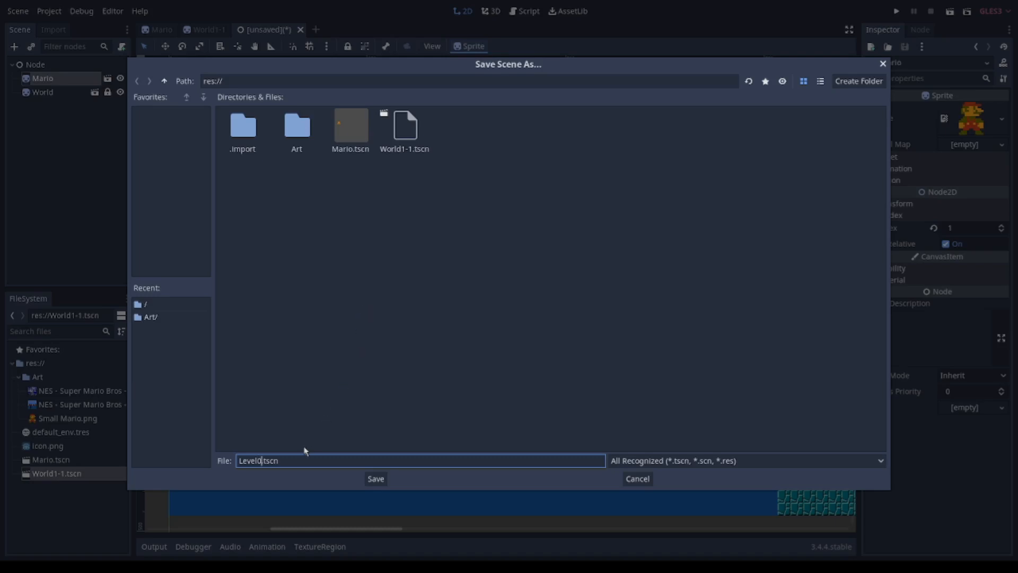
pyautogui.write('01')
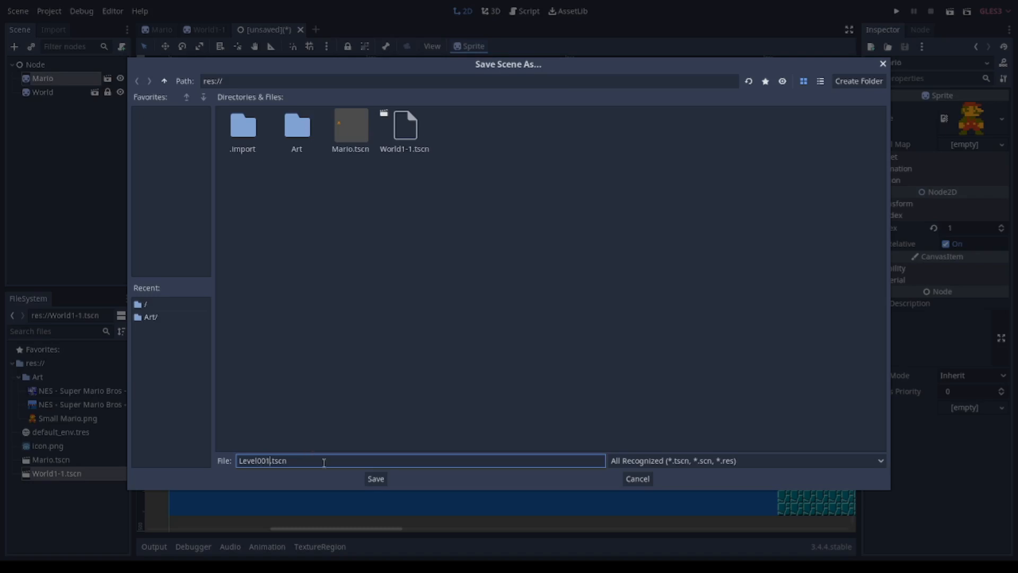
pyautogui.moveTo(300, 490)
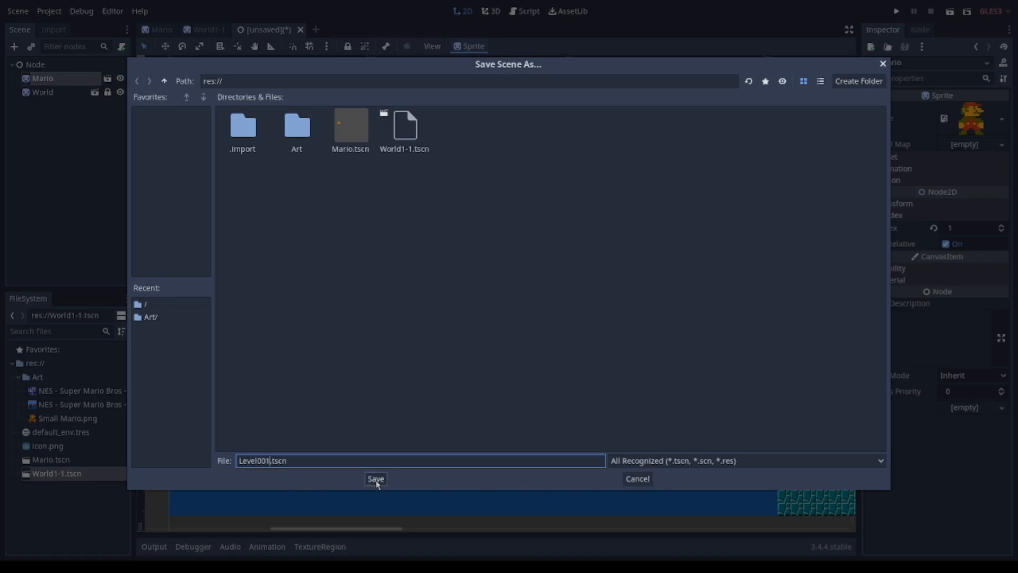
pyautogui.click(376, 478)
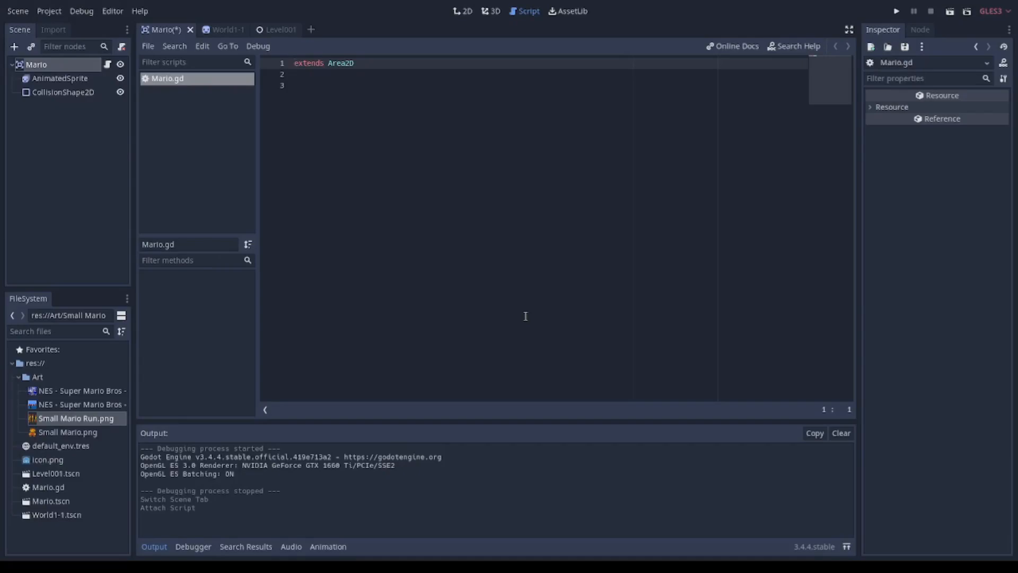
pyautogui.moveTo(404, 225)
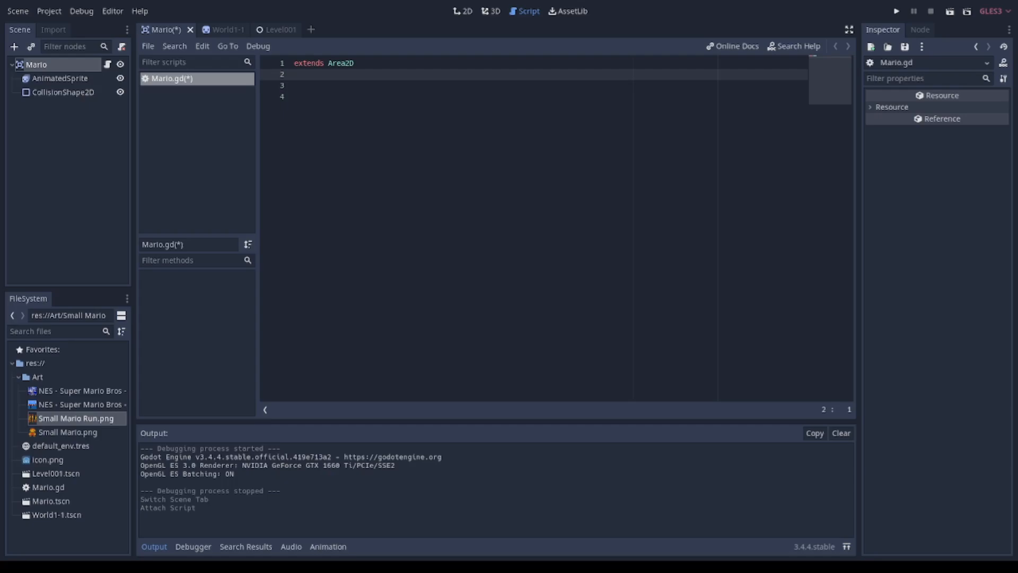
pyautogui.moveTo(387, 137)
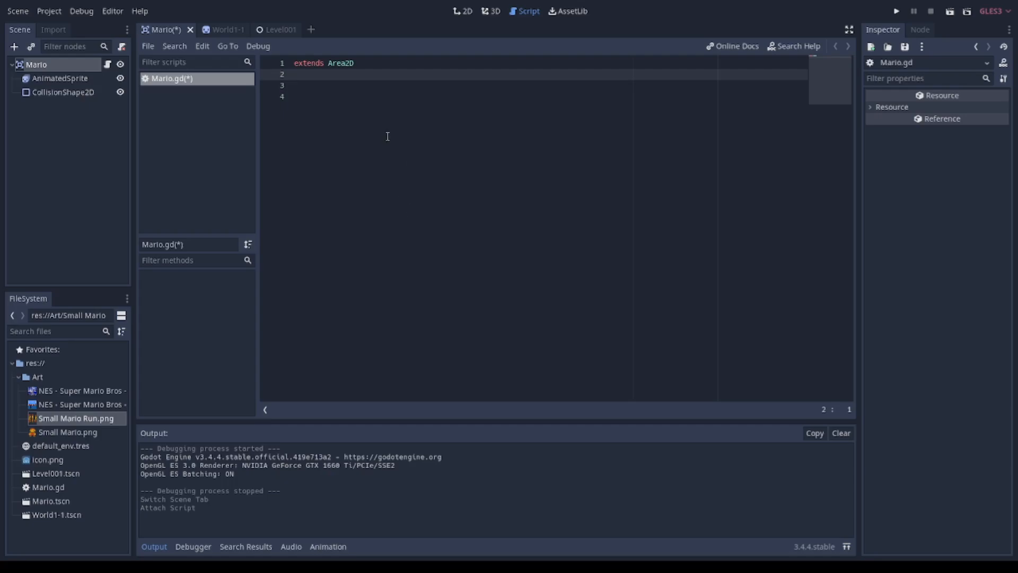
# Step: Write func _process in Mario.gd starting with var velocity = Vector2.ZERO
pyautogui.write('func')
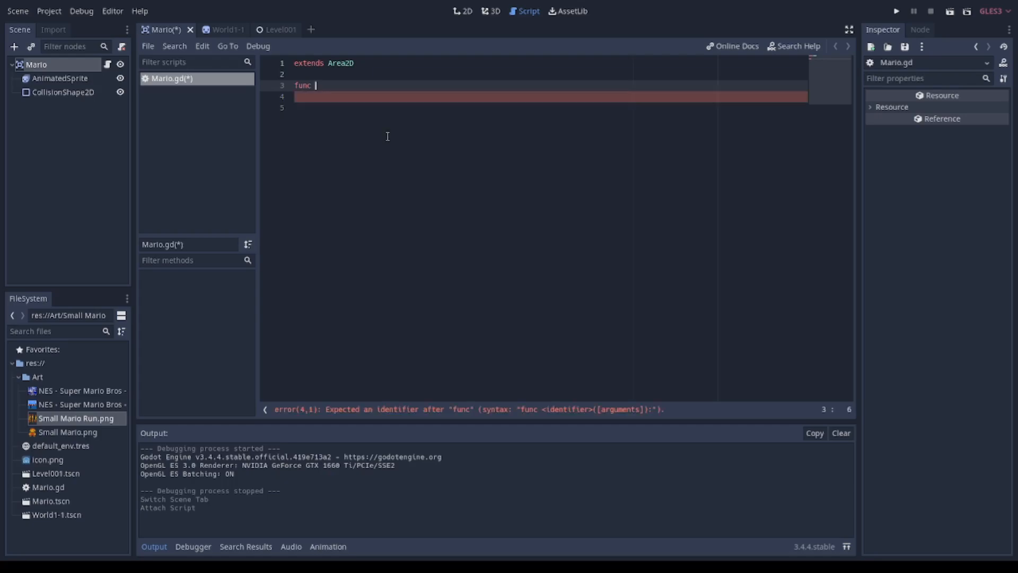
pyautogui.write('_process(delta):')
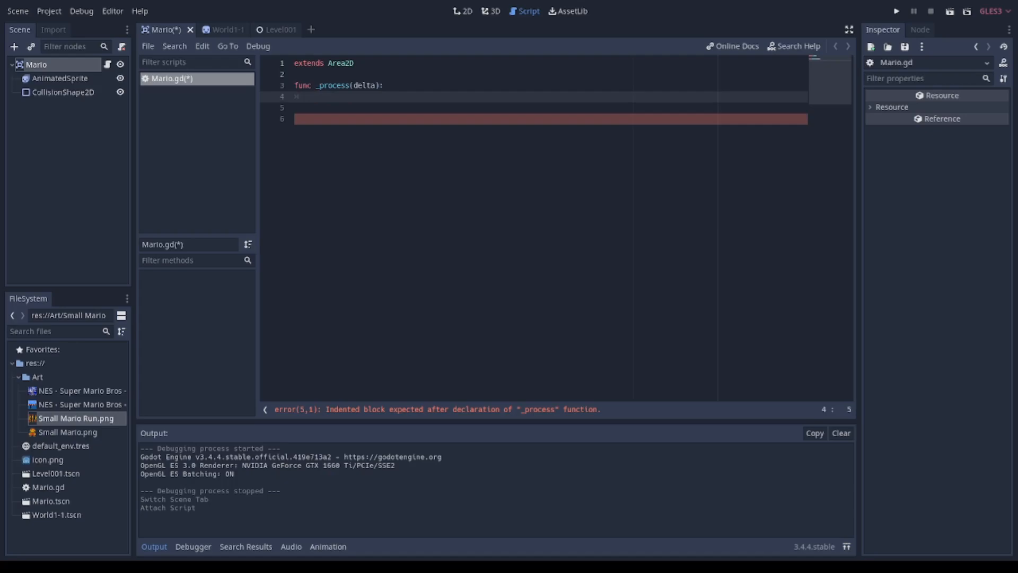
pyautogui.write('var ve')
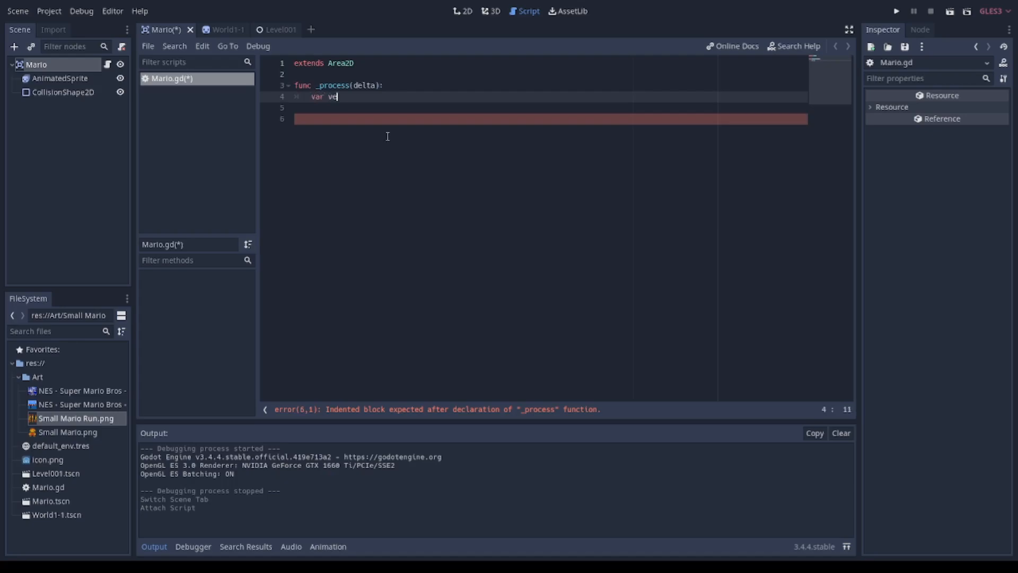
pyautogui.write('locity')
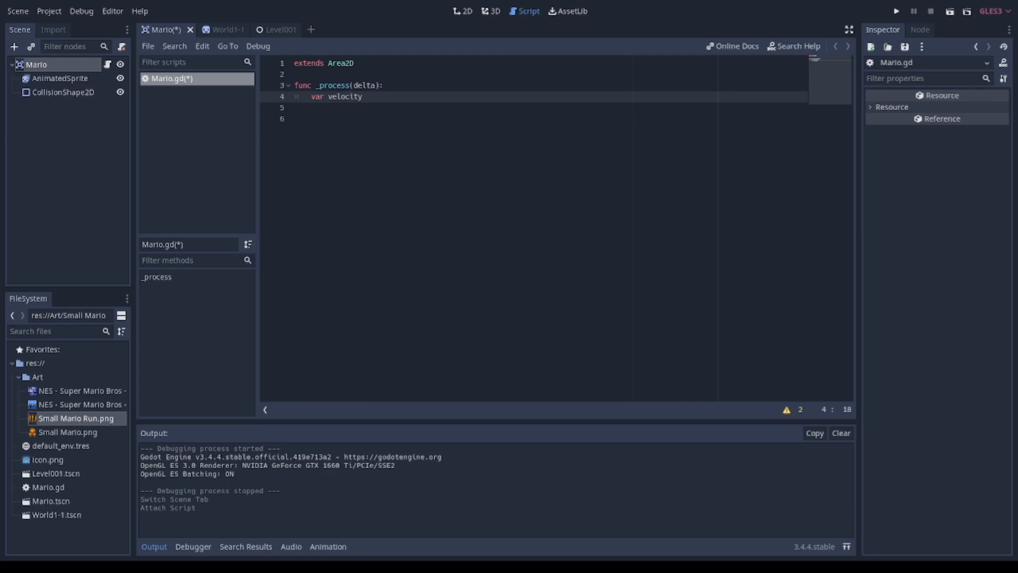
pyautogui.write('=')
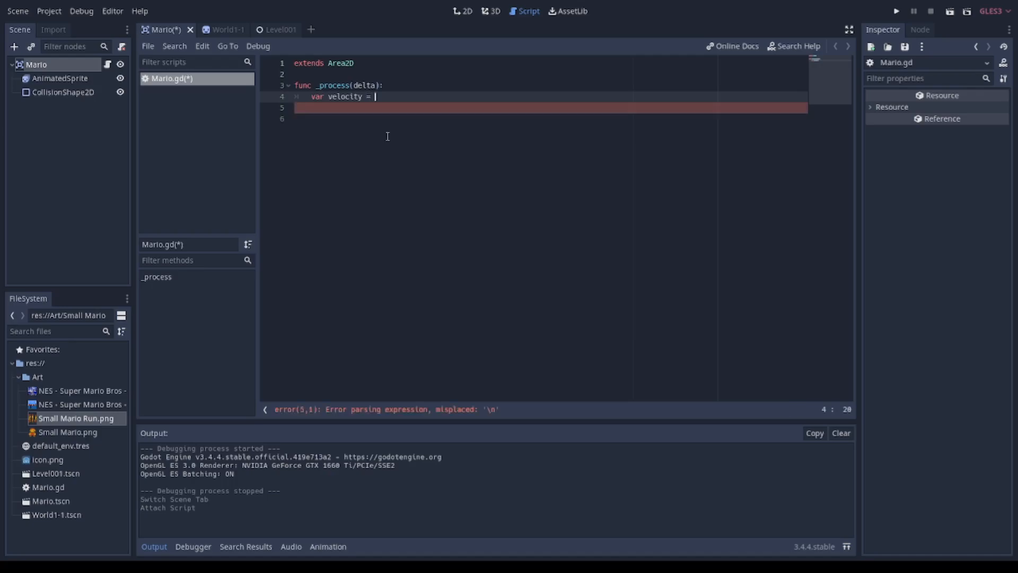
pyautogui.write('Vector2')
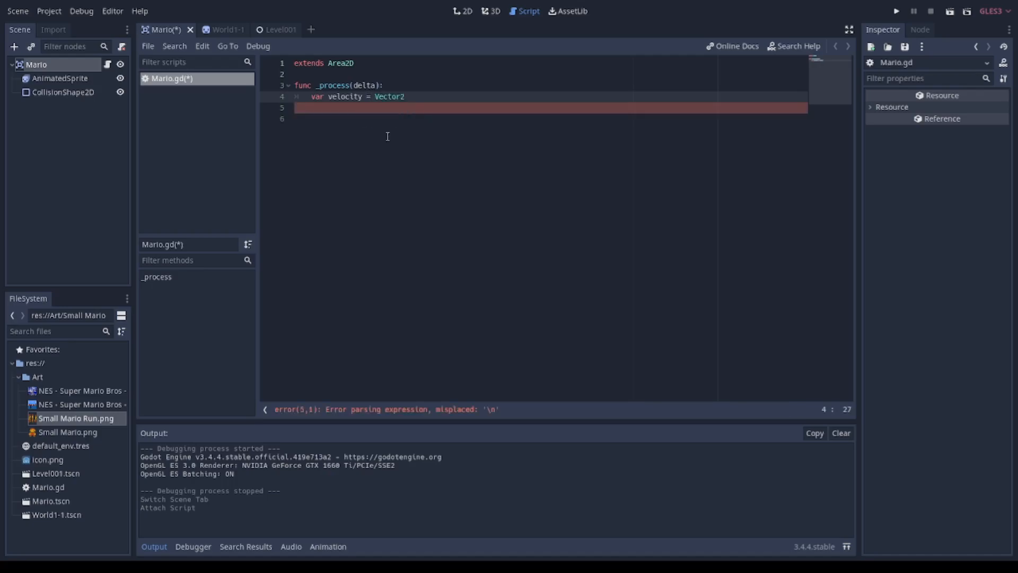
pyautogui.write('.')
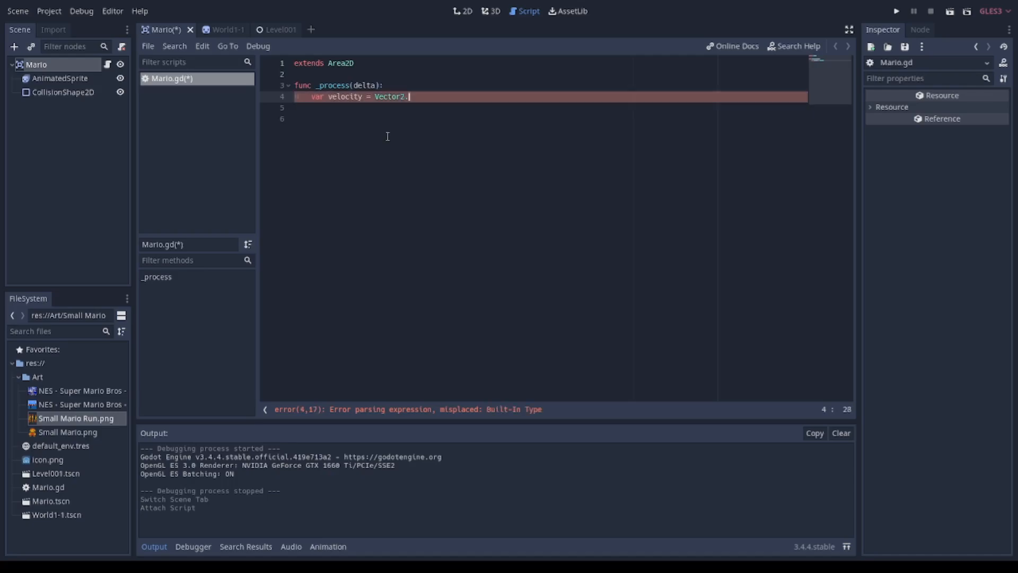
pyautogui.write('ZERO')
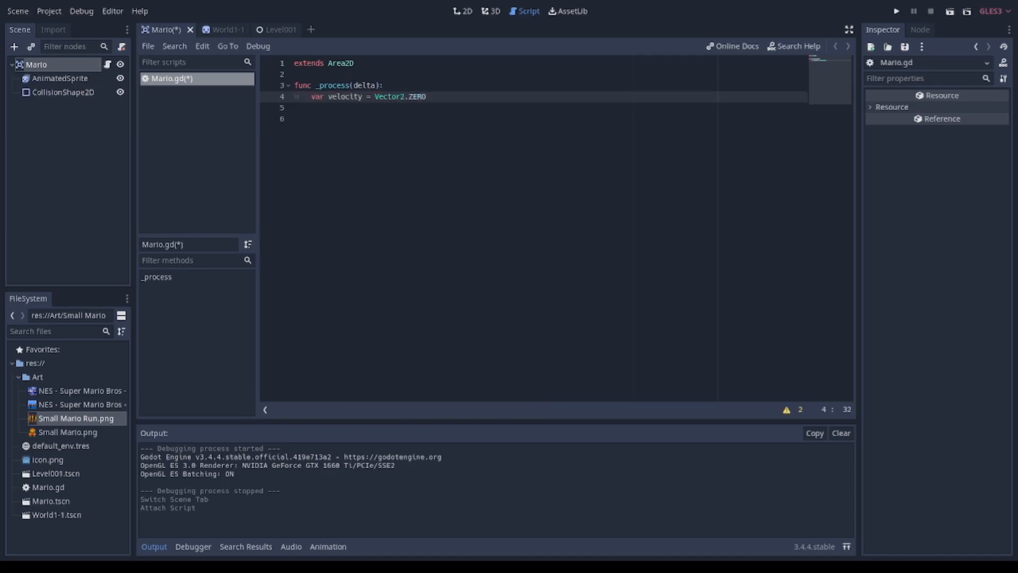
pyautogui.press('Return')
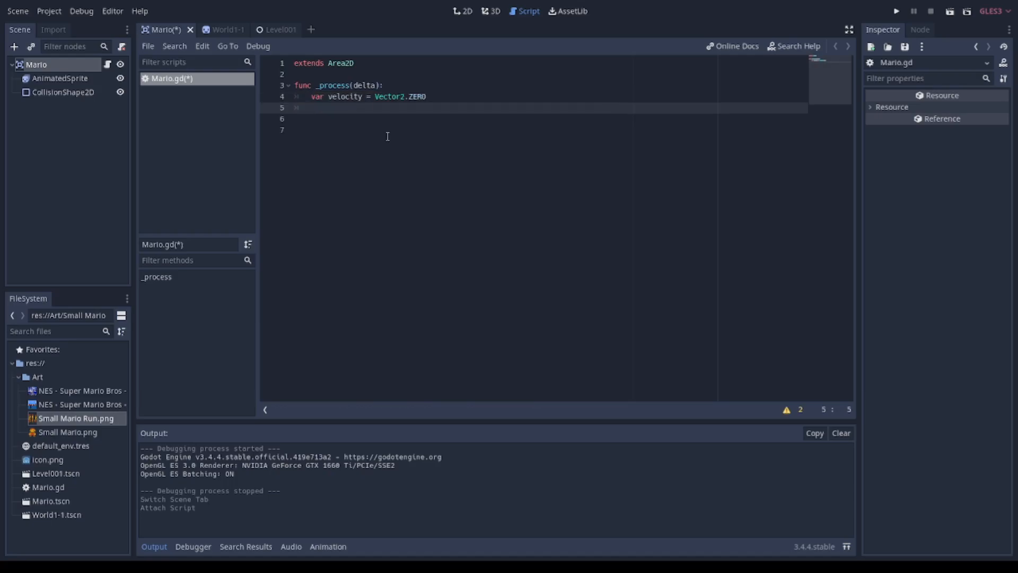
# Step: Add if Input.is_action_pressed("move_right"): and begin the velocity line under it
pyautogui.write('if Input')
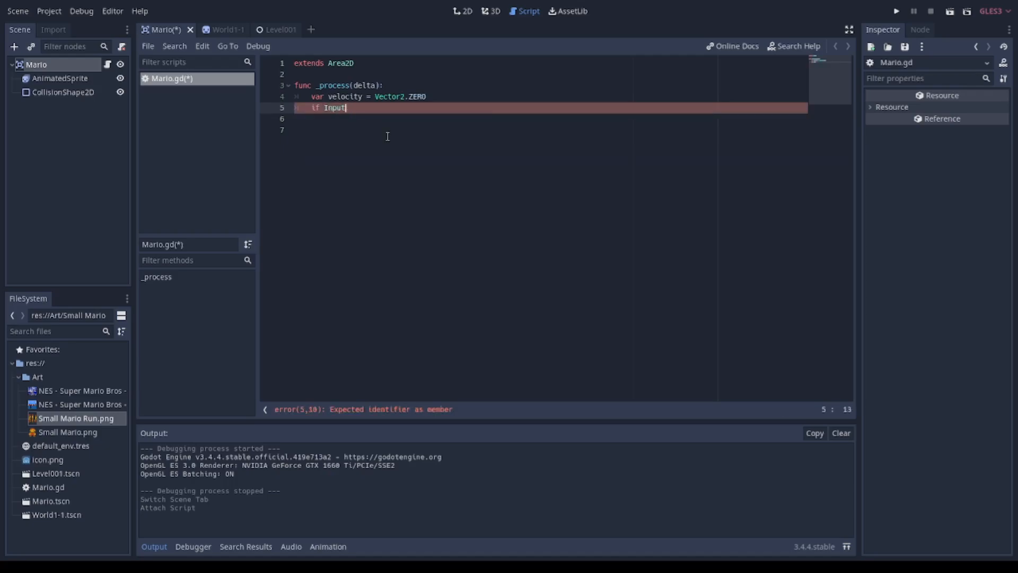
pyautogui.write('.is_action_pressed(')
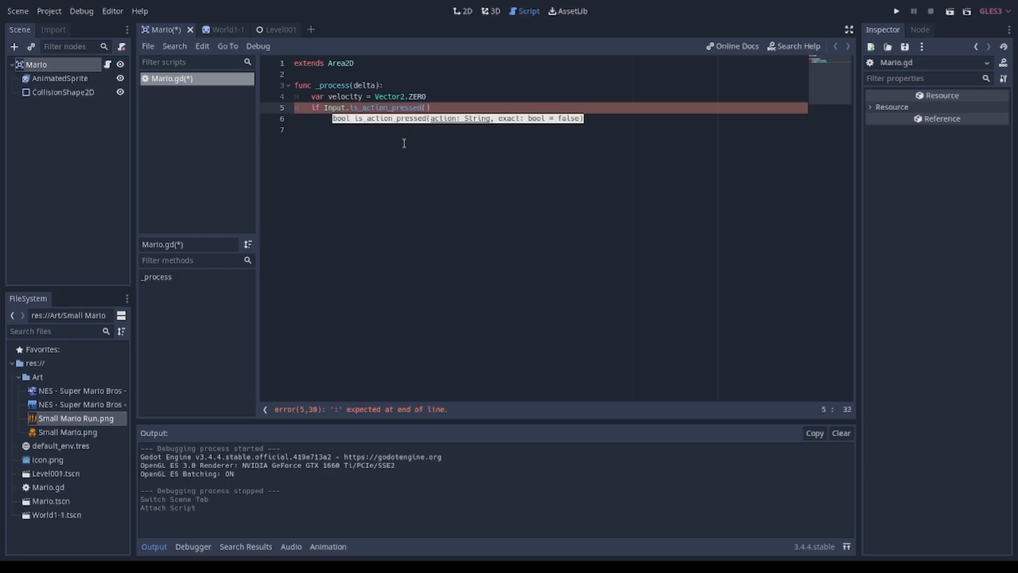
pyautogui.write('"move_right"')
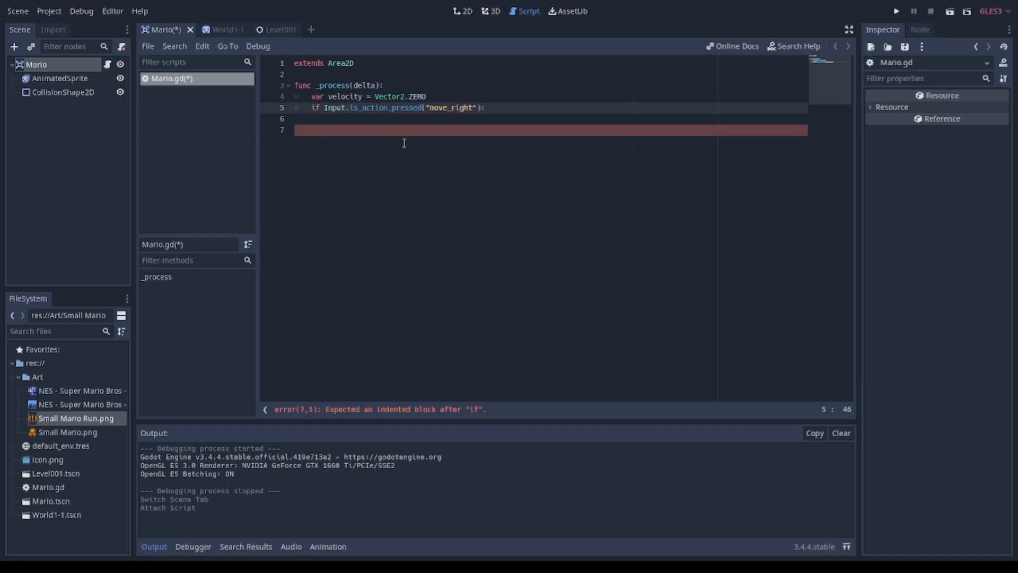
pyautogui.write('velocity')
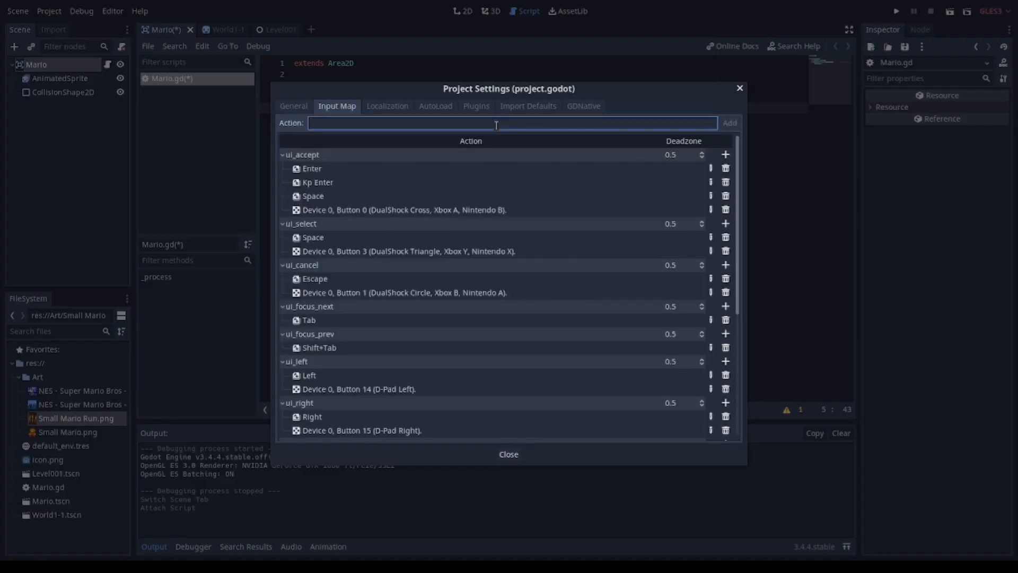
# Step: Add the move_right action in the project's Input Map
pyautogui.click(726, 424)
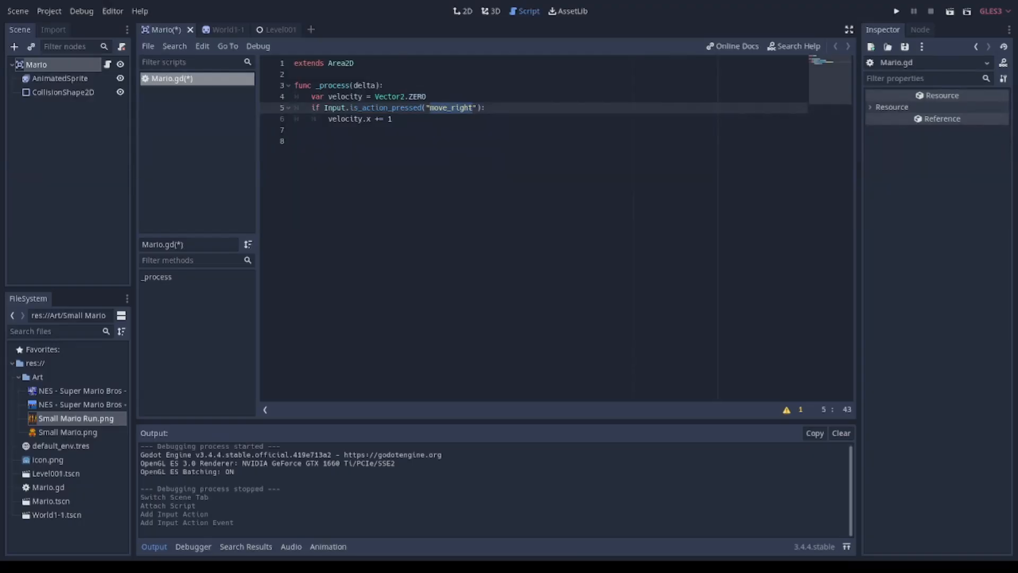
# Step: Write if velocity.length() > 0: with velocity = velocity.normalized() below it
pyautogui.write('if velocit')
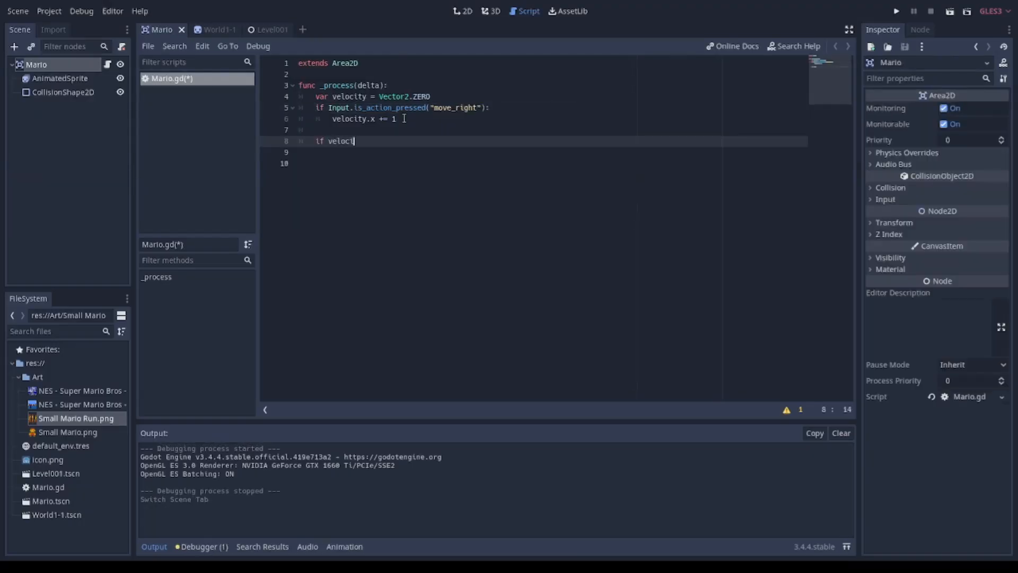
pyautogui.write('.length()')
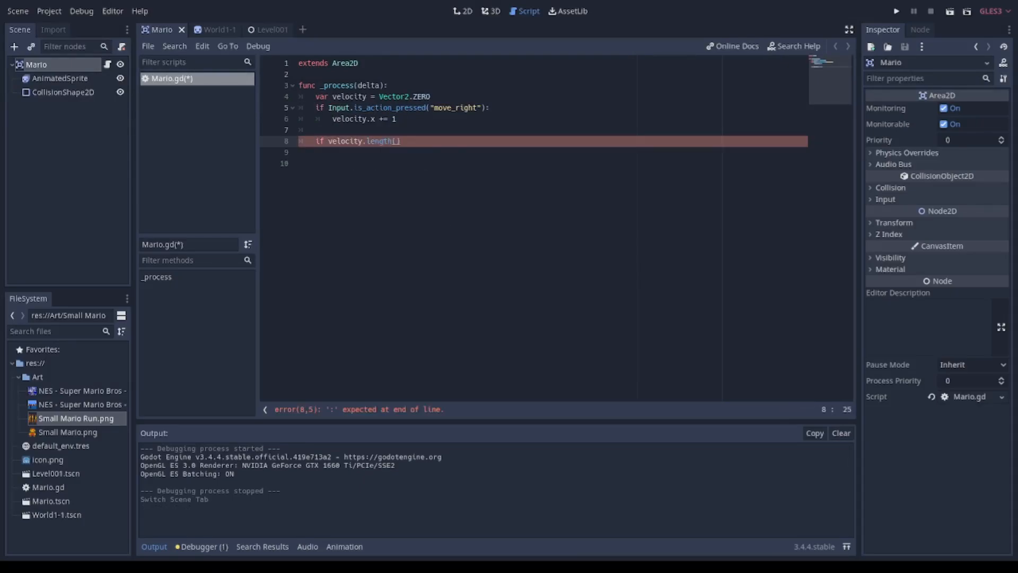
pyautogui.write('> 0:')
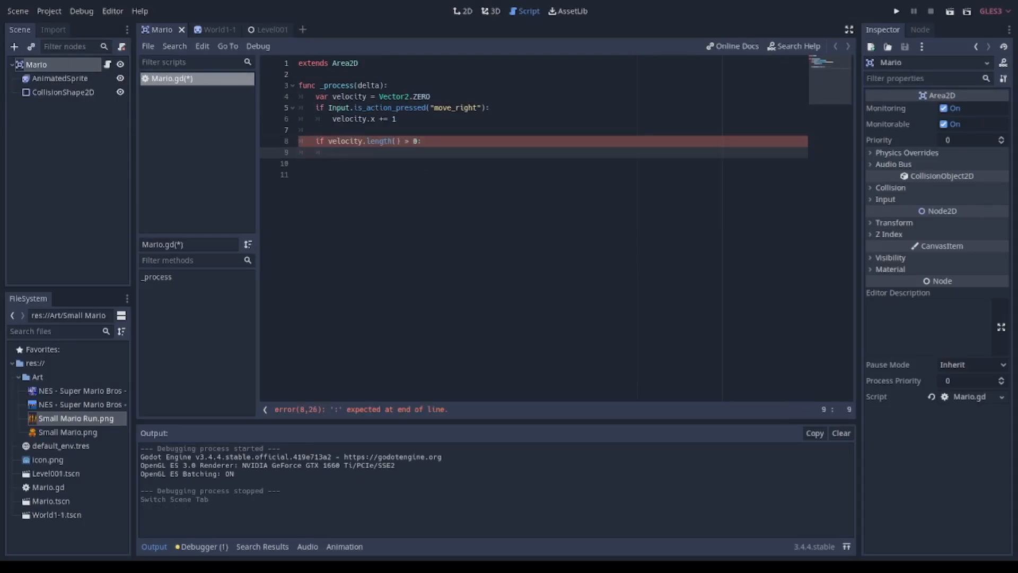
pyautogui.write('velocity = velocity')
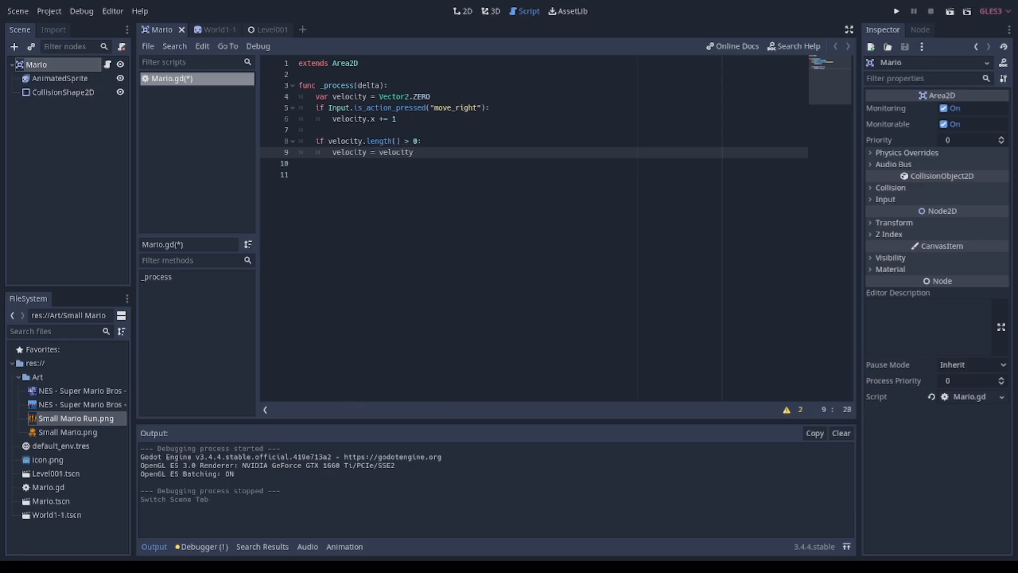
pyautogui.write('normalized() * speed')
pyautogui.click(551, 163)
pyautogui.write('$AnimatedSprite.play(')
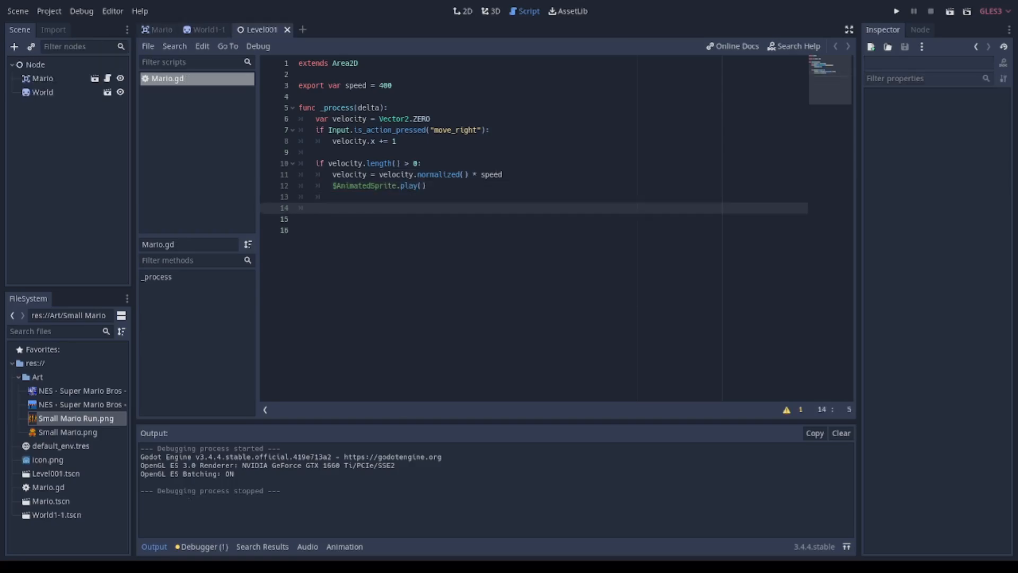
# Step: Write position += velocity * delta at the end of _process
pyautogui.write('position')
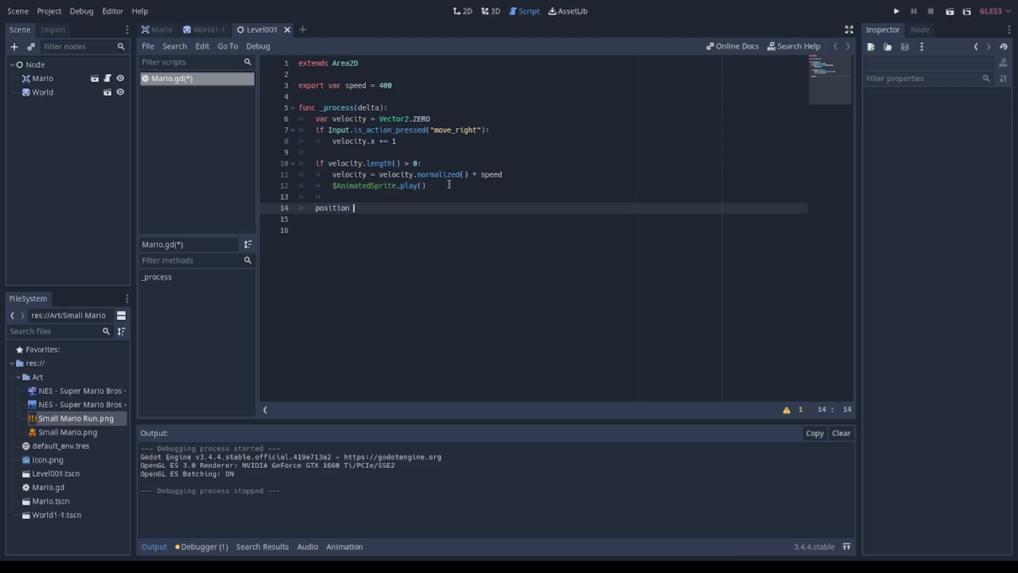
pyautogui.write('+=')
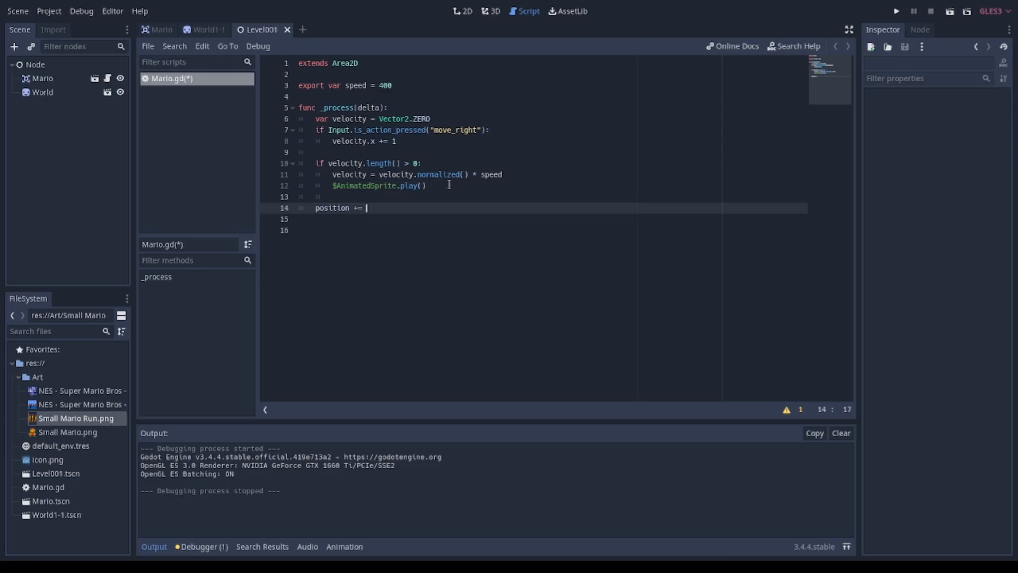
pyautogui.write('v')
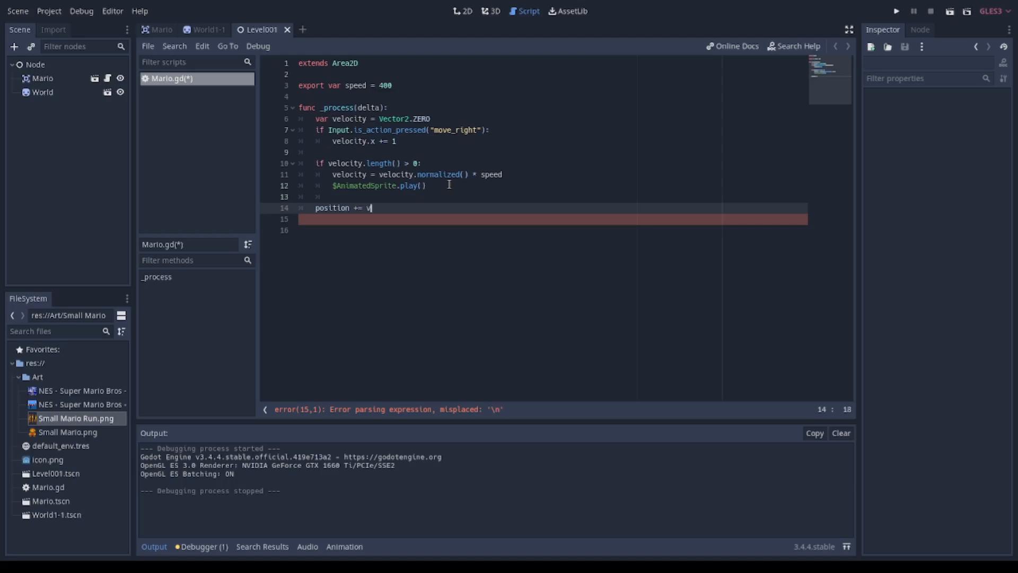
pyautogui.write('l')
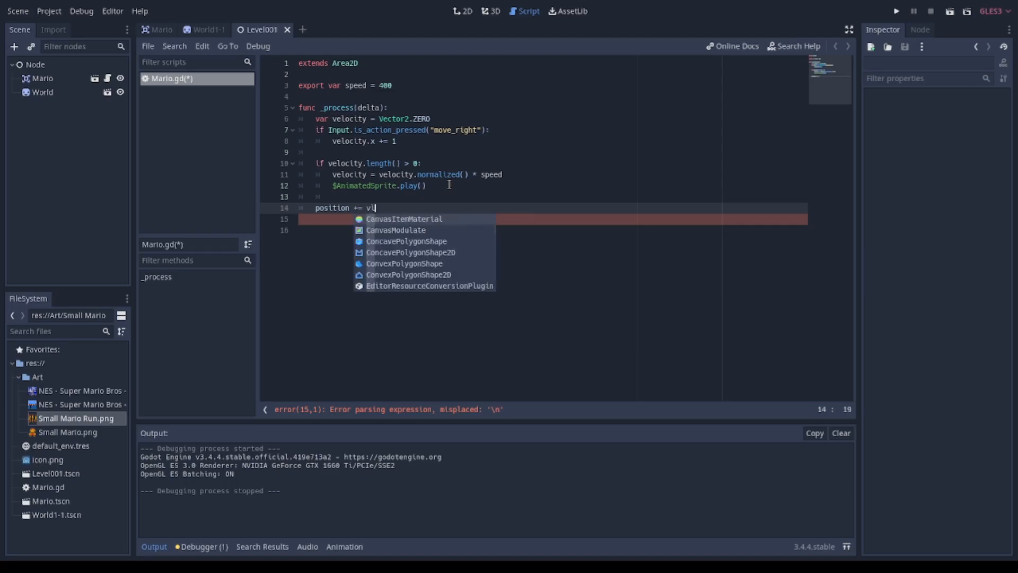
pyautogui.write('elocity')
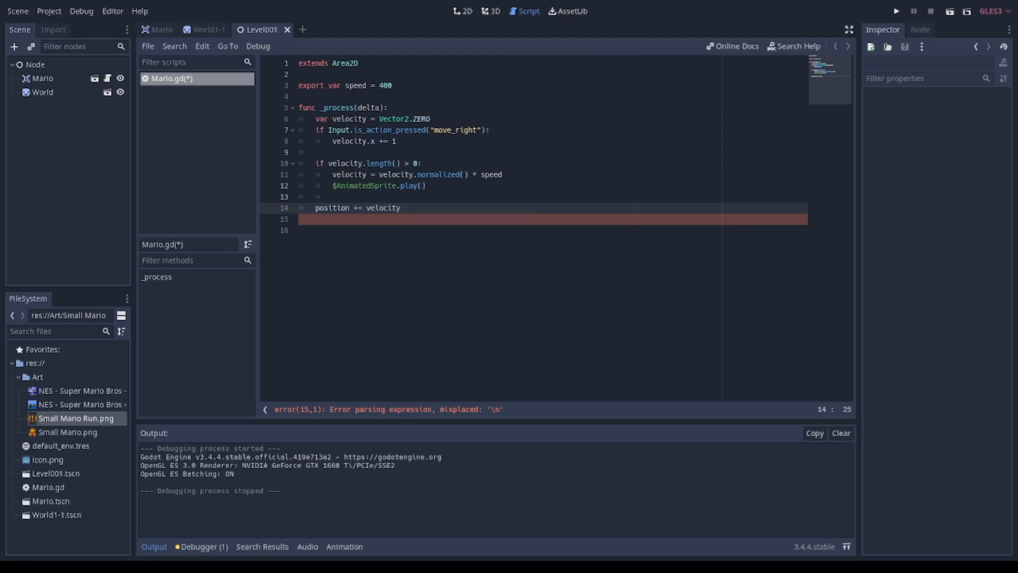
pyautogui.write('* delta')
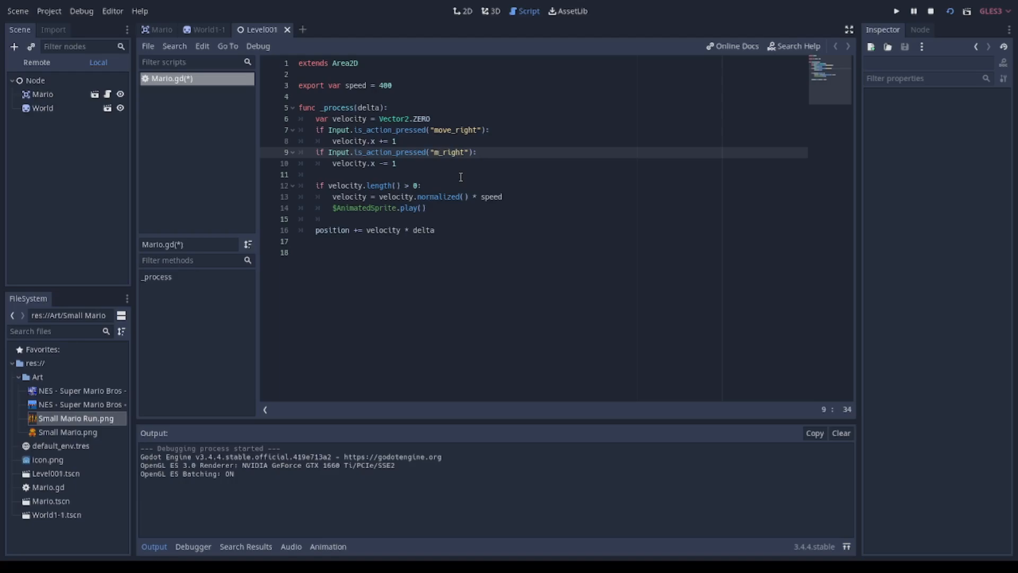
# Step: Correct the mistyped action name to "move_left" so pressing it subtracts 1 from velocity.x
pyautogui.write('left_right')
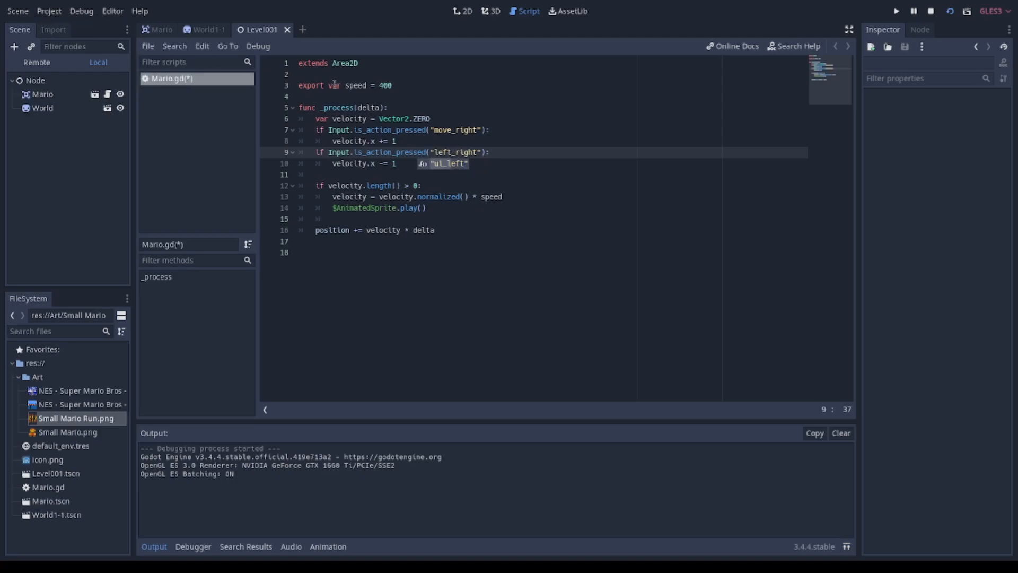
pyautogui.click(508, 153)
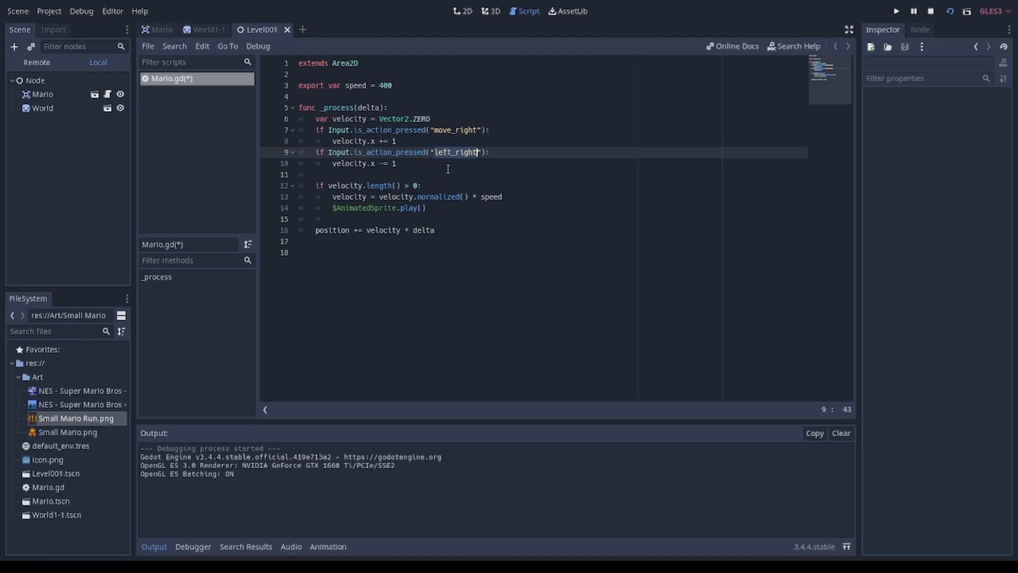
pyautogui.write('move')
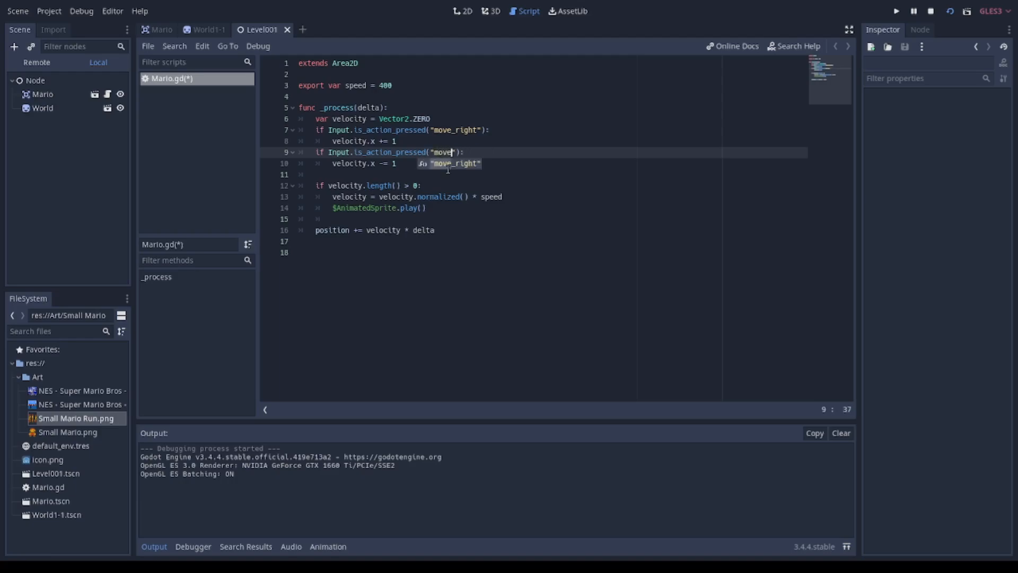
pyautogui.write('_left')
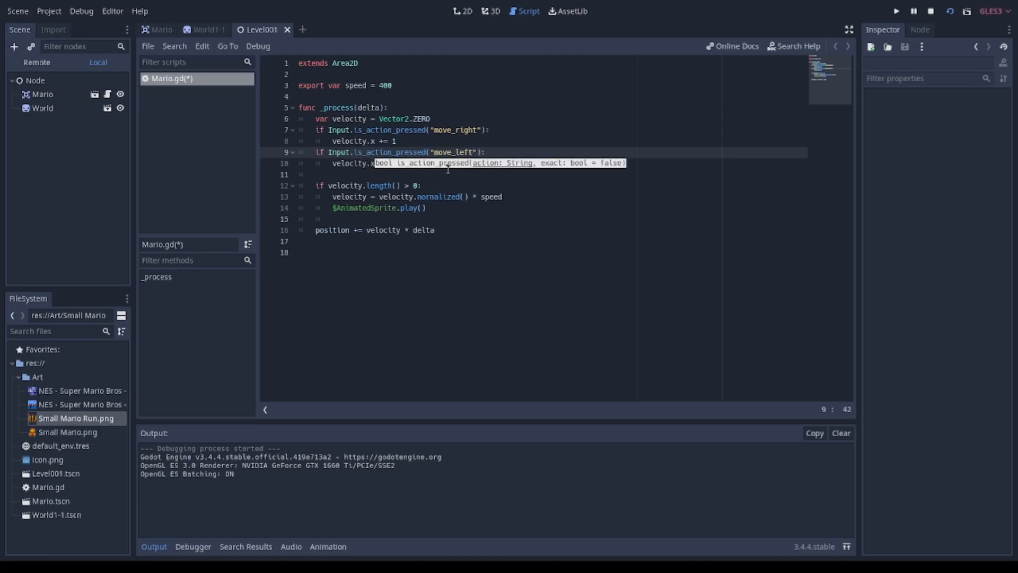